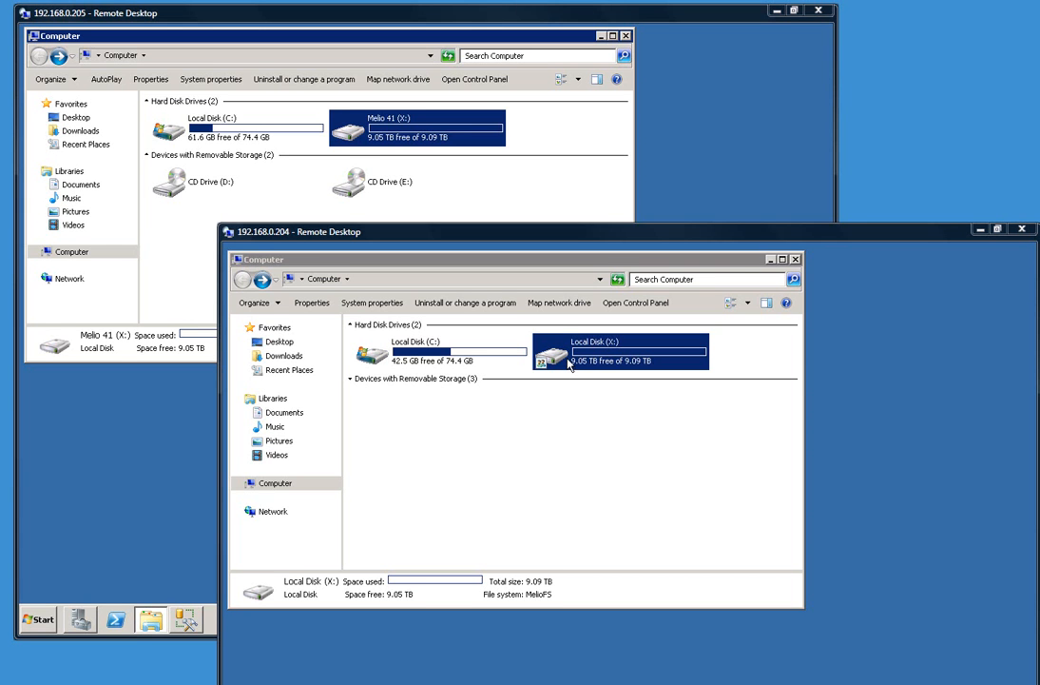
Browse Local Disk (X:) on 192.168.0.204 to list its folders, including sharethisfolder.
{"action": "double_click", "coordinate": [637, 349]}
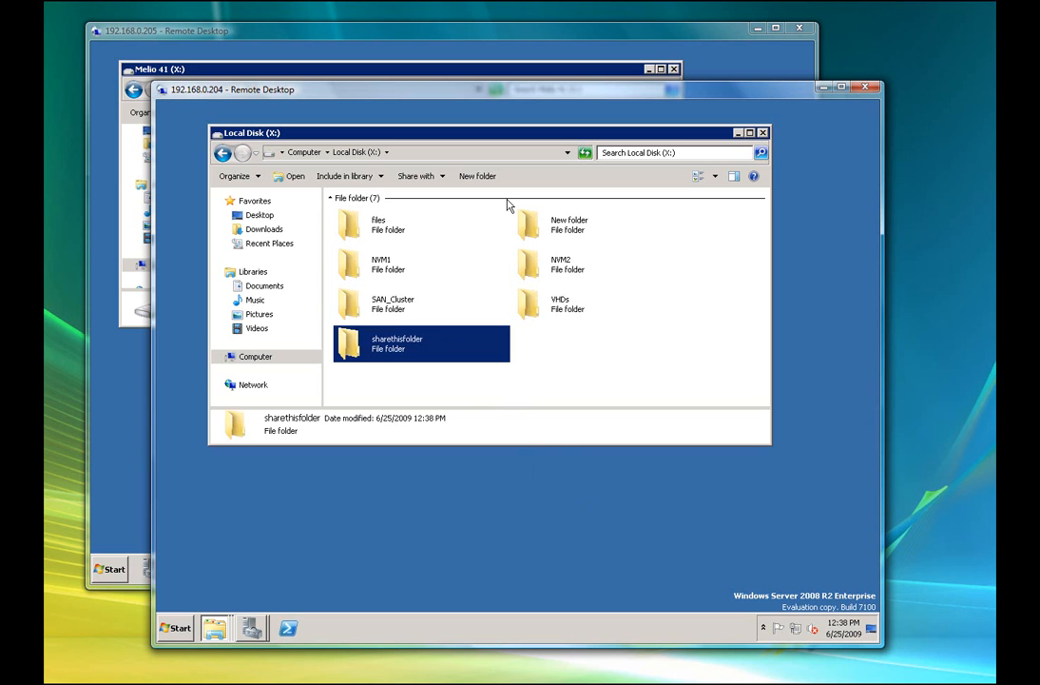
Share sharethisfolder on 192.168.0.204 via Advanced Sharing with Everyone granted Full Control.
{"action": "right_click", "coordinate": [397, 342]}
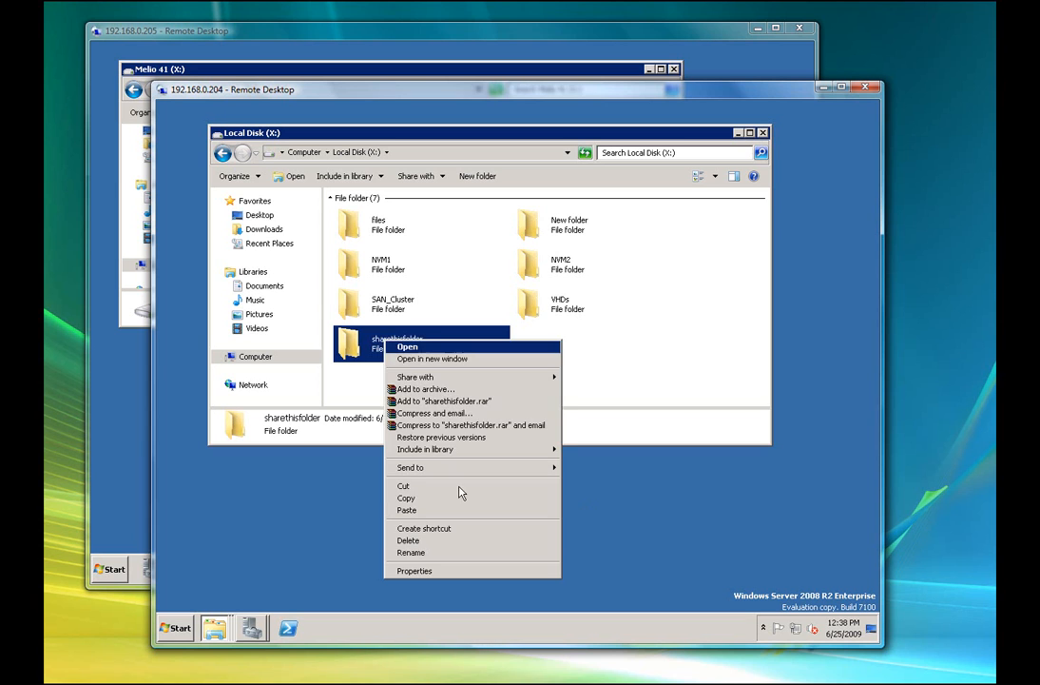
{"action": "left_click", "coordinate": [415, 571]}
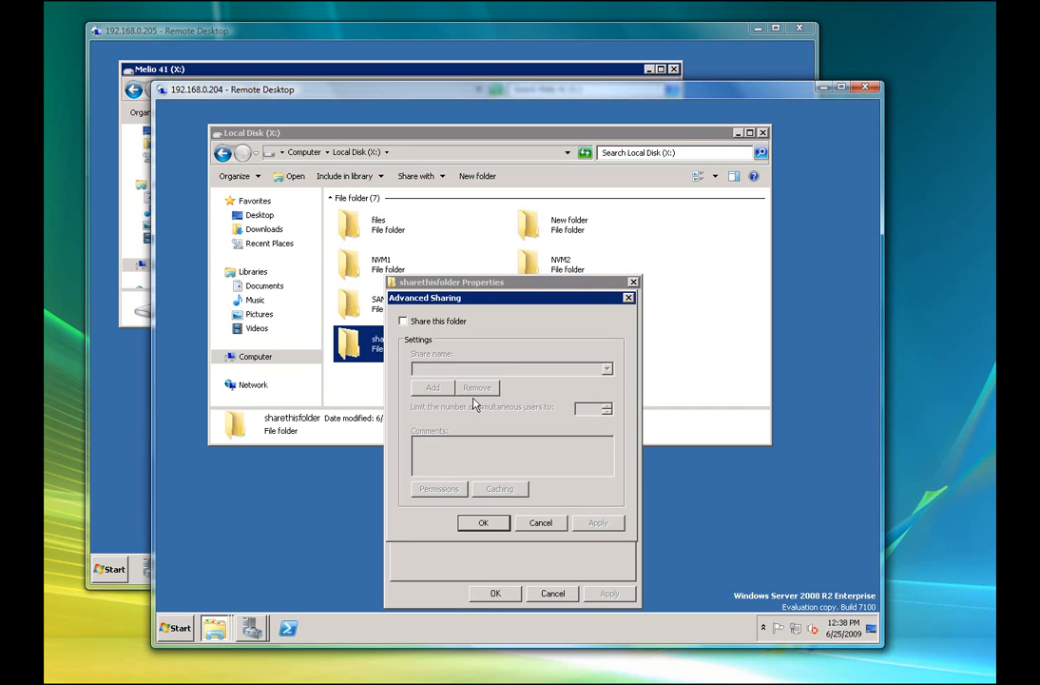
{"action": "left_click", "coordinate": [438, 486]}
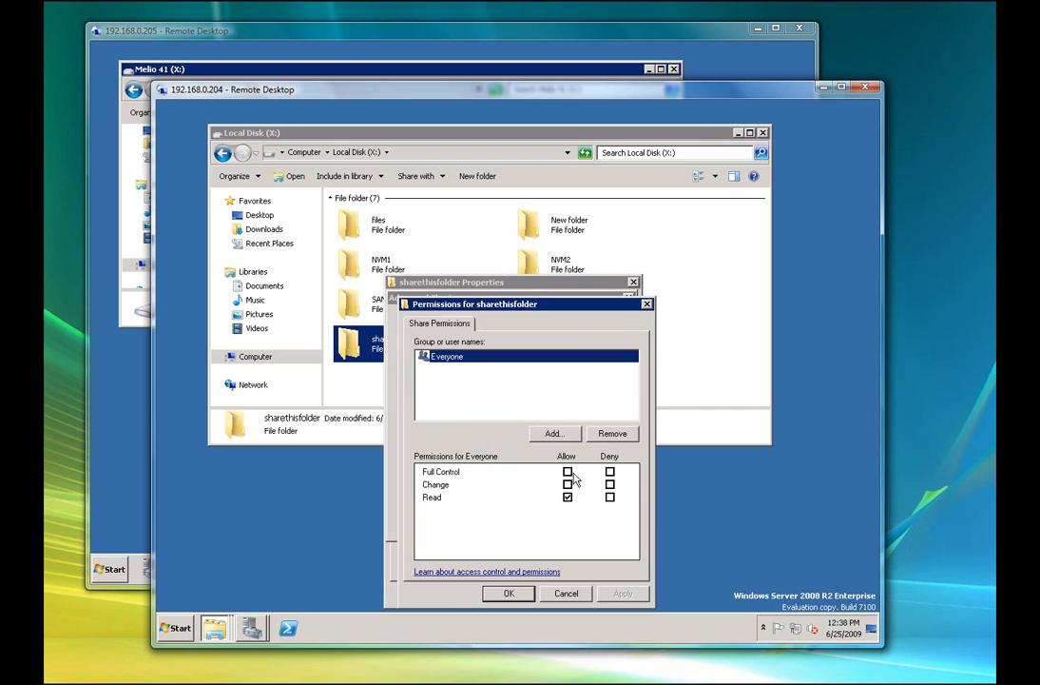
{"action": "left_click", "coordinate": [566, 472]}
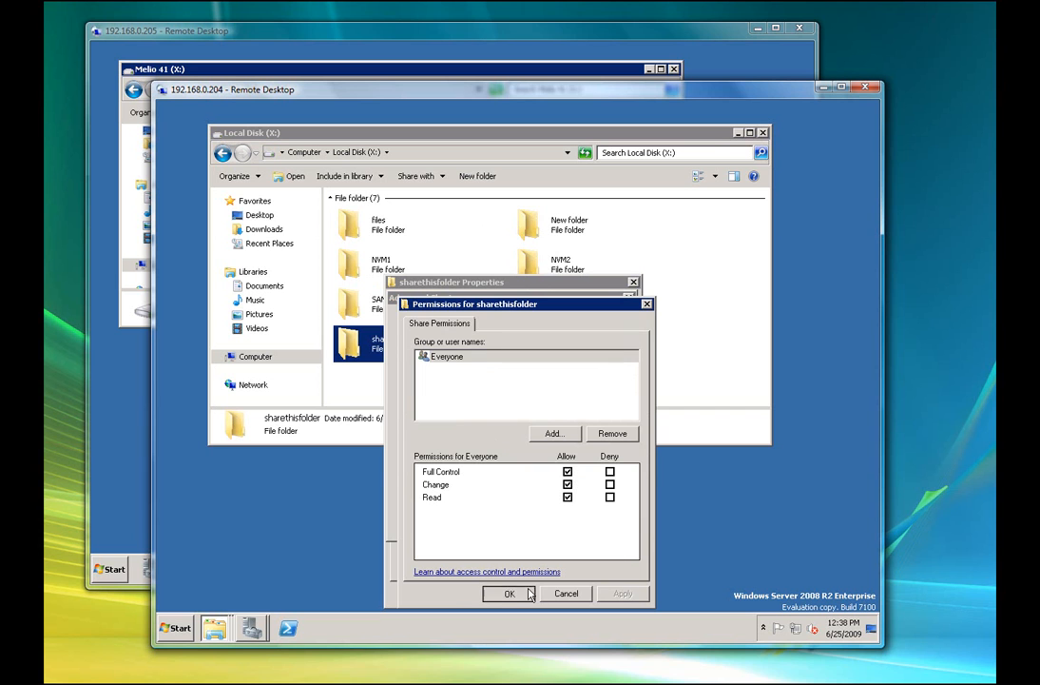
{"action": "left_click", "coordinate": [510, 593]}
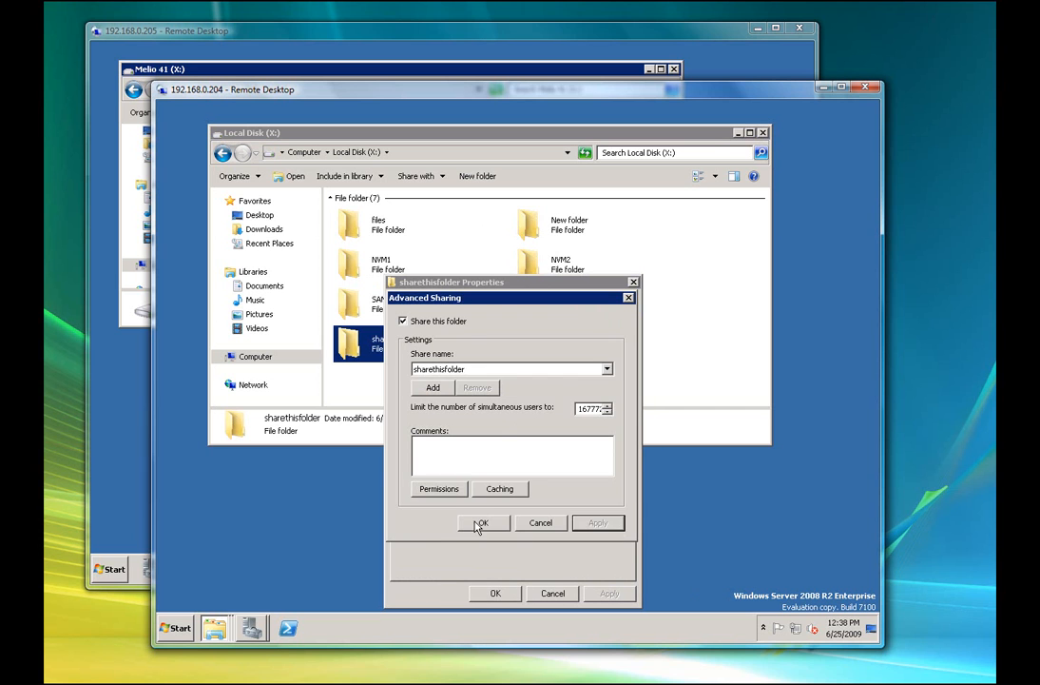
{"action": "left_click", "coordinate": [483, 523]}
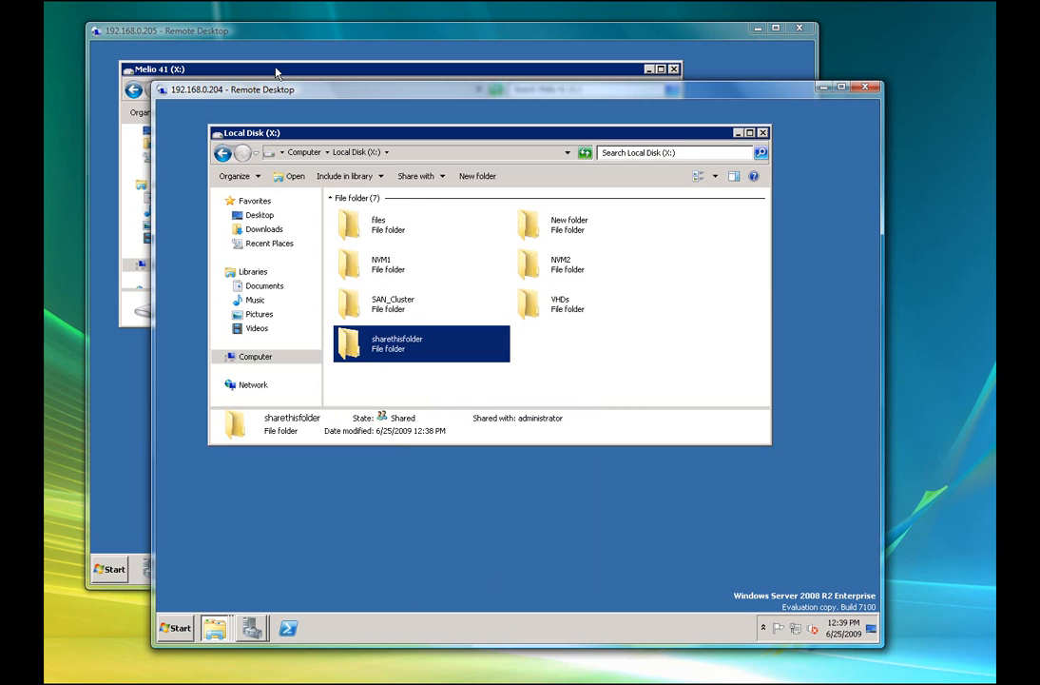
Share sharethisfolder on 192.168.0.205's Melio 41 (X:) with Everyone granted Full Control.
{"action": "right_click", "coordinate": [286, 260]}
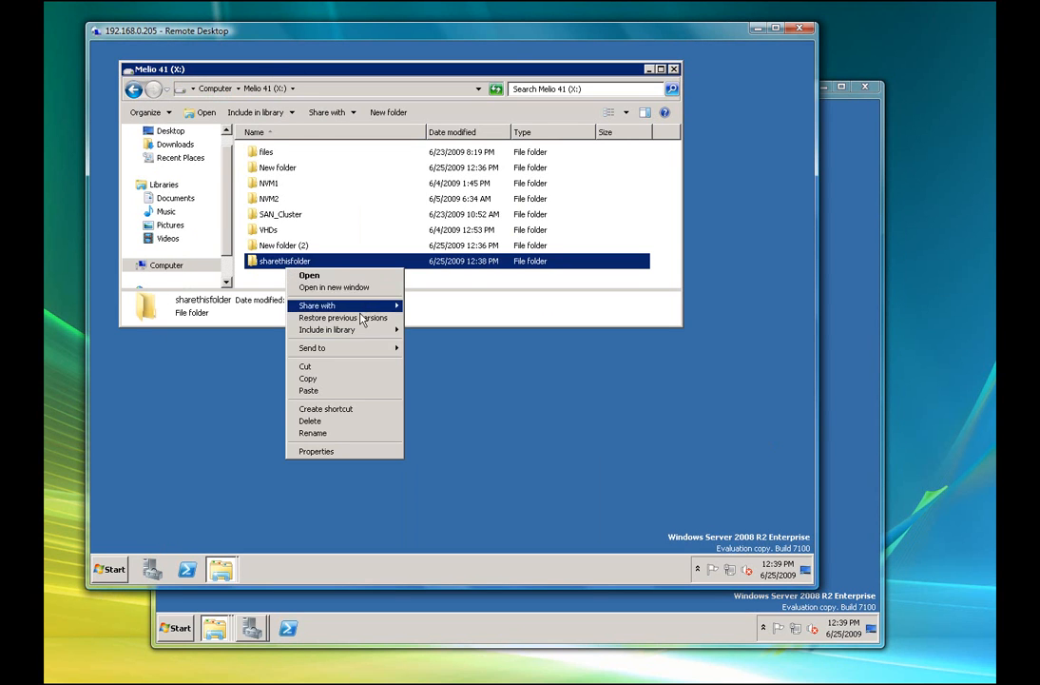
{"action": "left_click", "coordinate": [315, 450]}
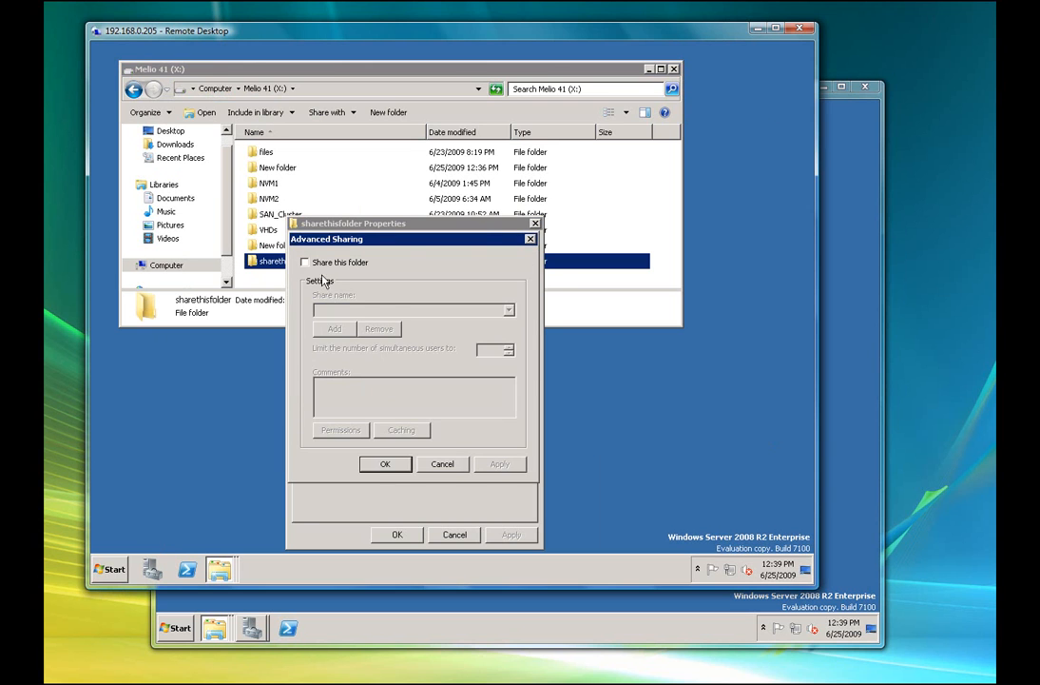
{"action": "left_click", "coordinate": [340, 430]}
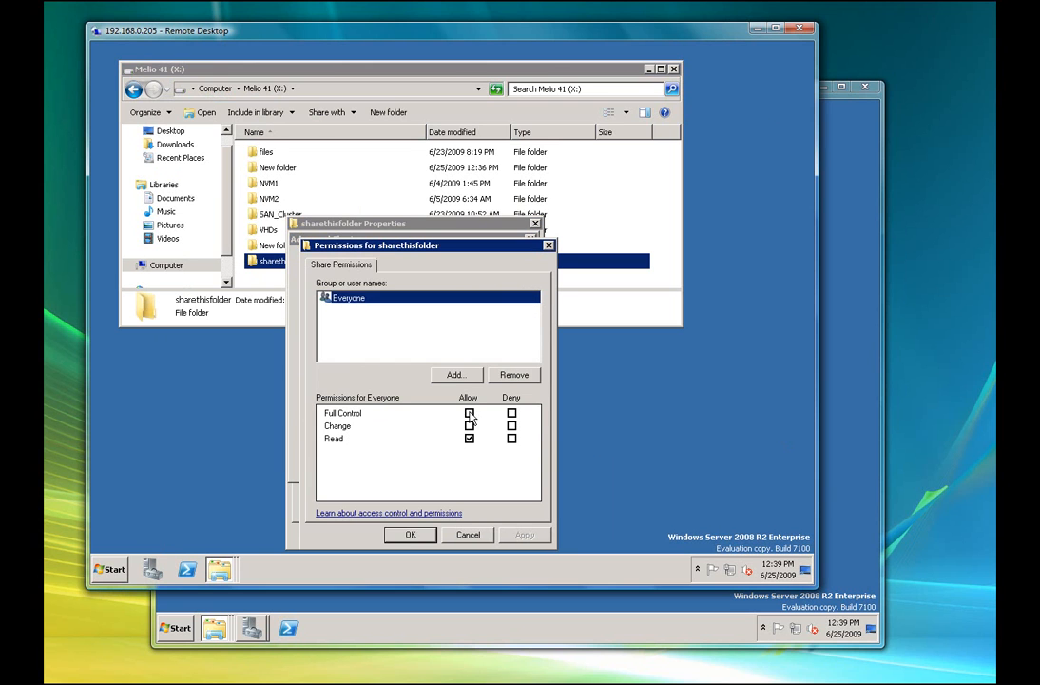
{"action": "left_click", "coordinate": [411, 533]}
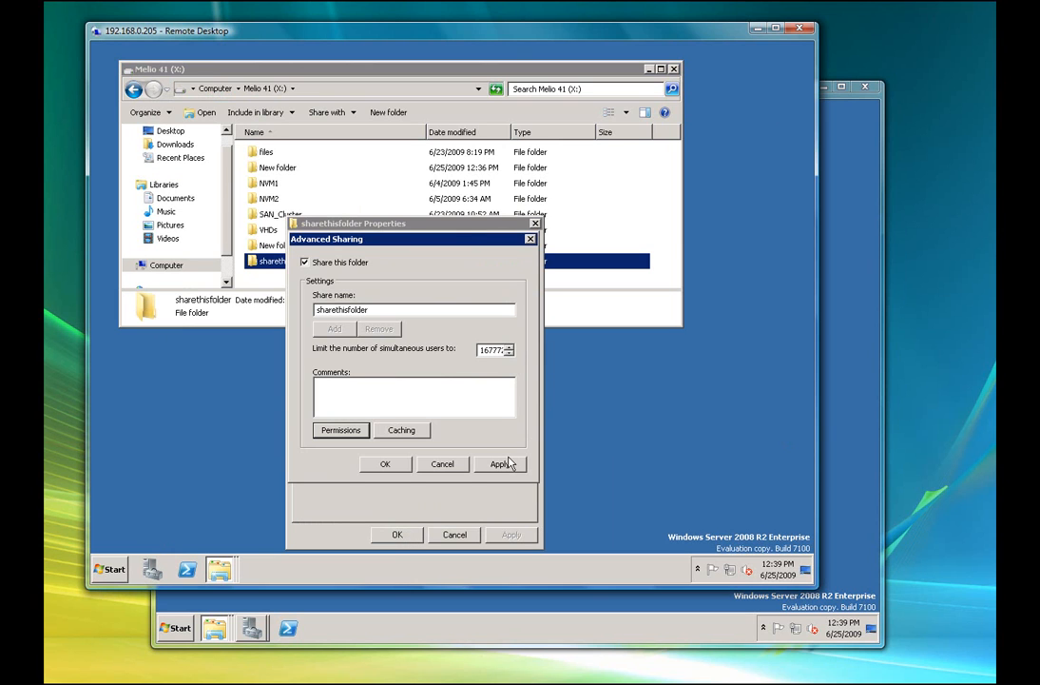
{"action": "mouse_move", "coordinate": [518, 465]}
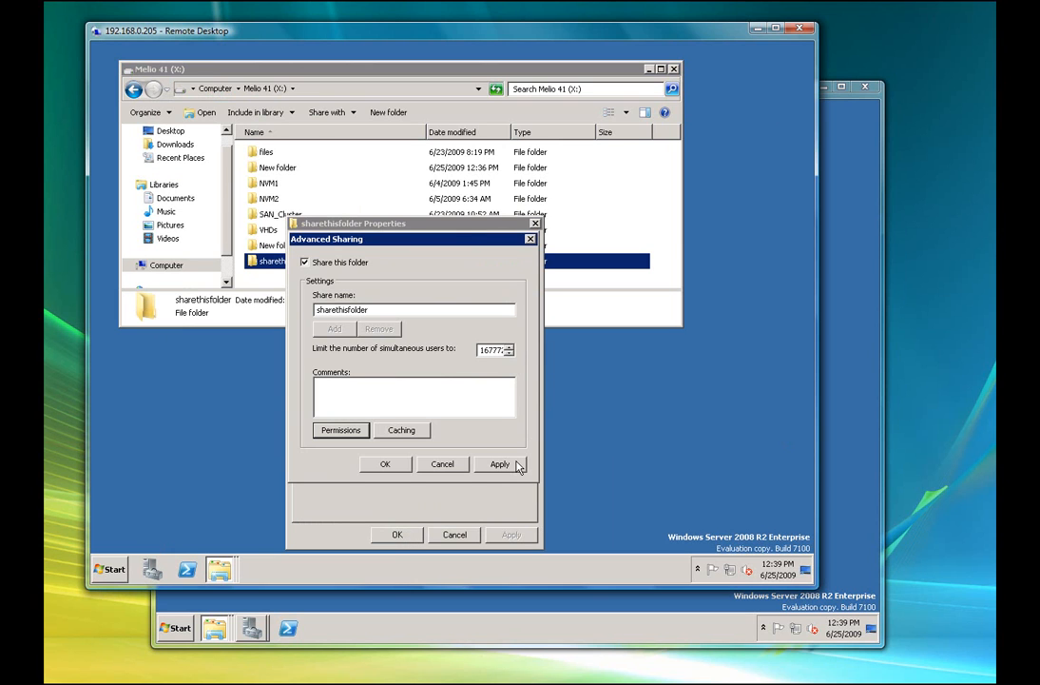
{"action": "left_click", "coordinate": [498, 464]}
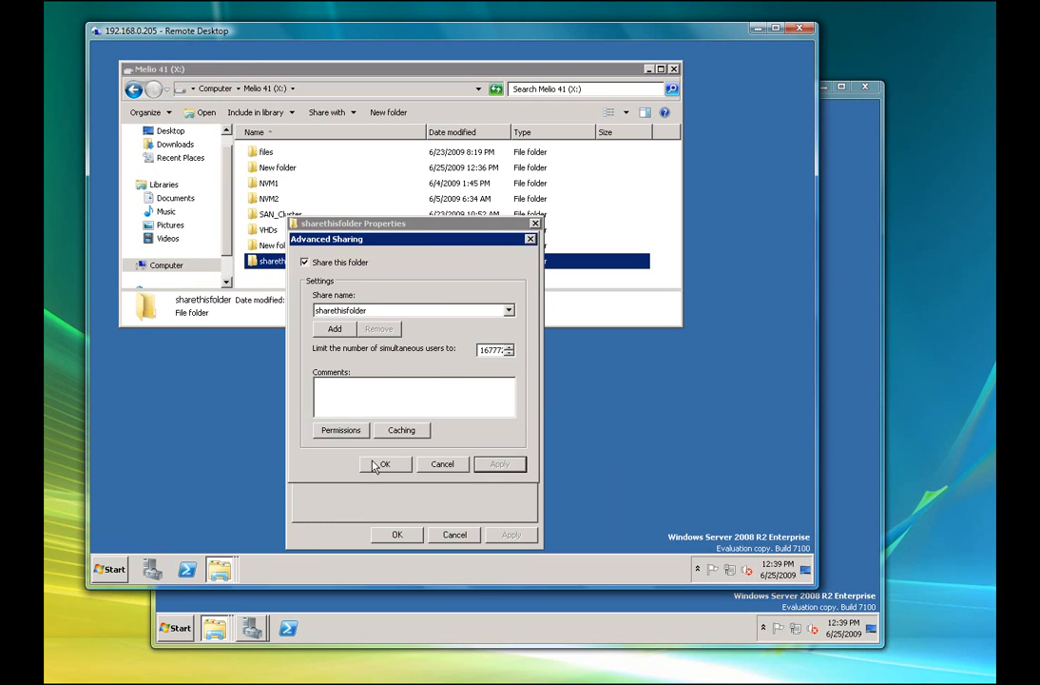
{"action": "left_click", "coordinate": [384, 464]}
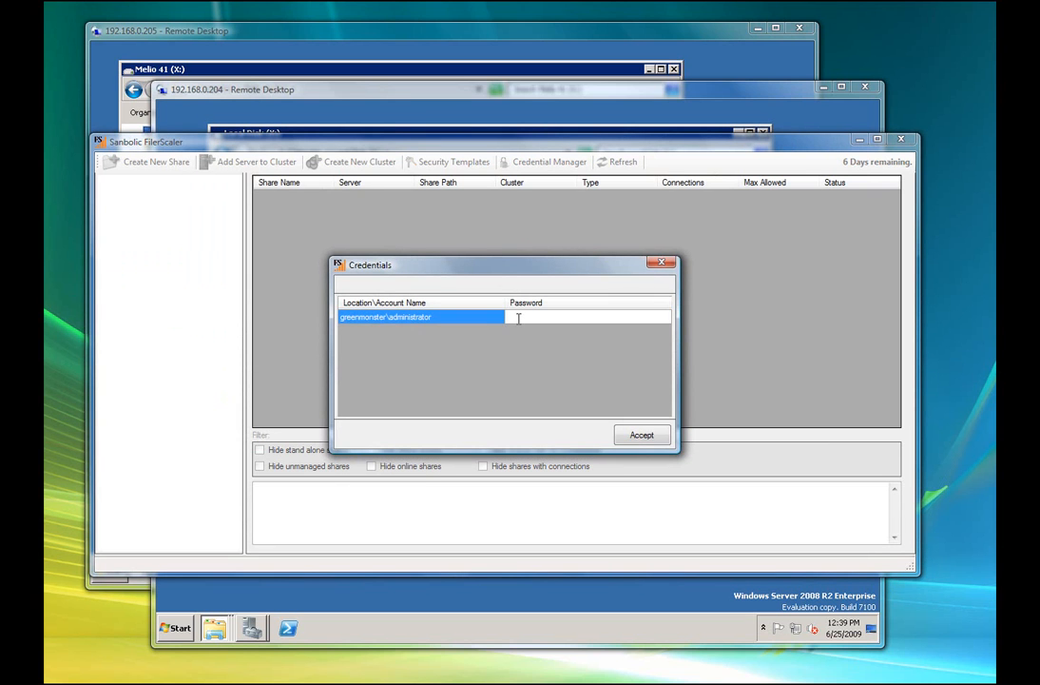
Enter the administrator password in the Credentials dialog and accept it.
{"action": "type", "text": "••"}
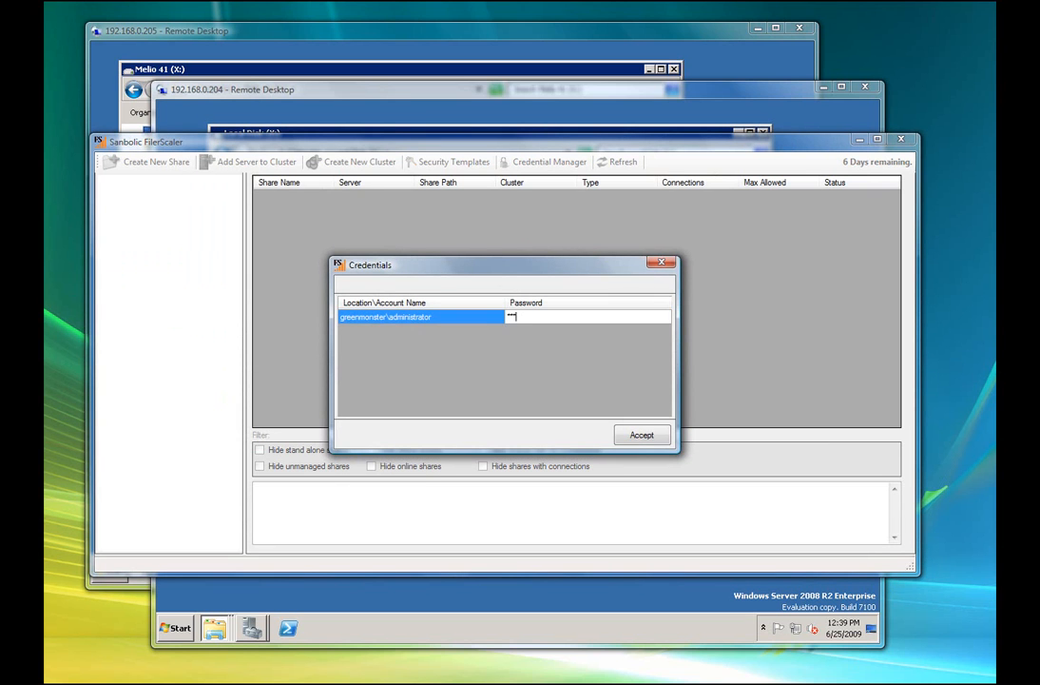
{"action": "type", "text": "password"}
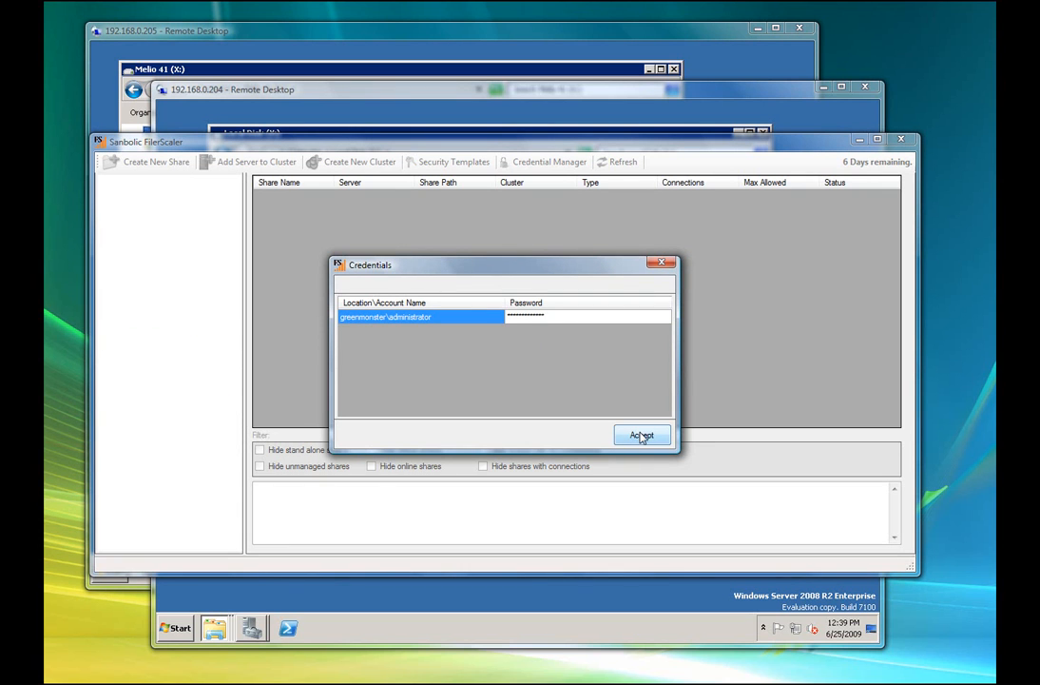
{"action": "left_click", "coordinate": [643, 434]}
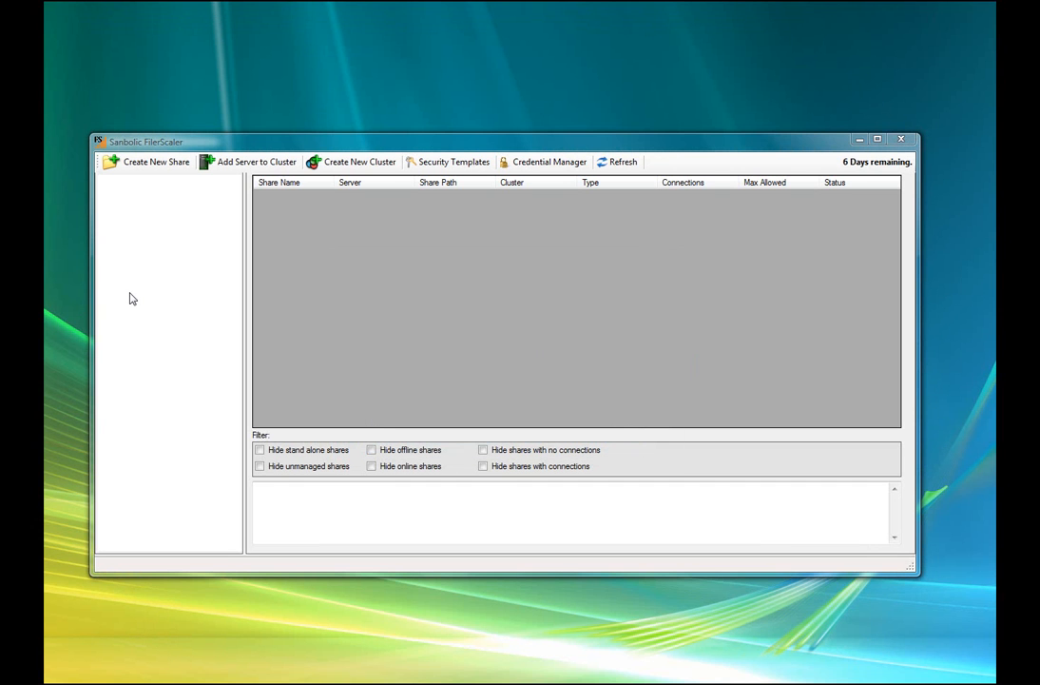
{"action": "mouse_move", "coordinate": [438, 289]}
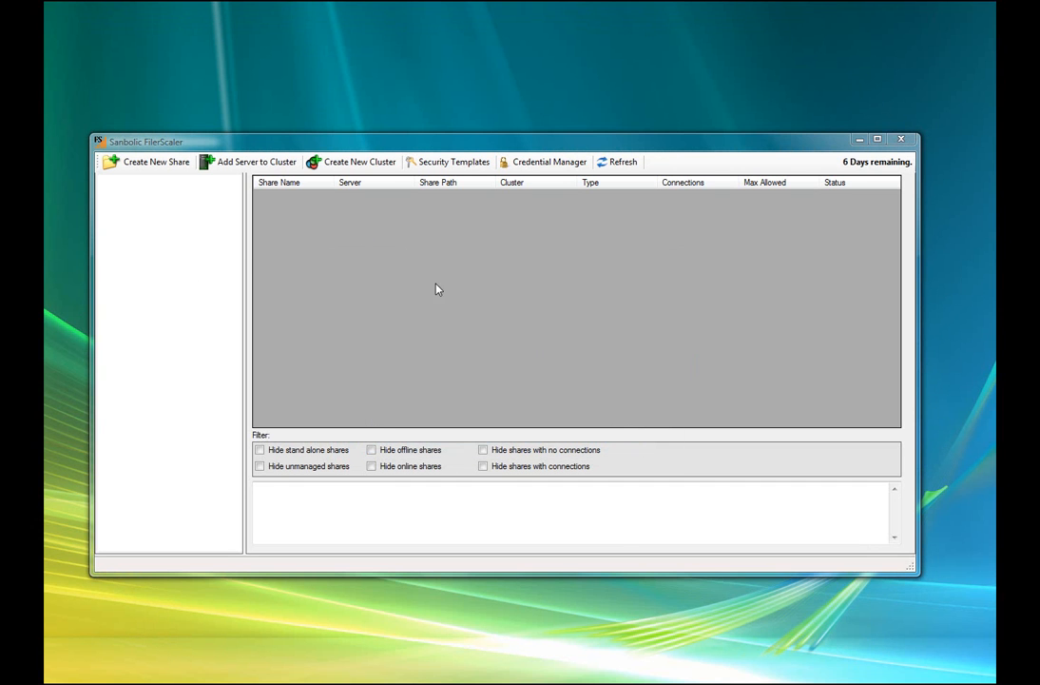
{"action": "mouse_move", "coordinate": [447, 304]}
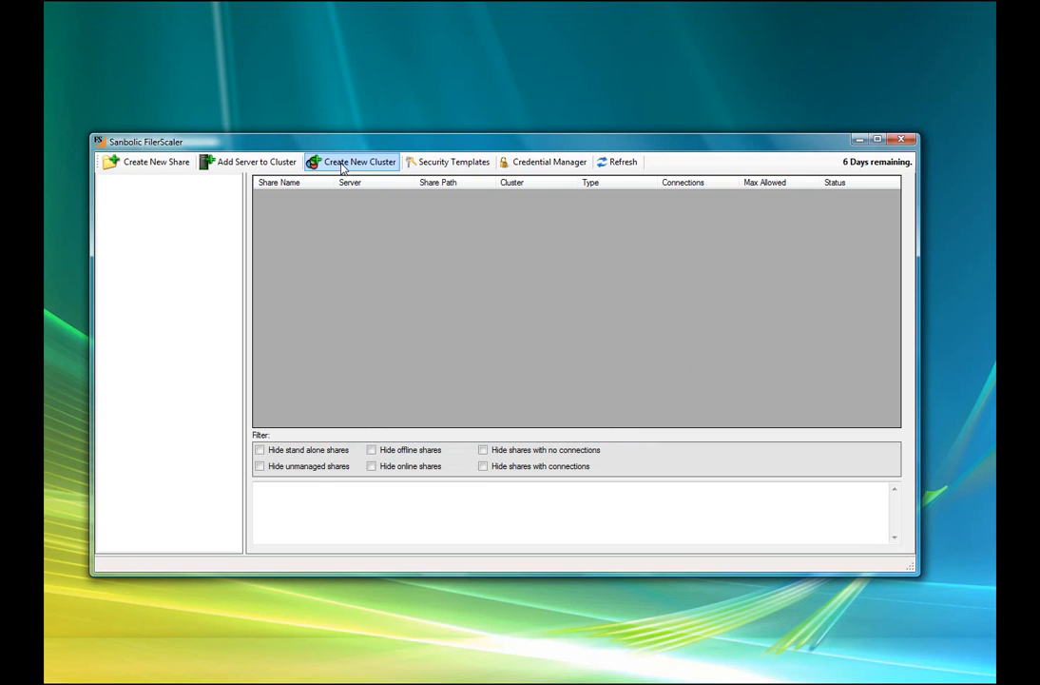
Start the Create Cluster Wizard and name the new cluster DemoCluster.
{"action": "left_click", "coordinate": [352, 162]}
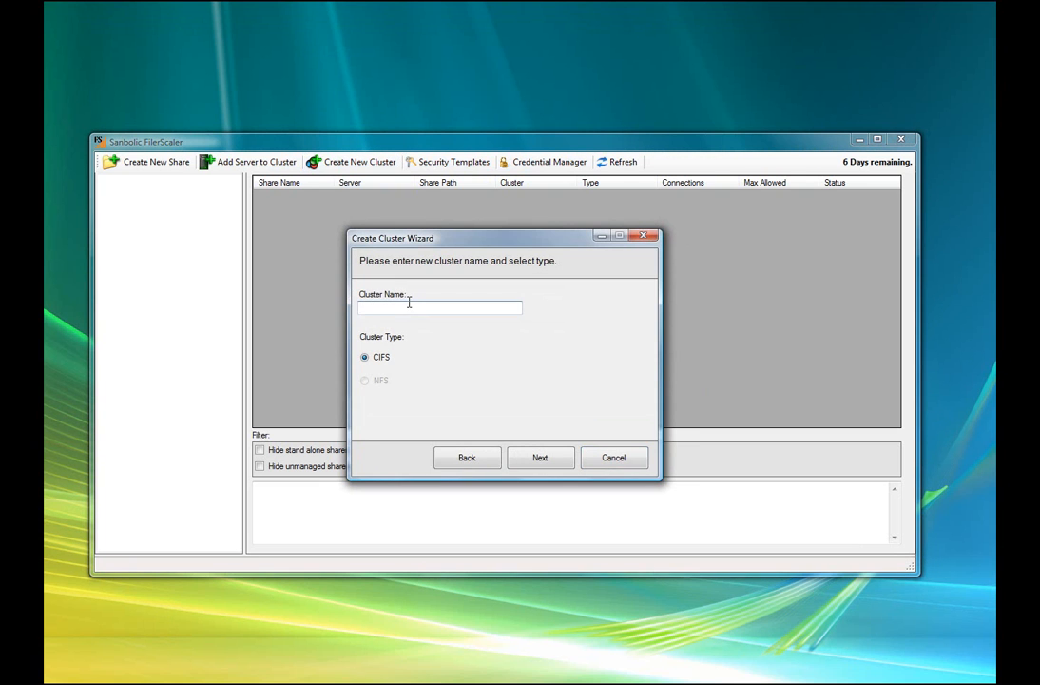
{"action": "type", "text": "Demo"}
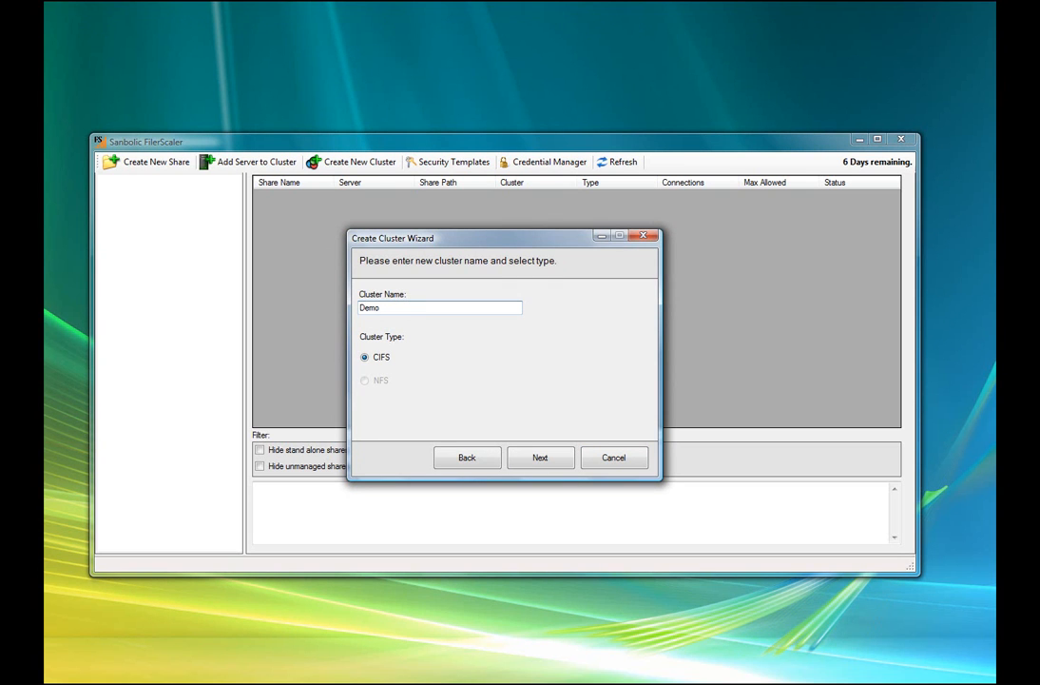
{"action": "type", "text": "Cluster"}
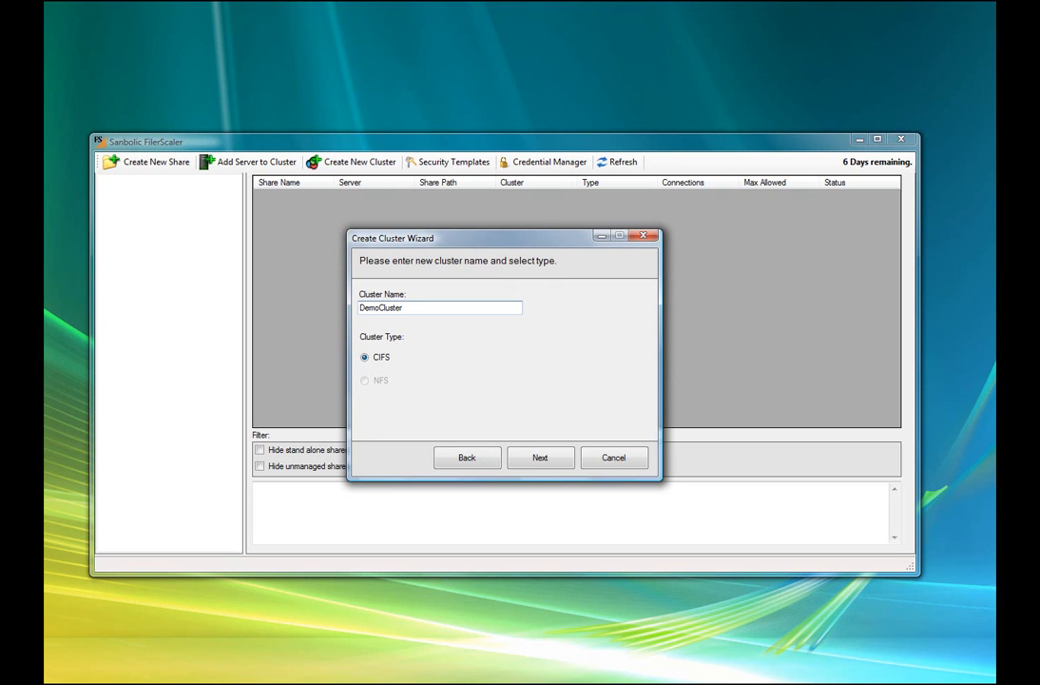
{"action": "left_click", "coordinate": [540, 457]}
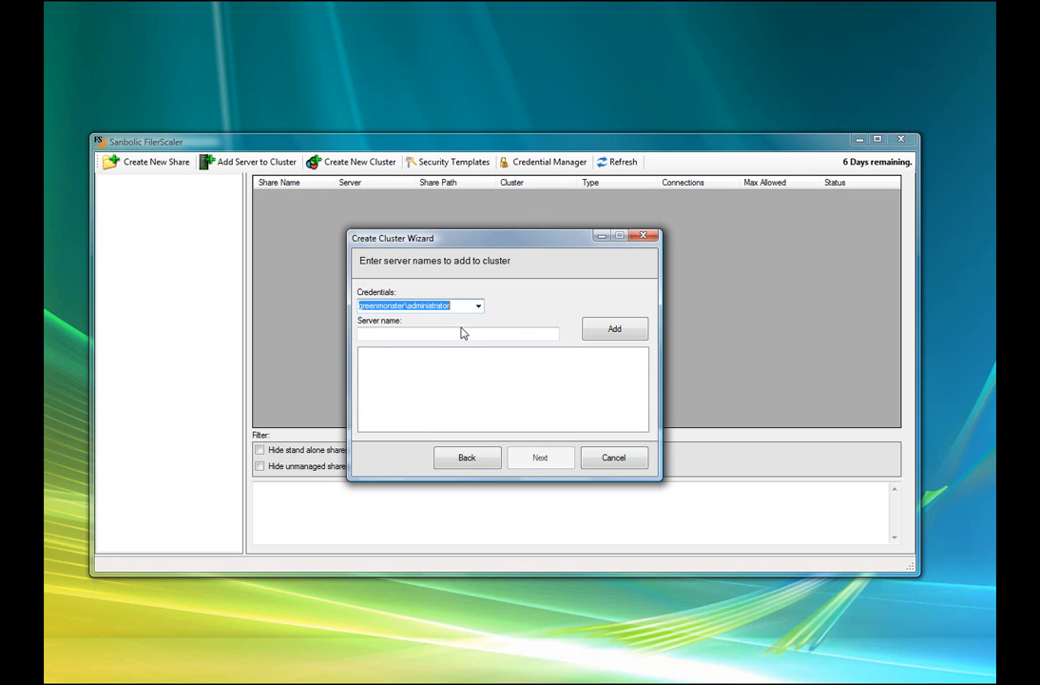
Add servers Fenway_R24 and Yawkey_R24 as members and create the cluster.
{"action": "left_click", "coordinate": [456, 335]}
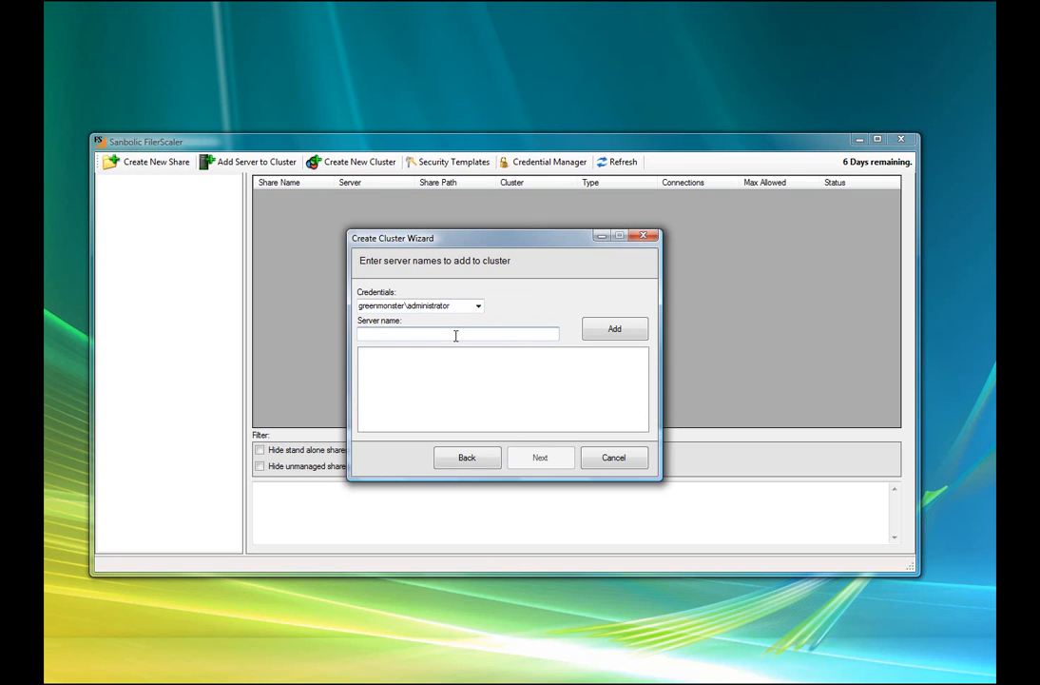
{"action": "type", "text": "fenway_r24"}
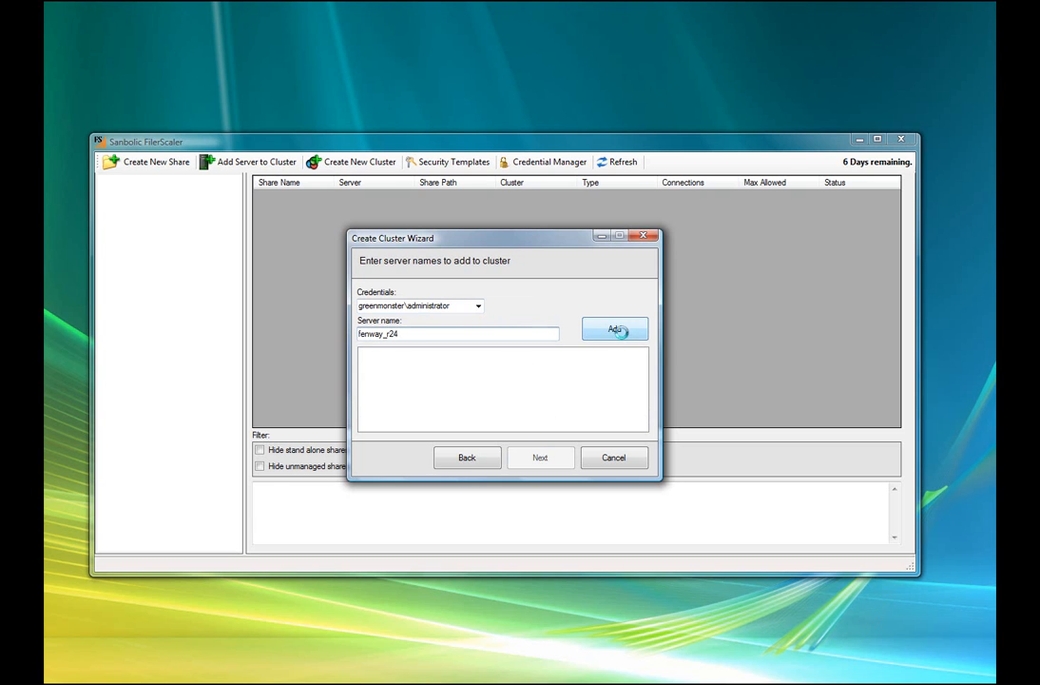
{"action": "left_click", "coordinate": [614, 327]}
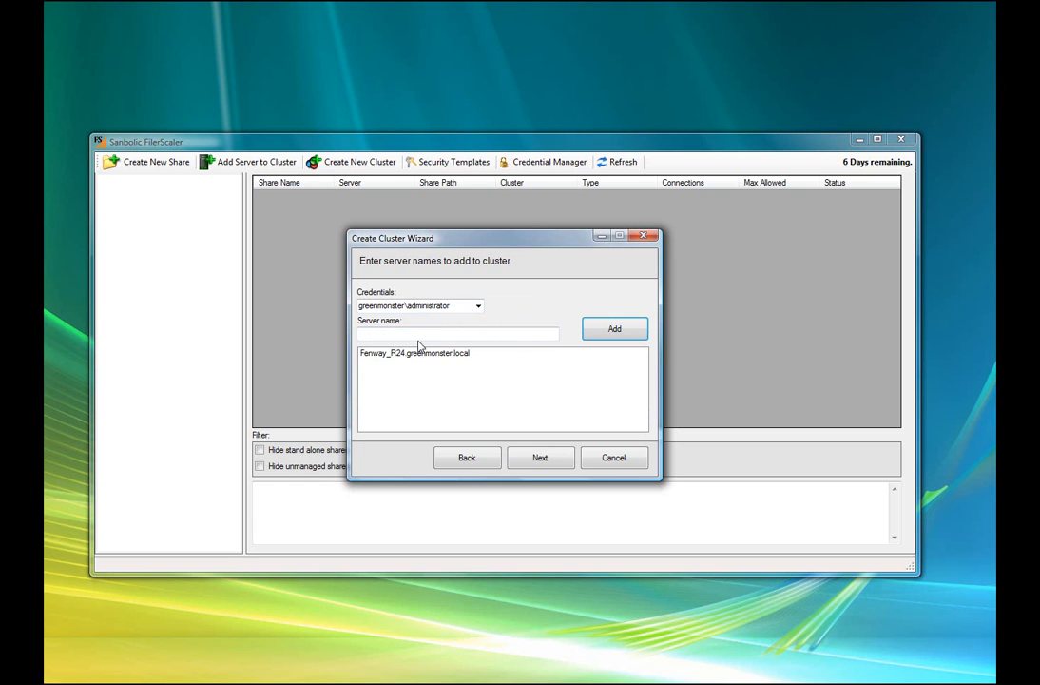
{"action": "type", "text": "yawkey_r24"}
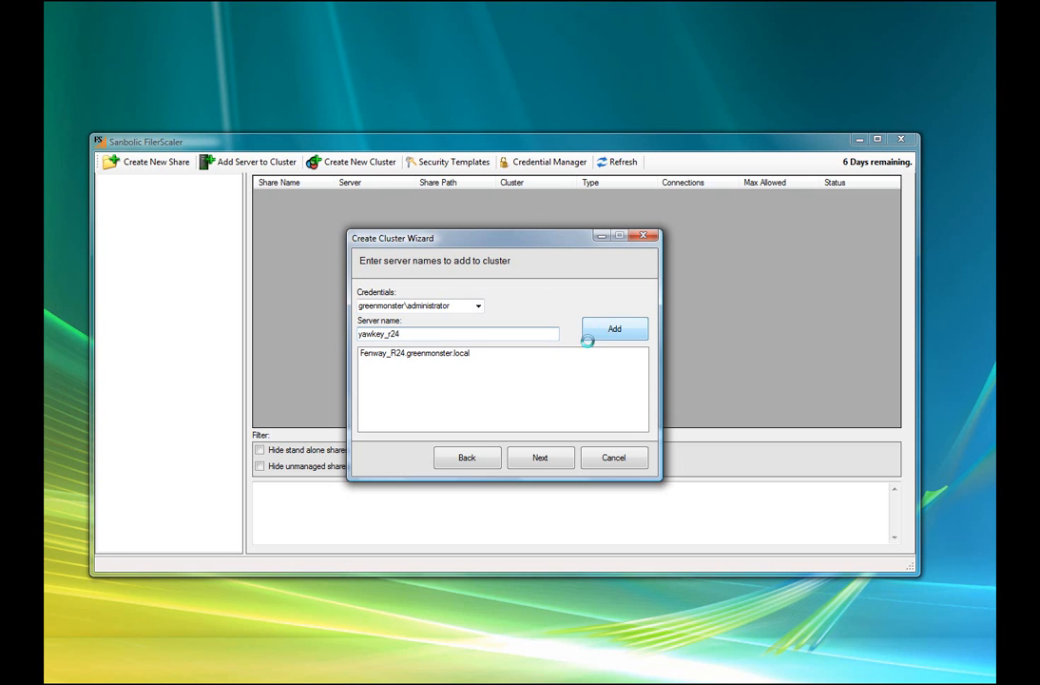
{"action": "left_click", "coordinate": [613, 327]}
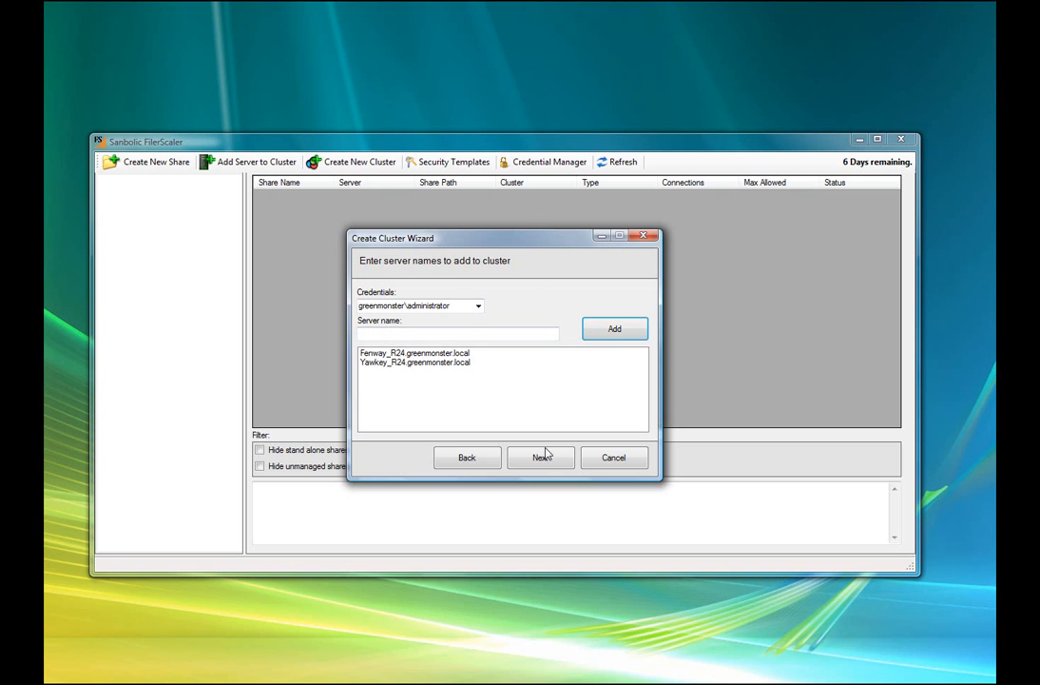
{"action": "left_click", "coordinate": [540, 457]}
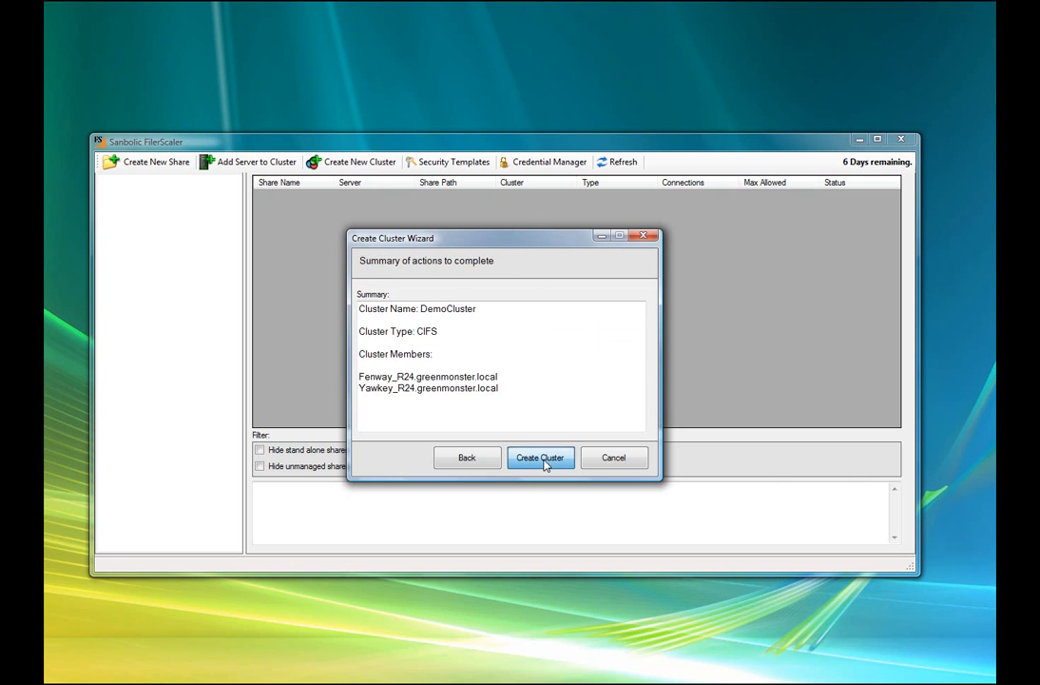
{"action": "left_click", "coordinate": [540, 457]}
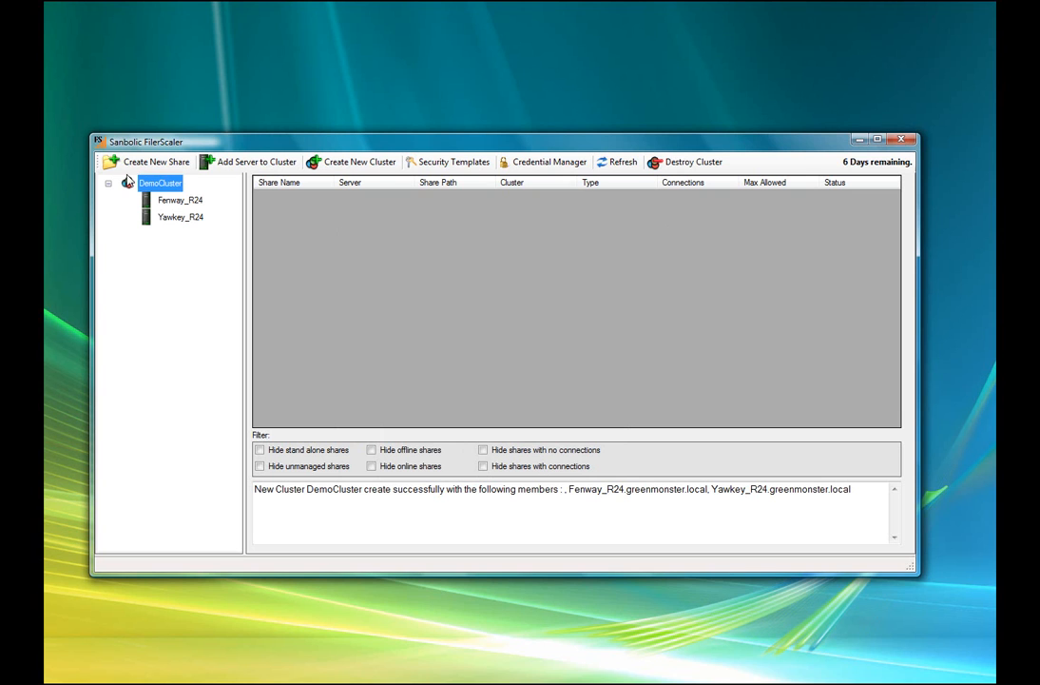
{"action": "mouse_move", "coordinate": [173, 203]}
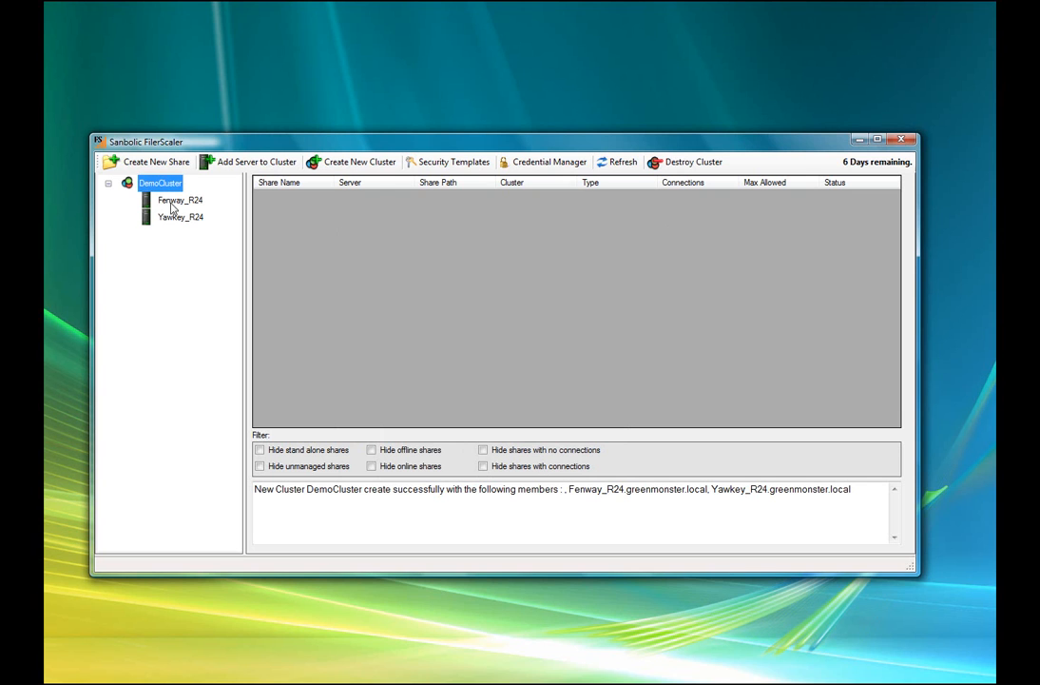
{"action": "mouse_move", "coordinate": [173, 232]}
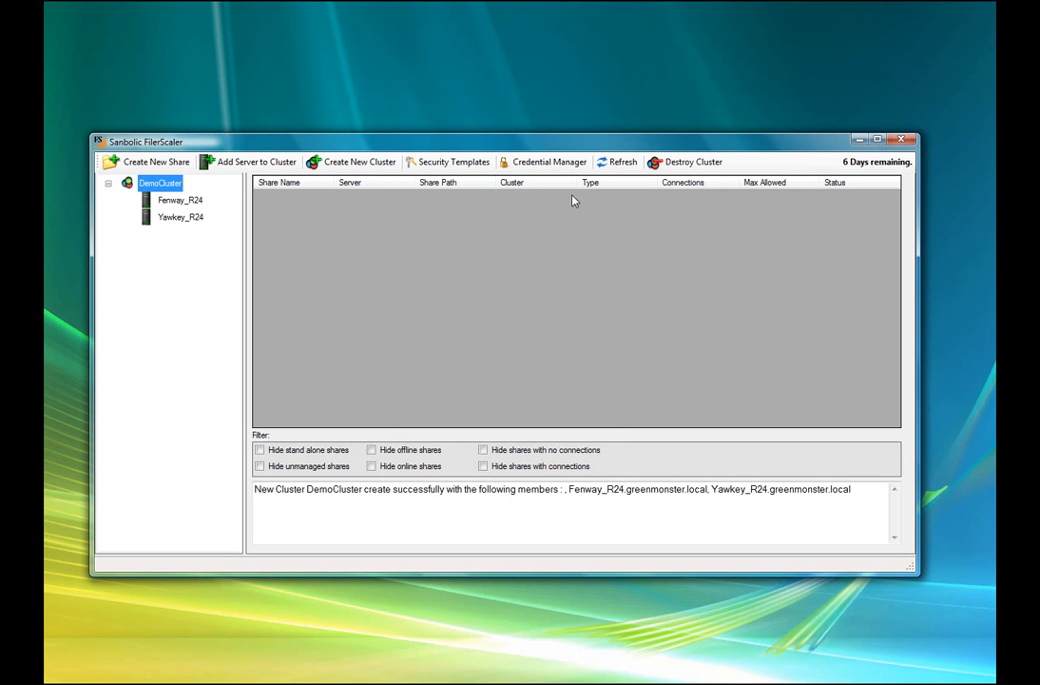
{"action": "mouse_move", "coordinate": [308, 217]}
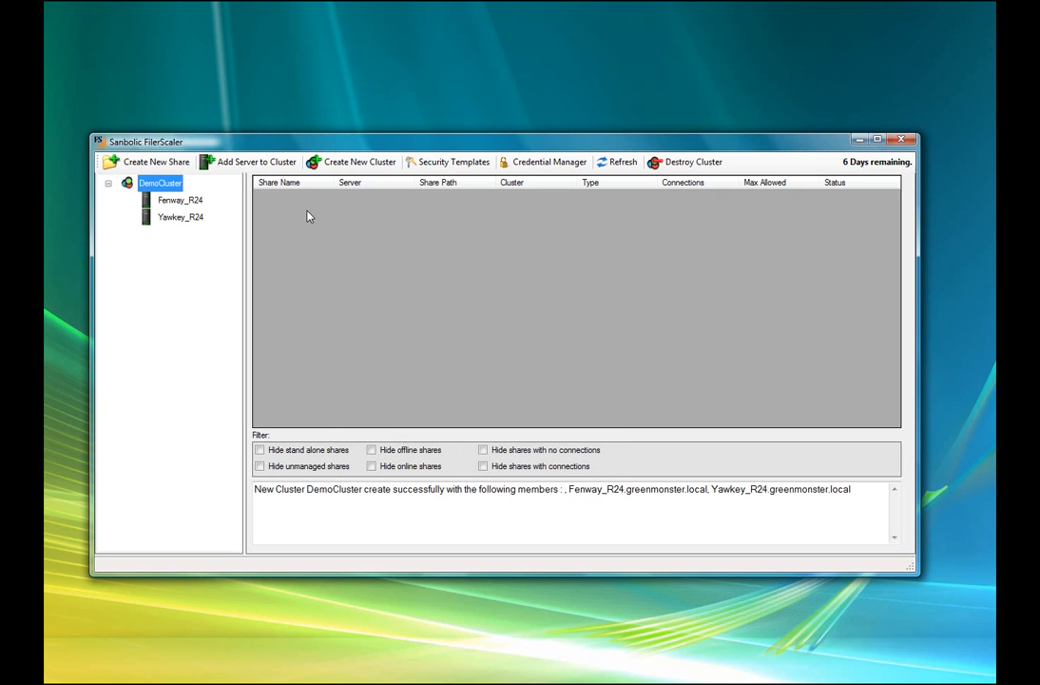
{"action": "mouse_move", "coordinate": [297, 308]}
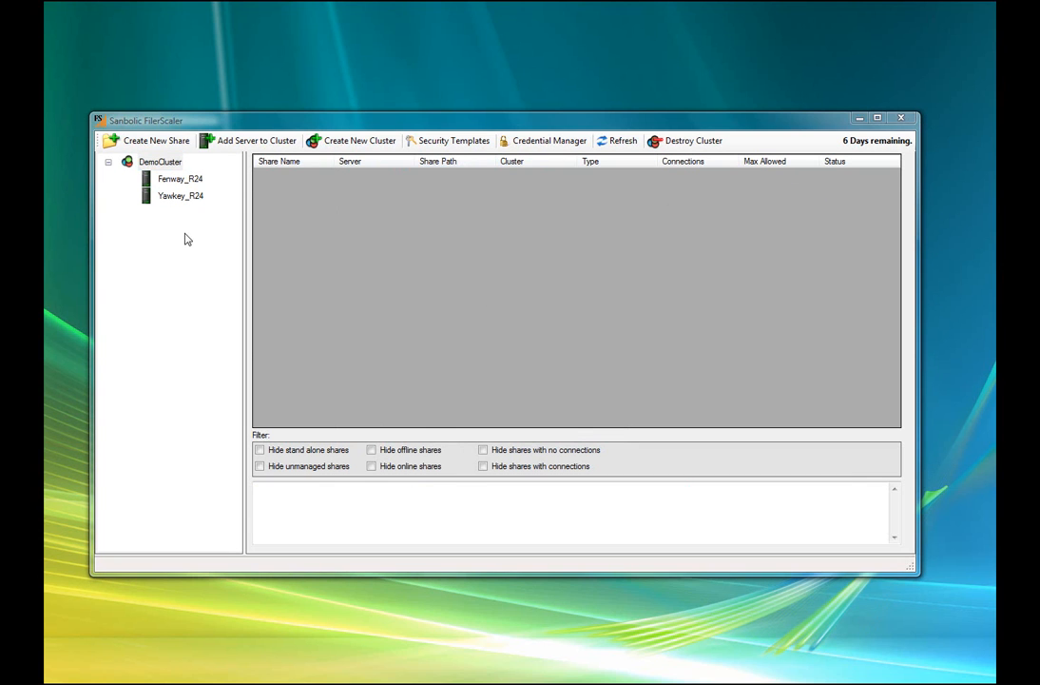
{"action": "left_click", "coordinate": [160, 162]}
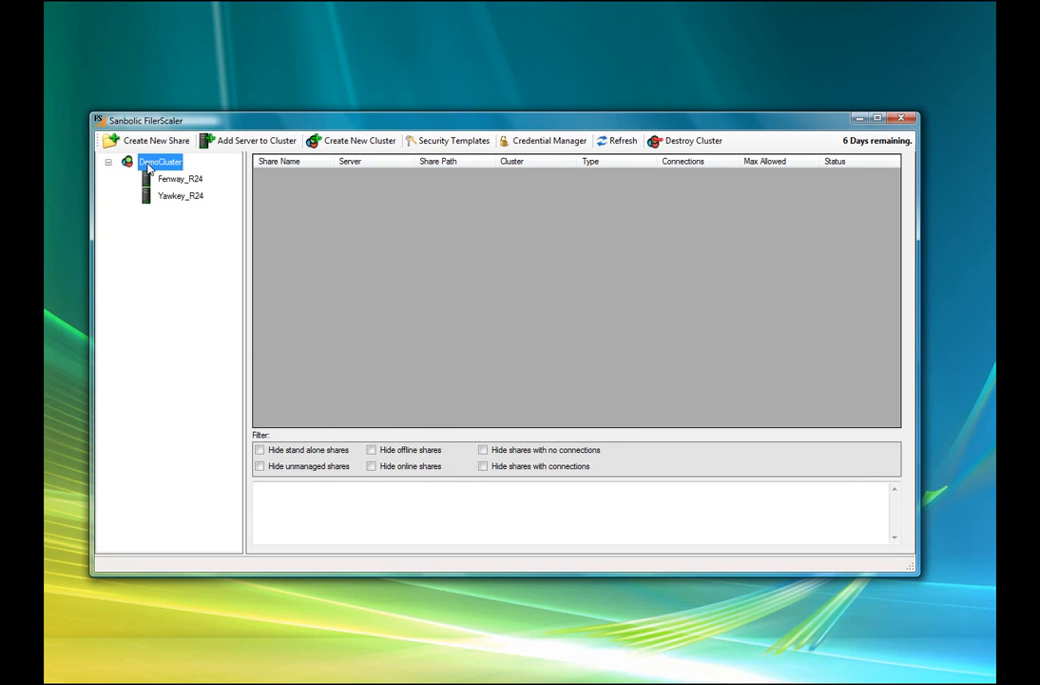
{"action": "mouse_move", "coordinate": [155, 140]}
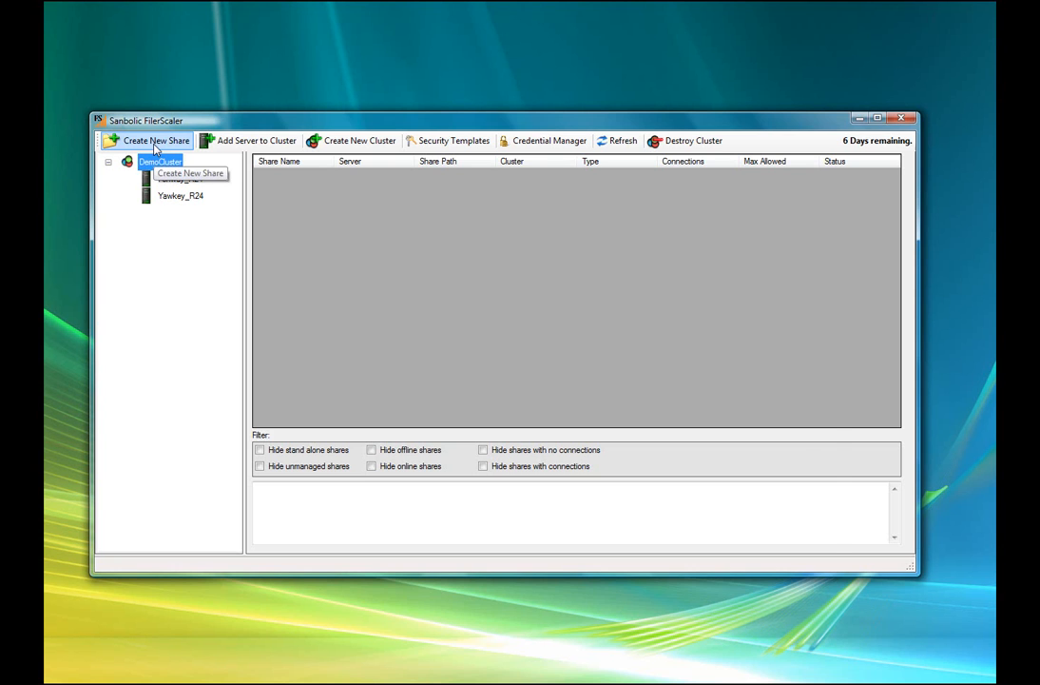
Start a new share on DemoCluster and settle on Clustered Share as its type.
{"action": "left_click", "coordinate": [156, 141]}
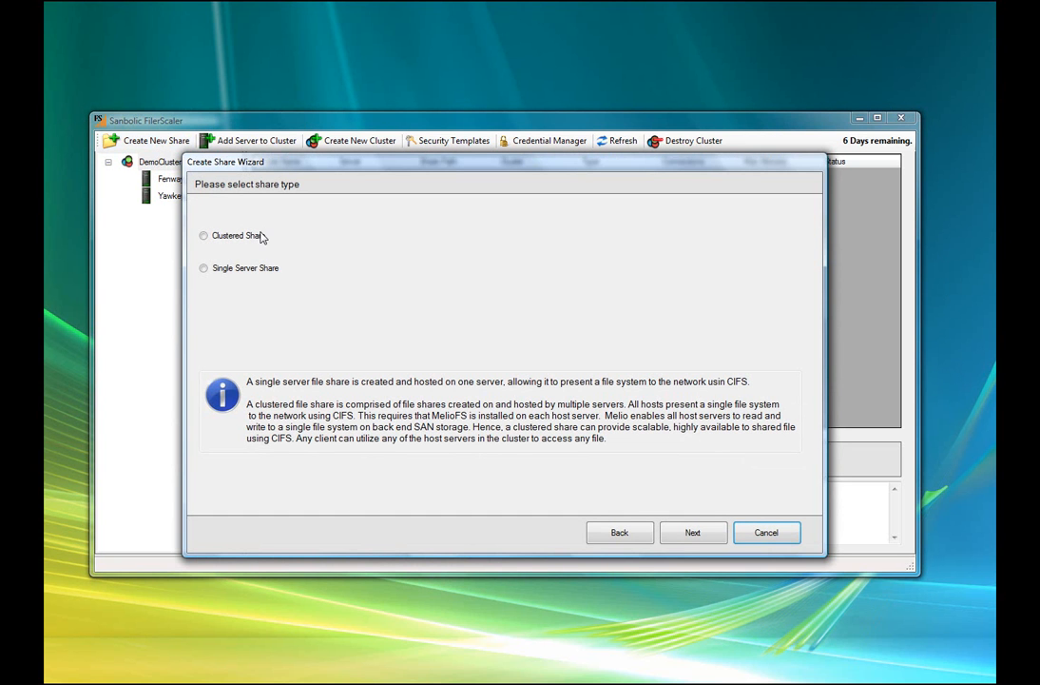
{"action": "left_click", "coordinate": [202, 236]}
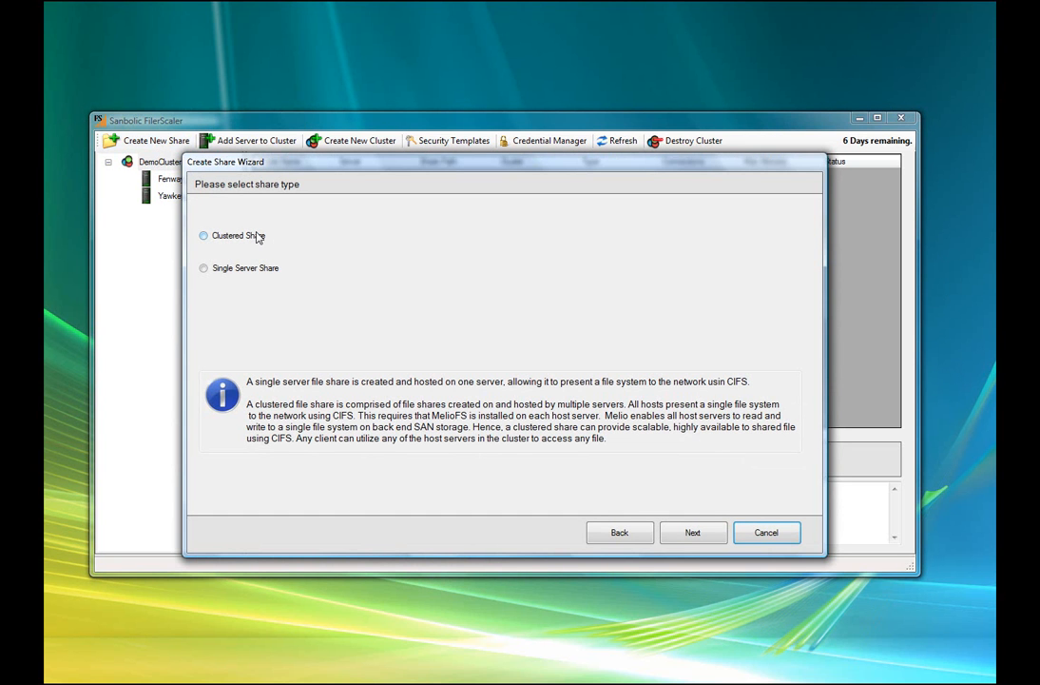
{"action": "left_click", "coordinate": [204, 266]}
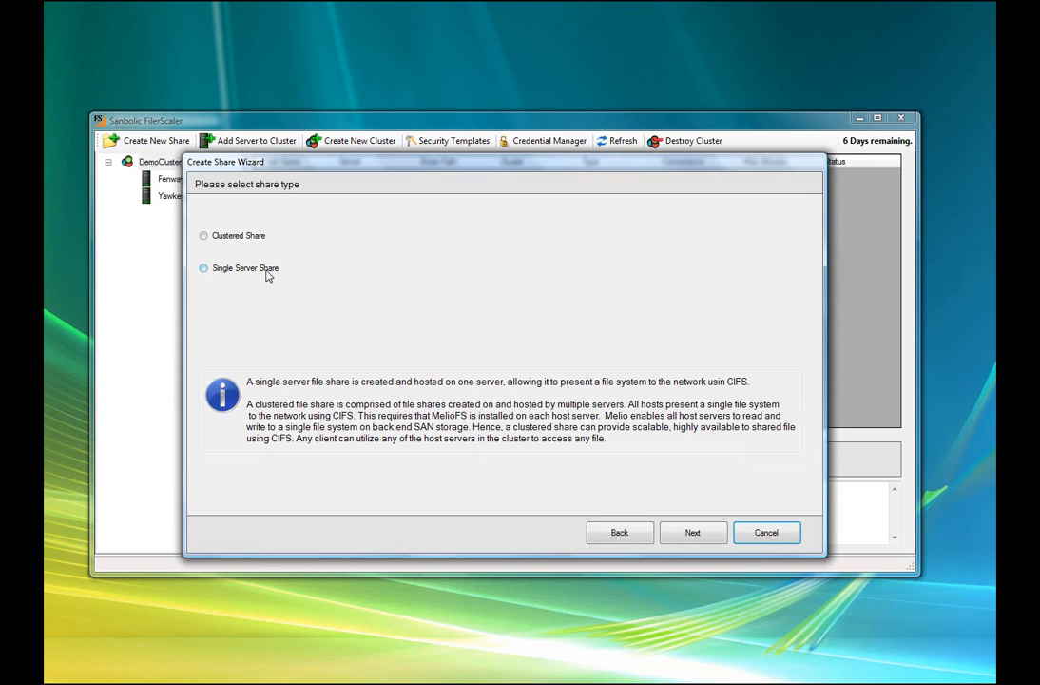
{"action": "left_click", "coordinate": [203, 236]}
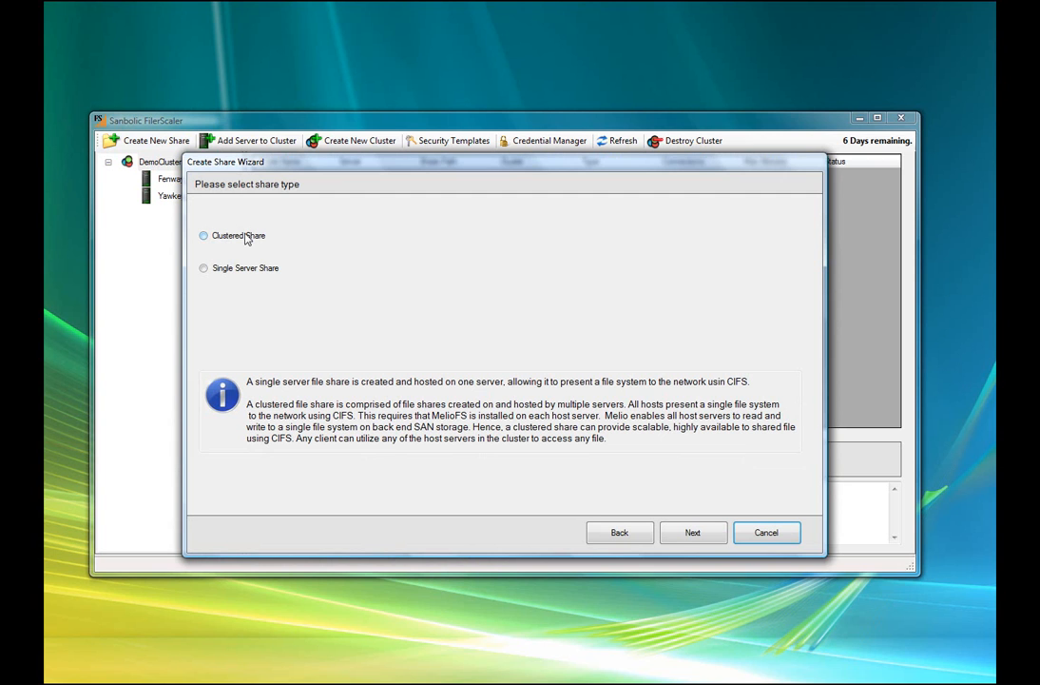
{"action": "left_click", "coordinate": [202, 267]}
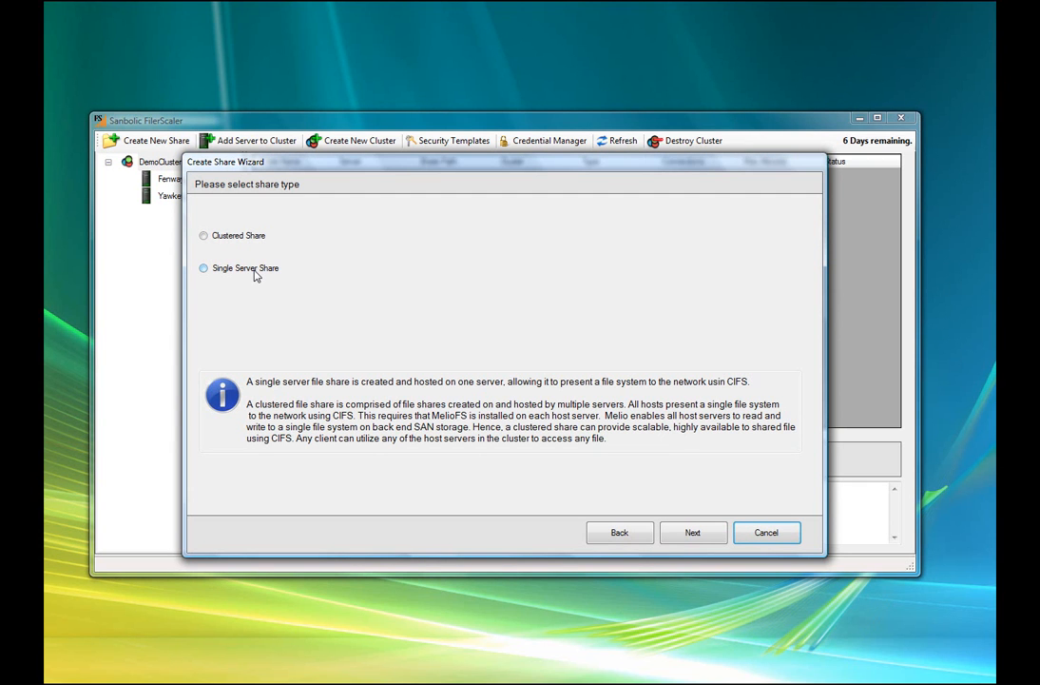
{"action": "left_click", "coordinate": [203, 236]}
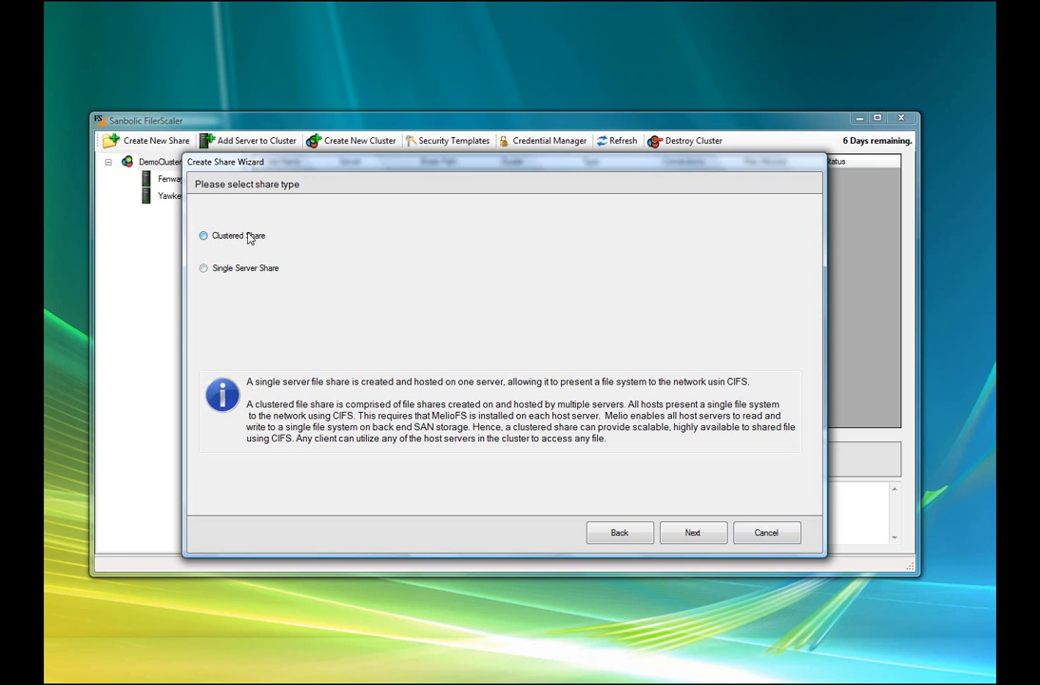
{"action": "left_click", "coordinate": [202, 236]}
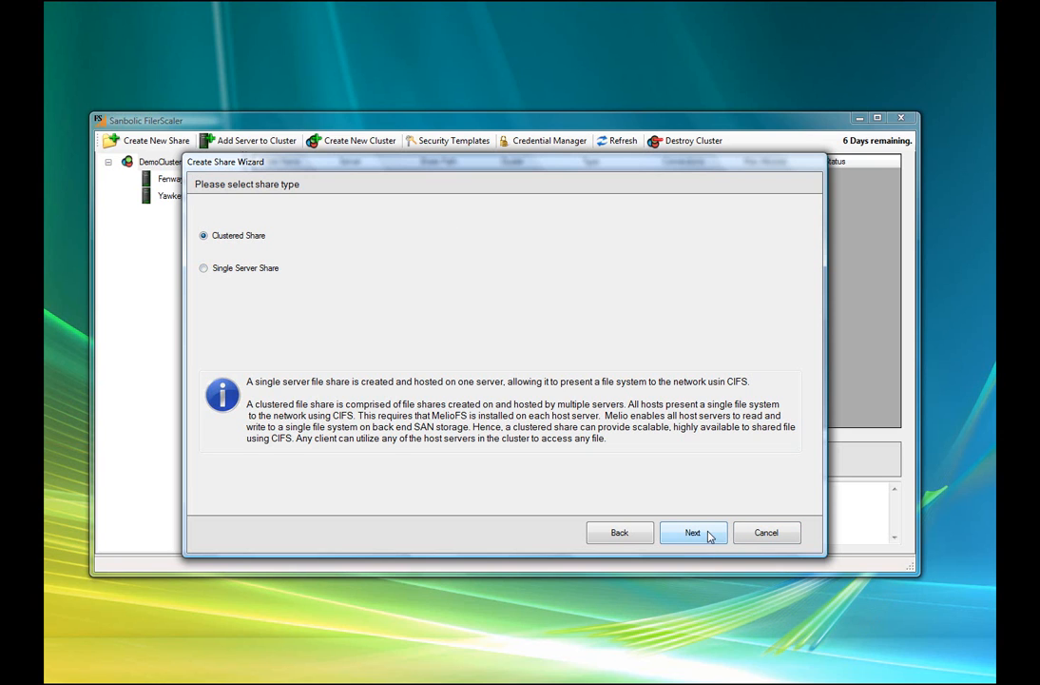
Choose DemoCluster and its MelioFS volume to host the share, reaching the share settings page.
{"action": "left_click", "coordinate": [692, 532]}
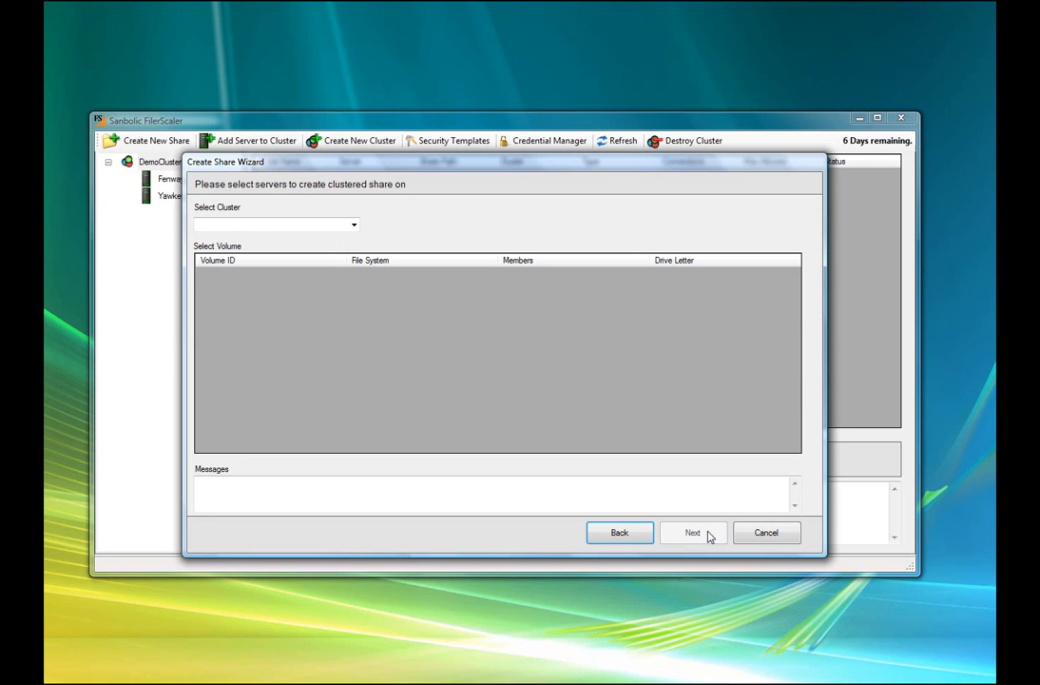
{"action": "left_click", "coordinate": [353, 224]}
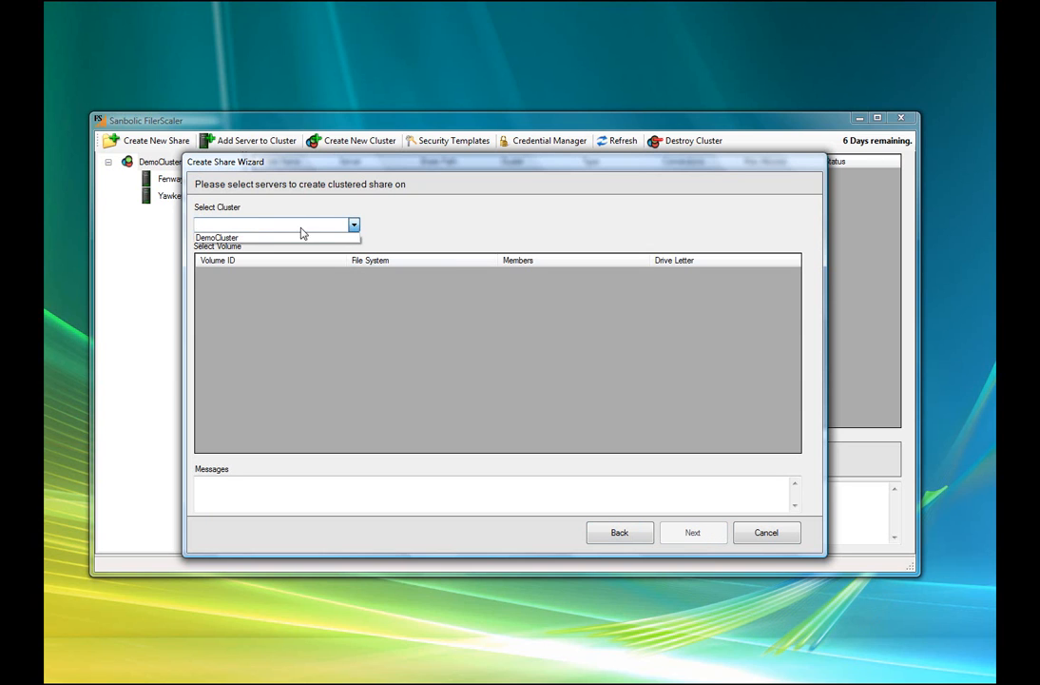
{"action": "left_click", "coordinate": [217, 236]}
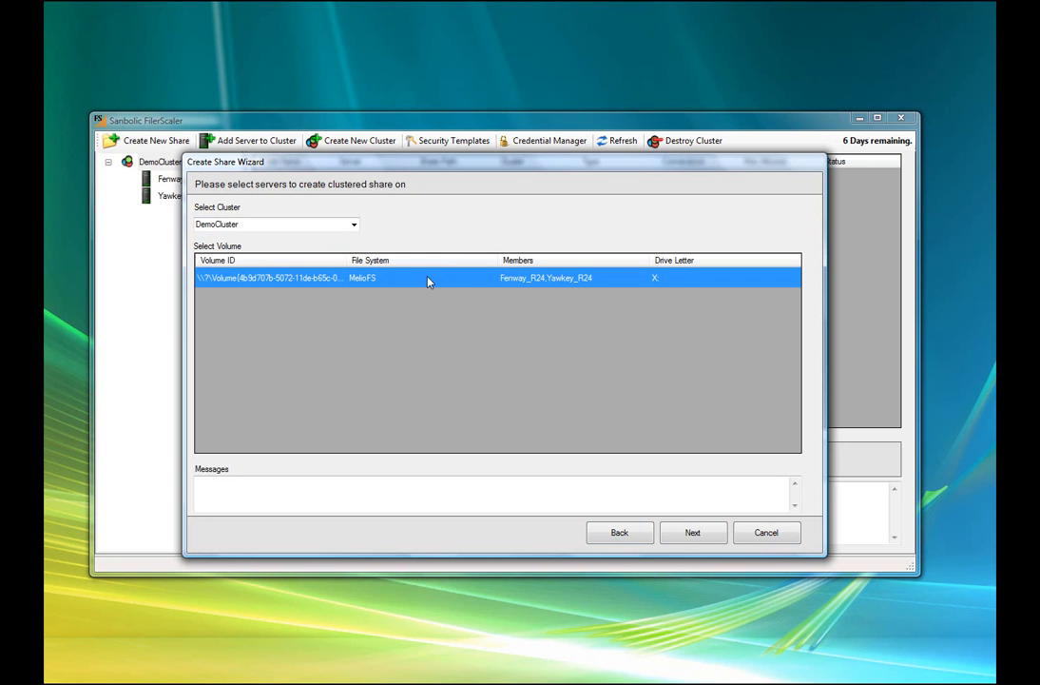
{"action": "mouse_move", "coordinate": [422, 283]}
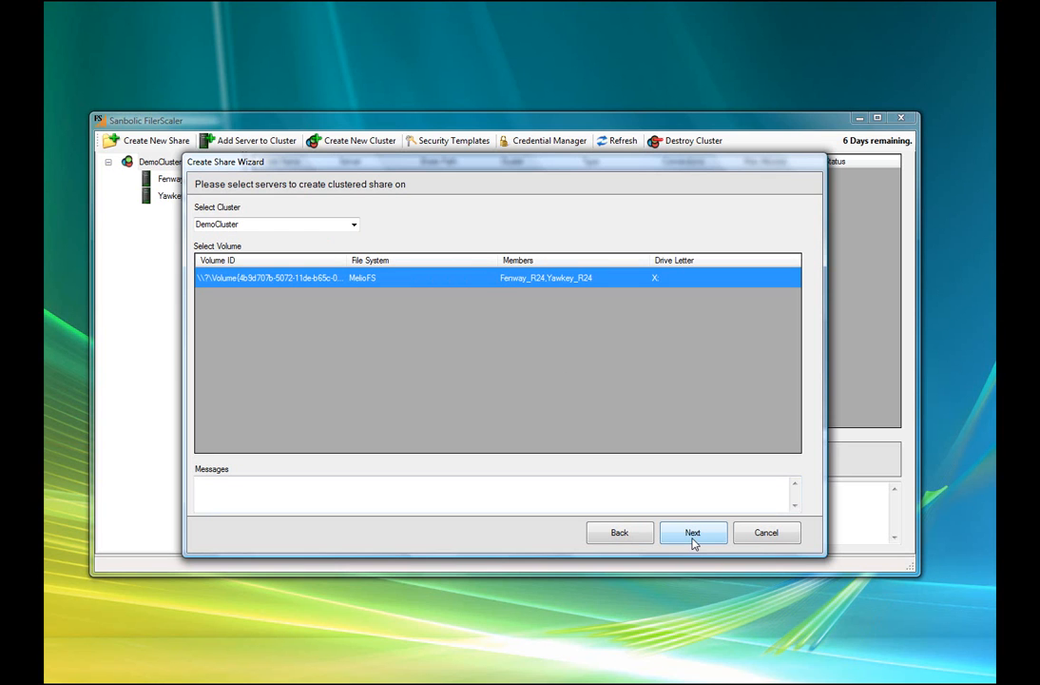
{"action": "left_click", "coordinate": [692, 533]}
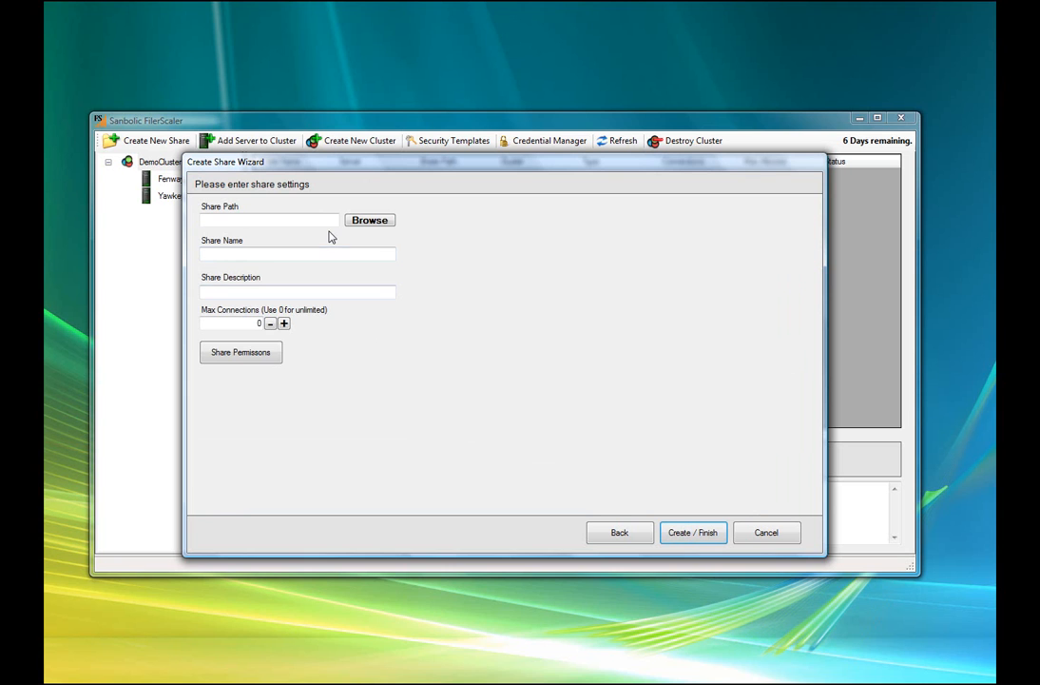
Set the share path to X:\sharethisfolder by browsing and begin naming the share anewshare.
{"action": "left_click", "coordinate": [369, 220]}
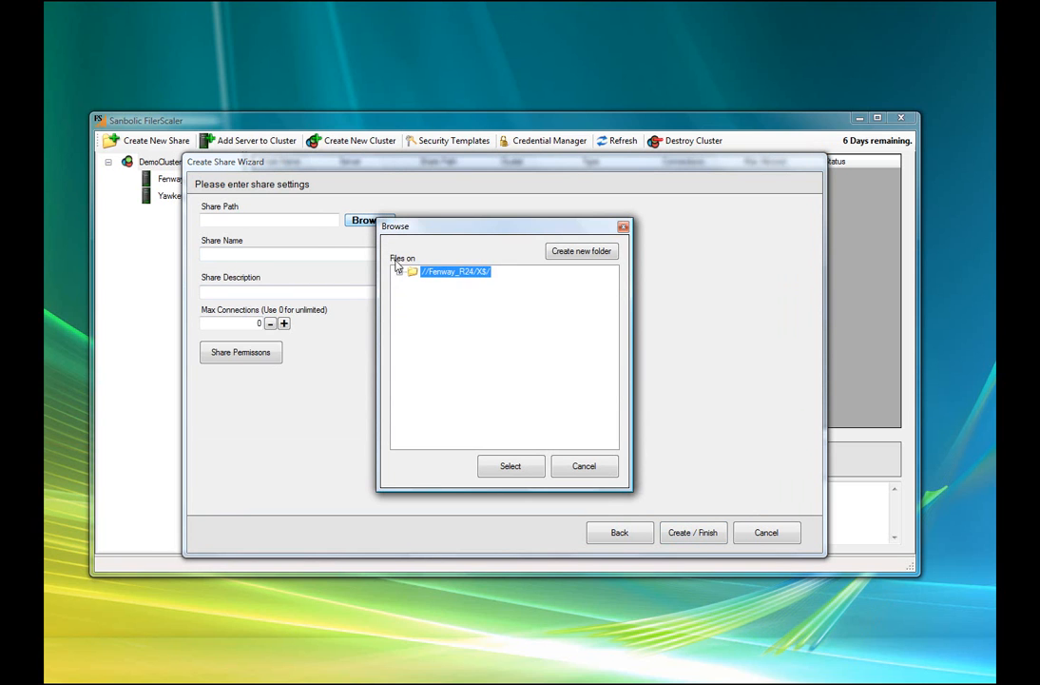
{"action": "left_click", "coordinate": [399, 271]}
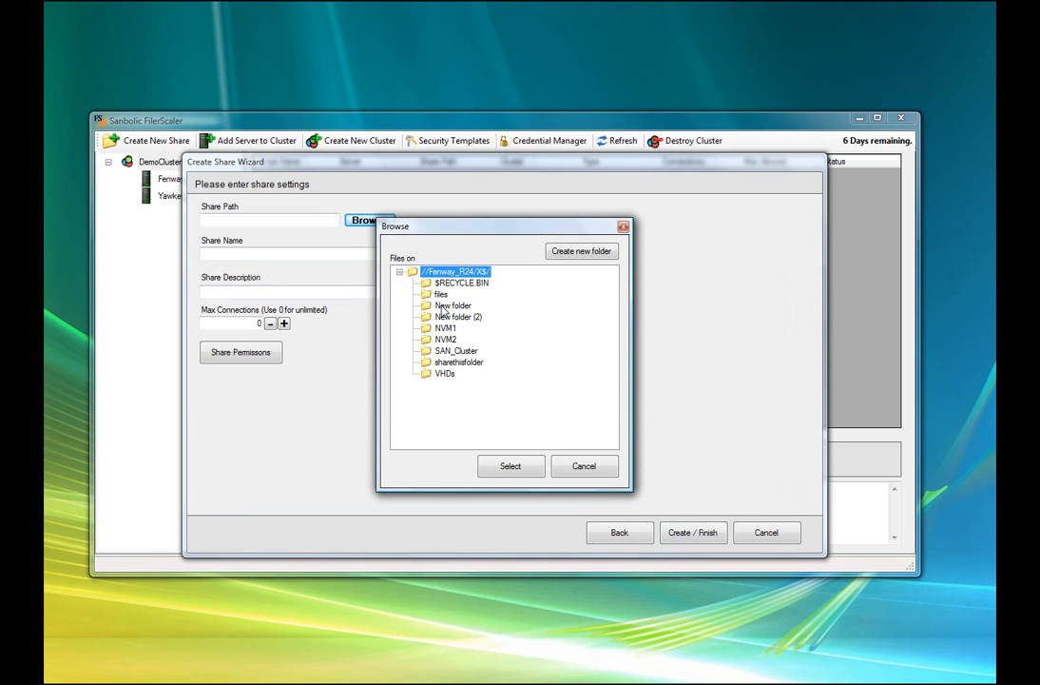
{"action": "left_click", "coordinate": [460, 361]}
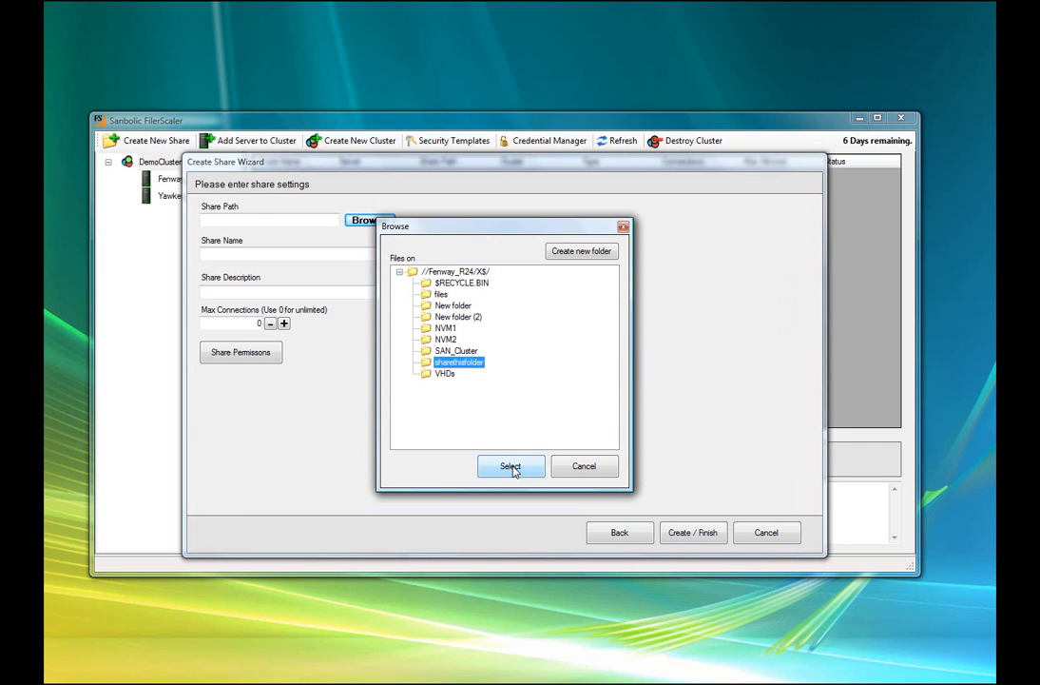
{"action": "left_click", "coordinate": [509, 466]}
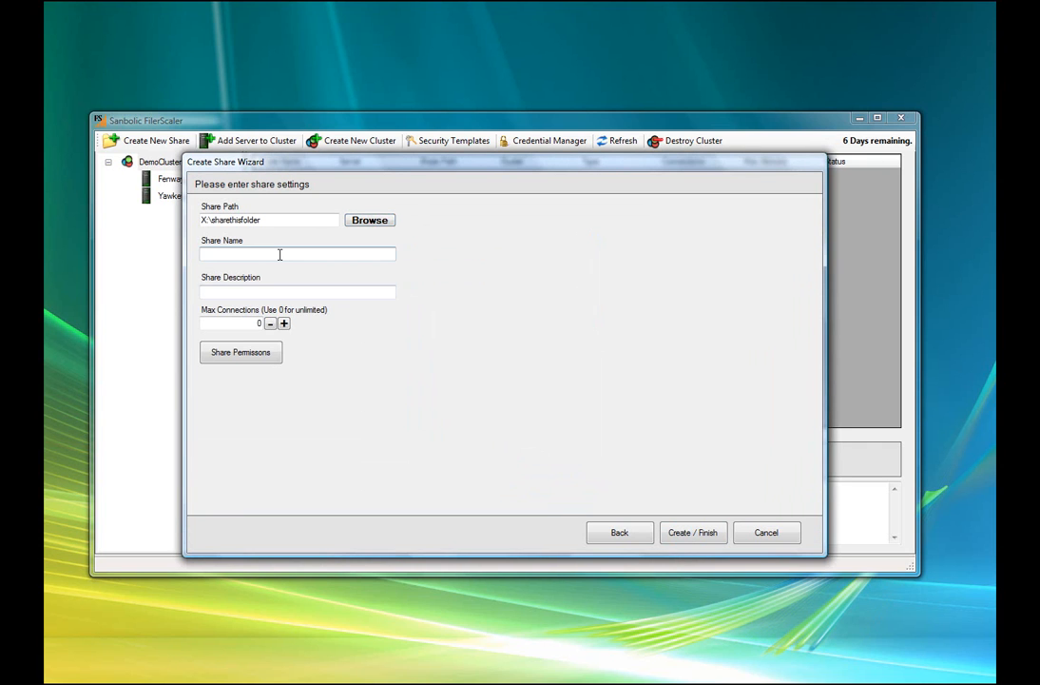
{"action": "type", "text": "ann"}
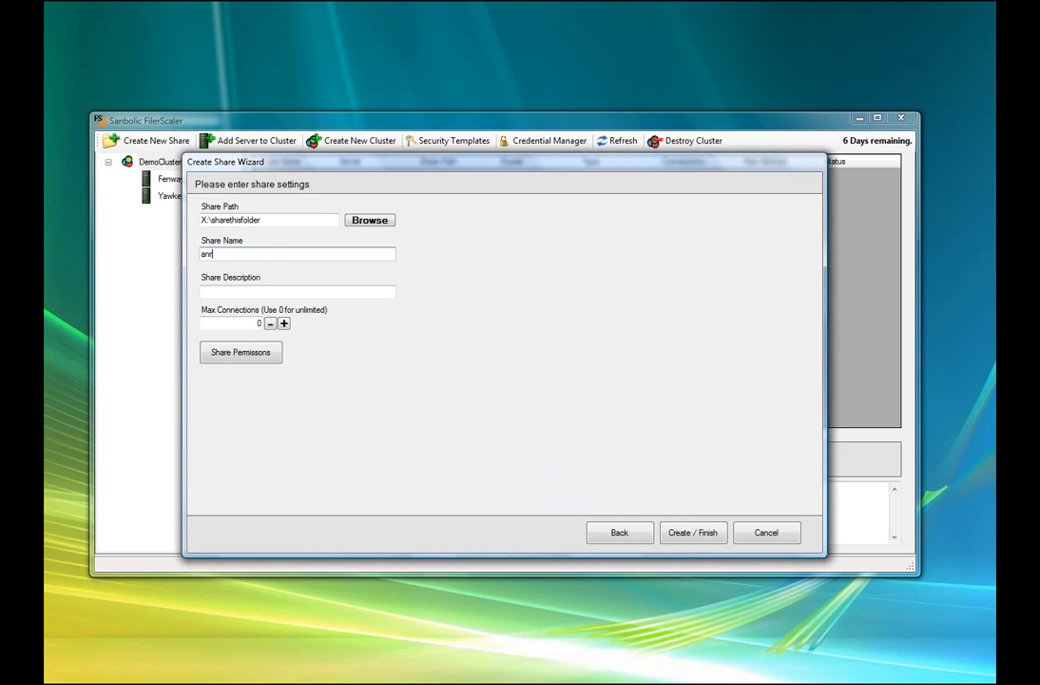
{"action": "key", "text": "Backspace"}
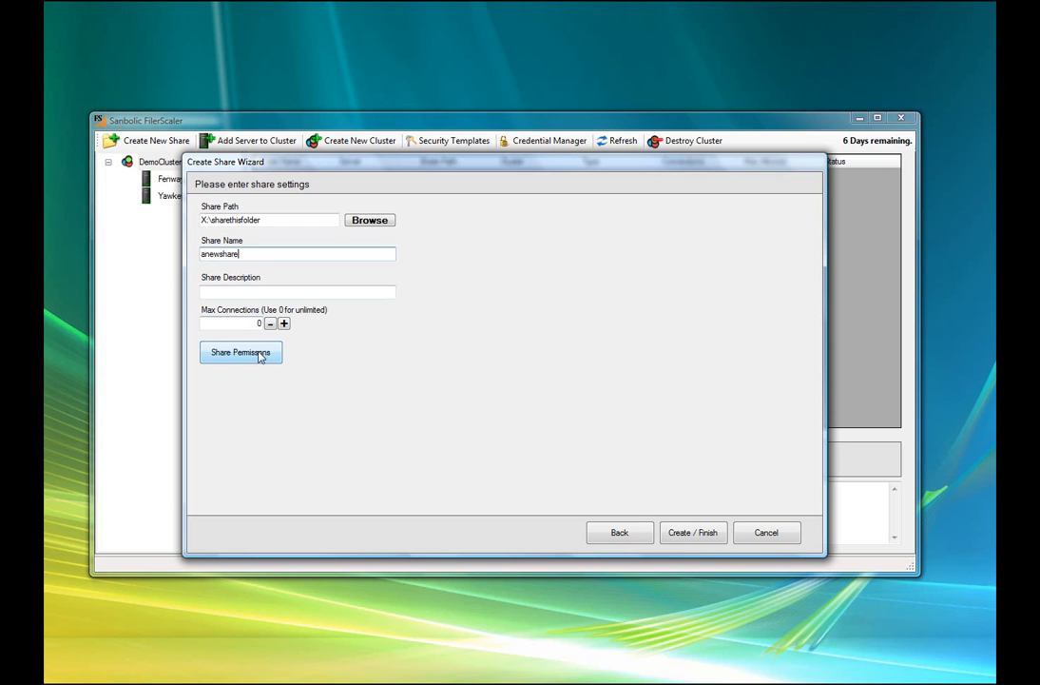
{"action": "left_click", "coordinate": [239, 352]}
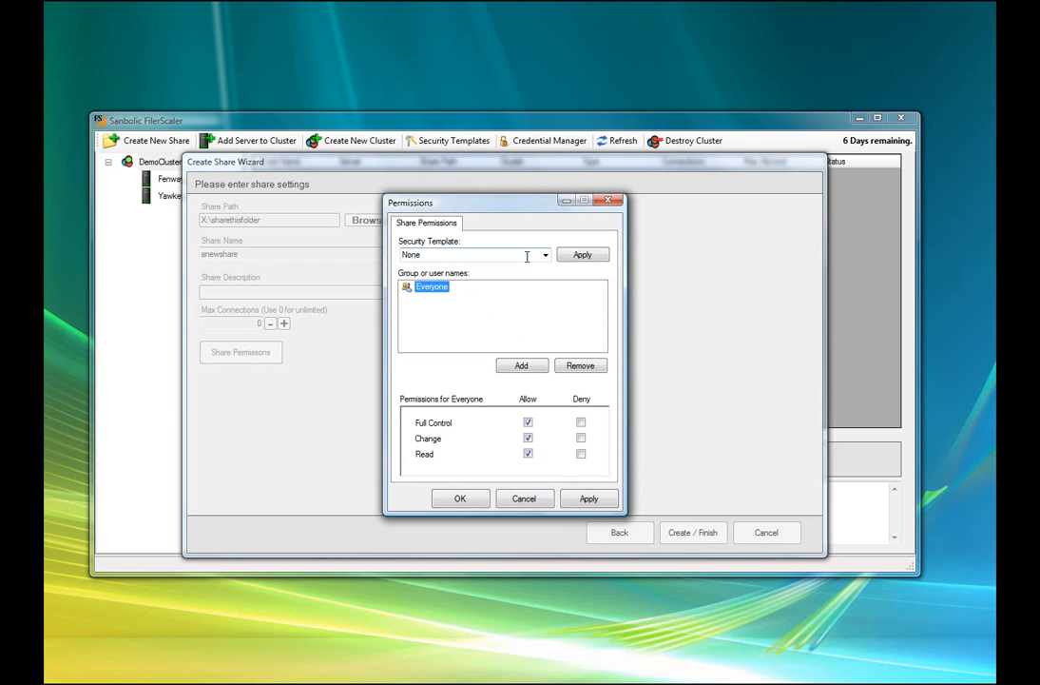
{"action": "mouse_move", "coordinate": [548, 253]}
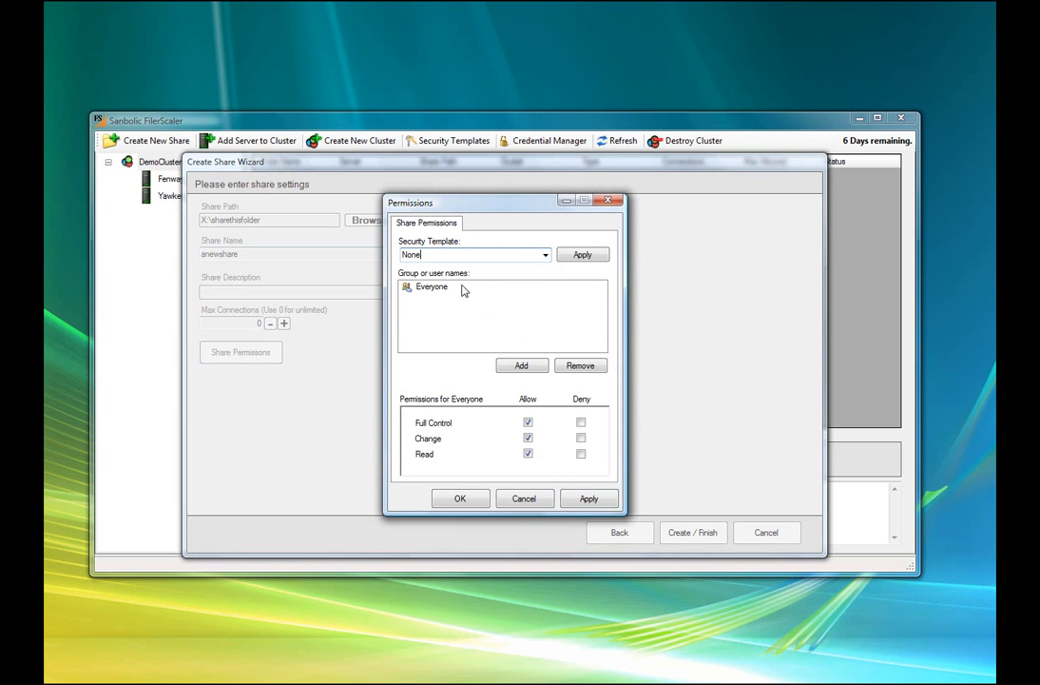
{"action": "mouse_move", "coordinate": [529, 268]}
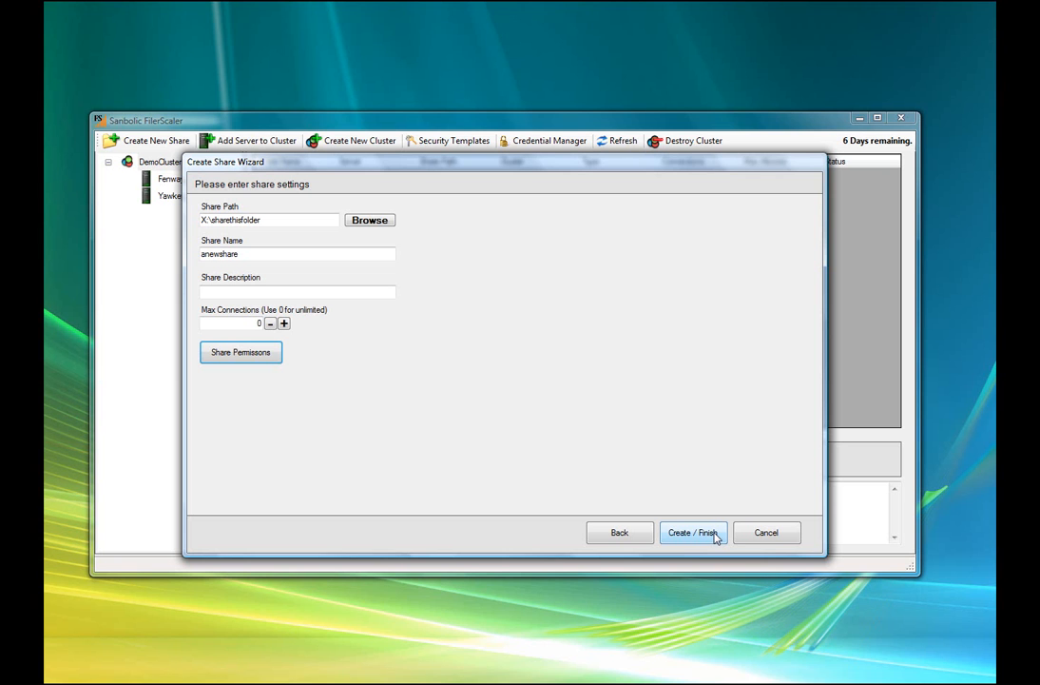
Create anewshare at X:\sharethisfolder on both Fenway_R24 and Yawkey_R24.
{"action": "left_click", "coordinate": [693, 533]}
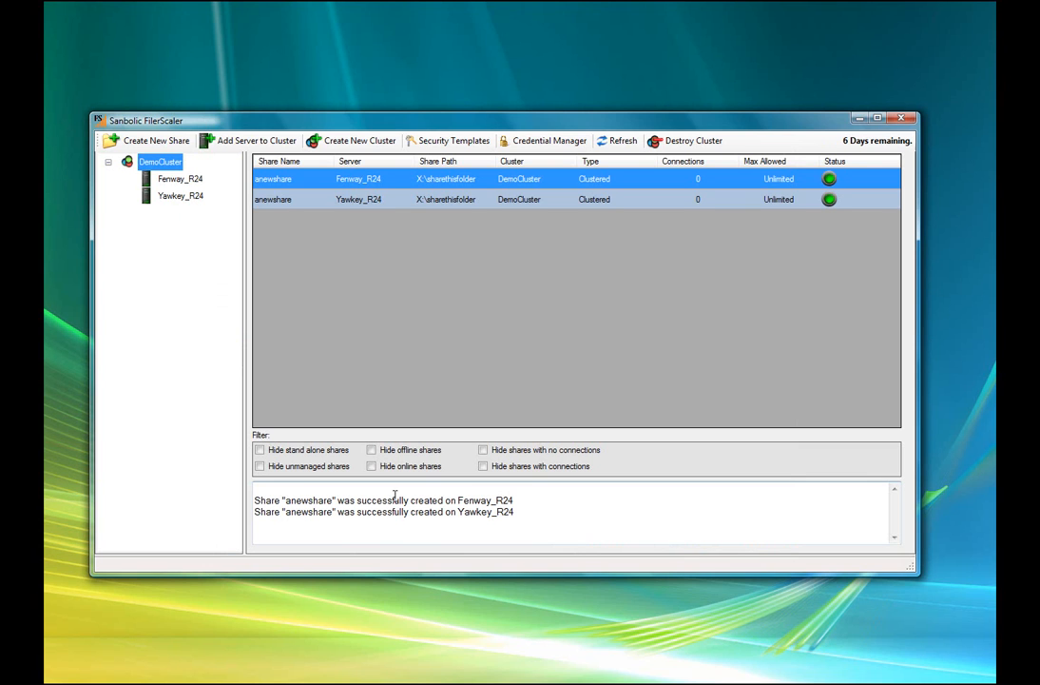
{"action": "mouse_move", "coordinate": [472, 511]}
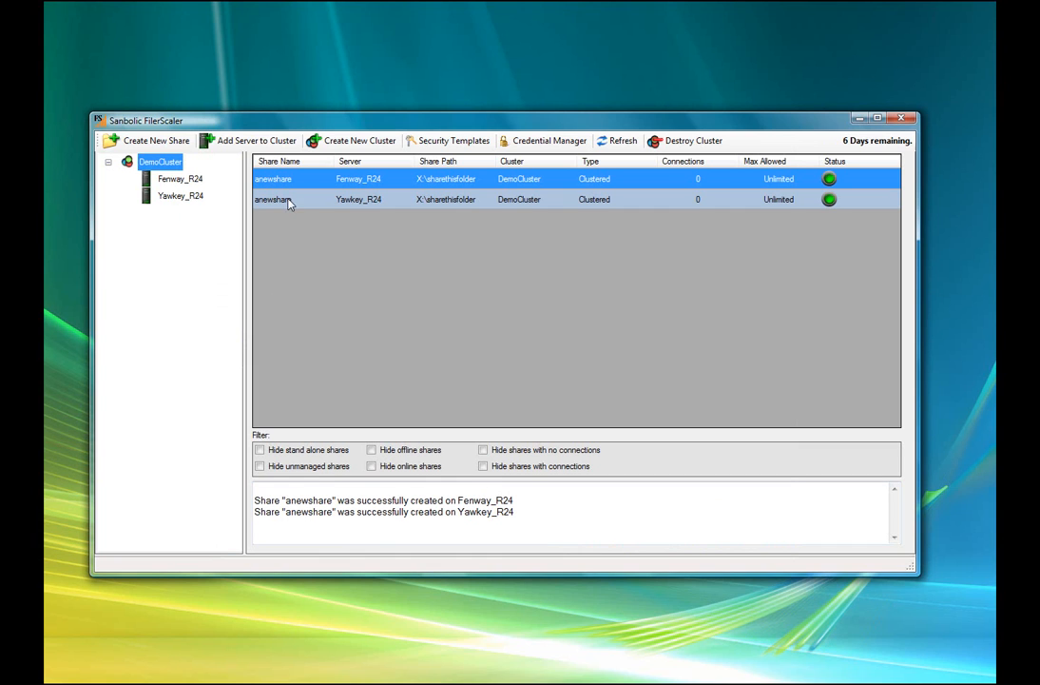
{"action": "mouse_move", "coordinate": [433, 189]}
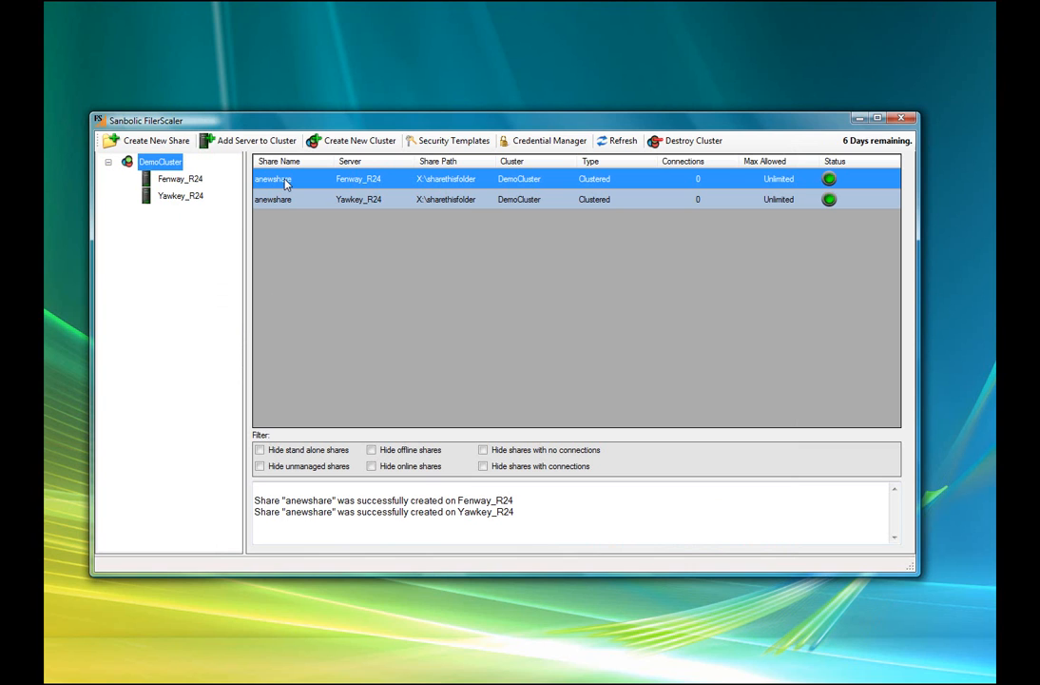
{"action": "mouse_move", "coordinate": [465, 187]}
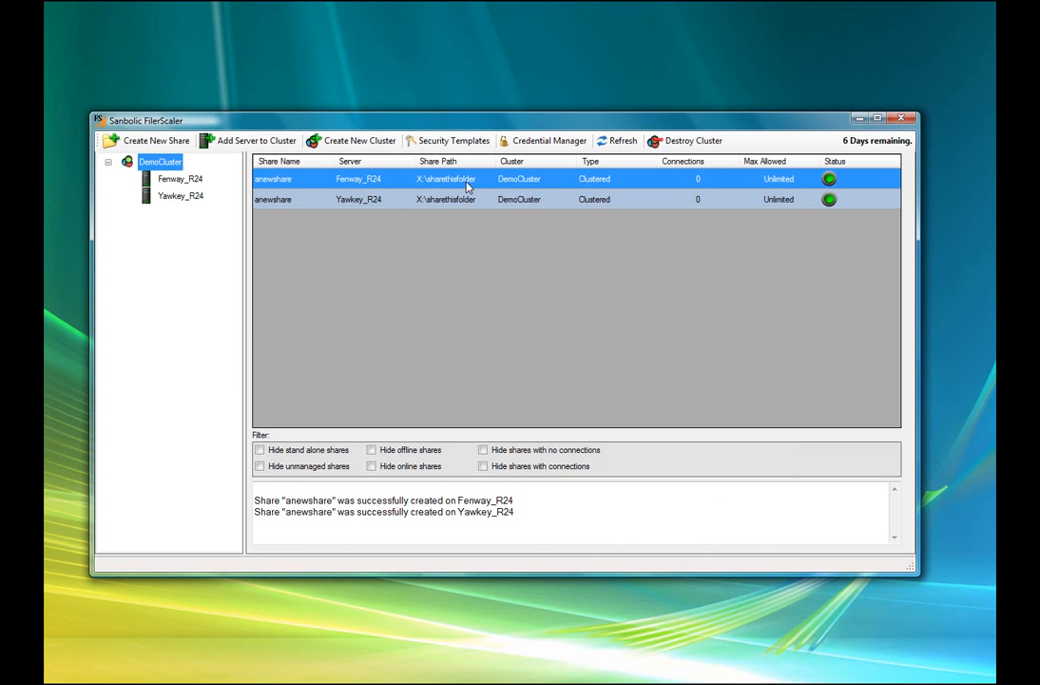
{"action": "mouse_move", "coordinate": [541, 187]}
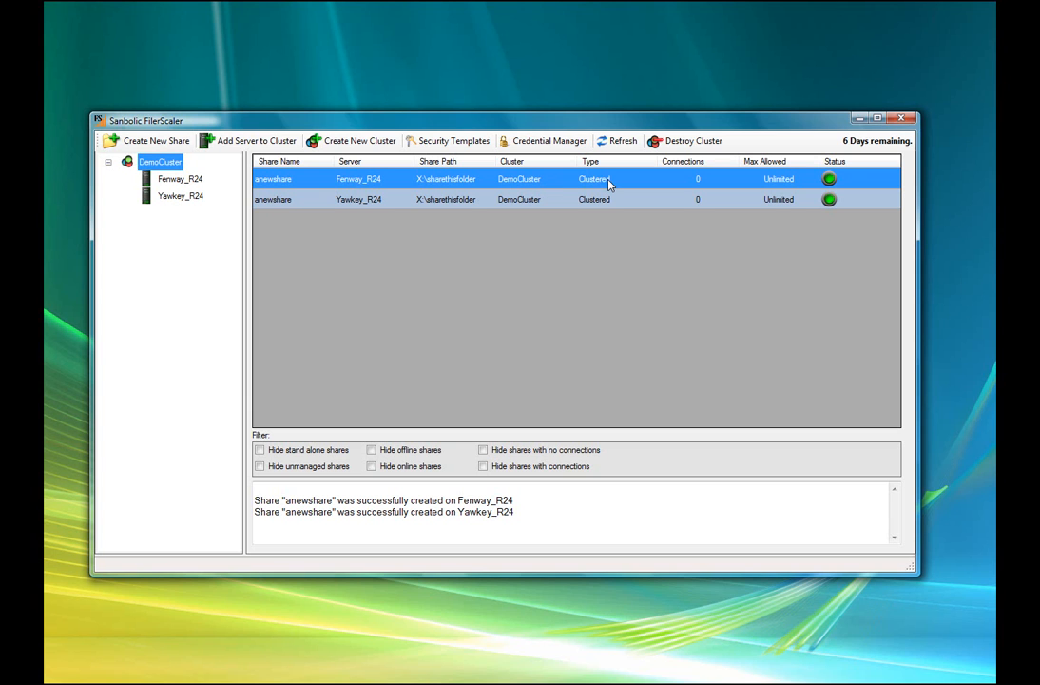
{"action": "mouse_move", "coordinate": [705, 190]}
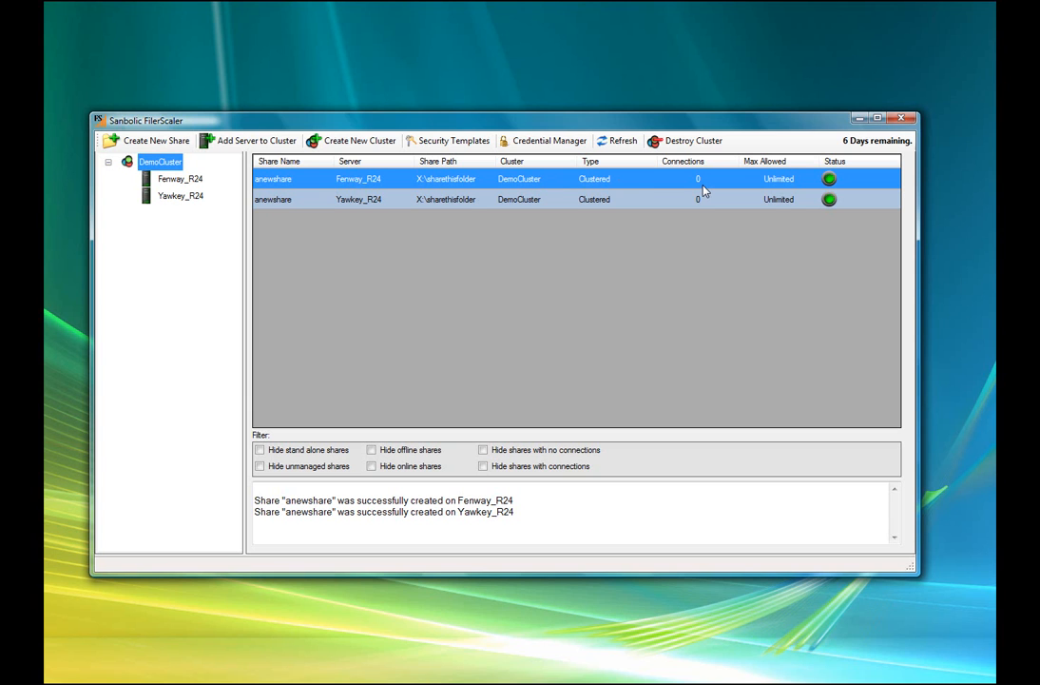
{"action": "mouse_move", "coordinate": [779, 186]}
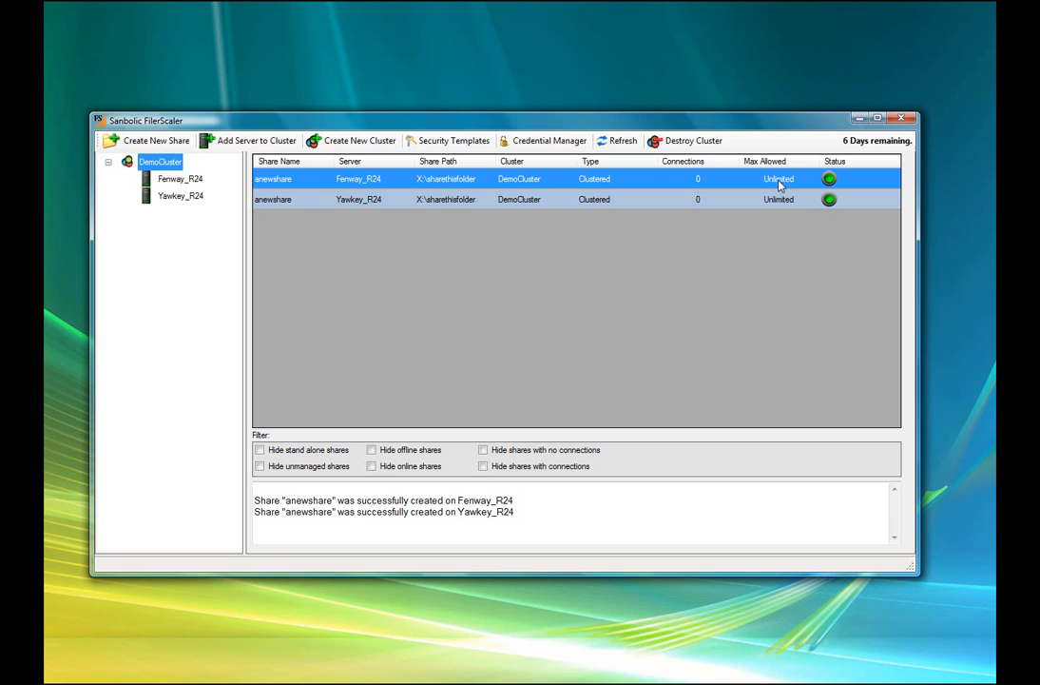
{"action": "mouse_move", "coordinate": [833, 186]}
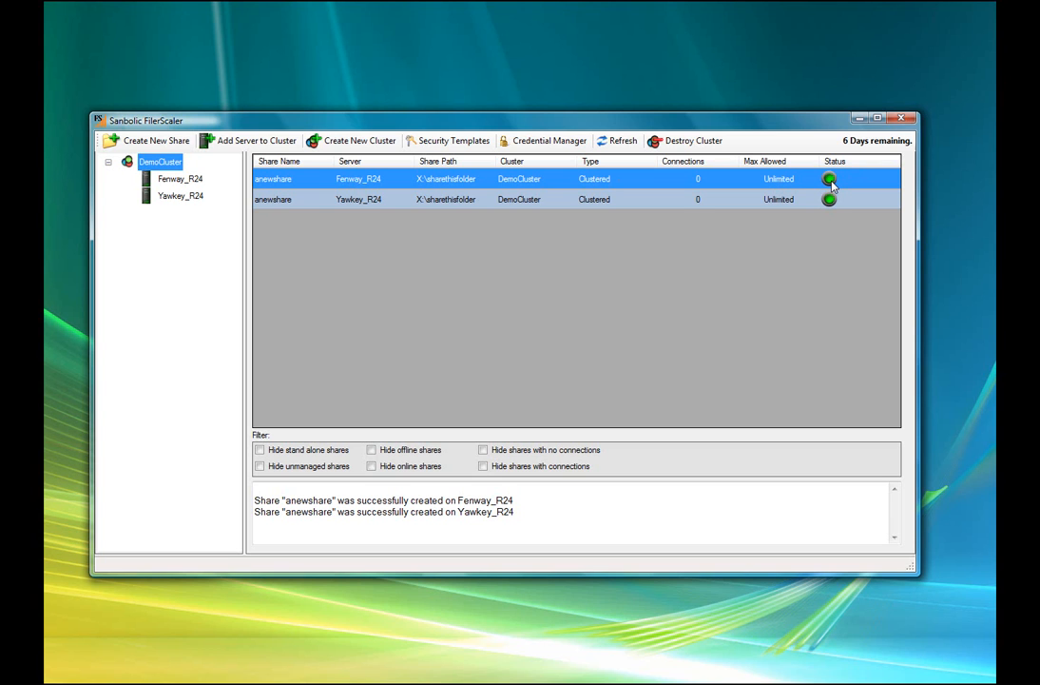
{"action": "mouse_move", "coordinate": [795, 207]}
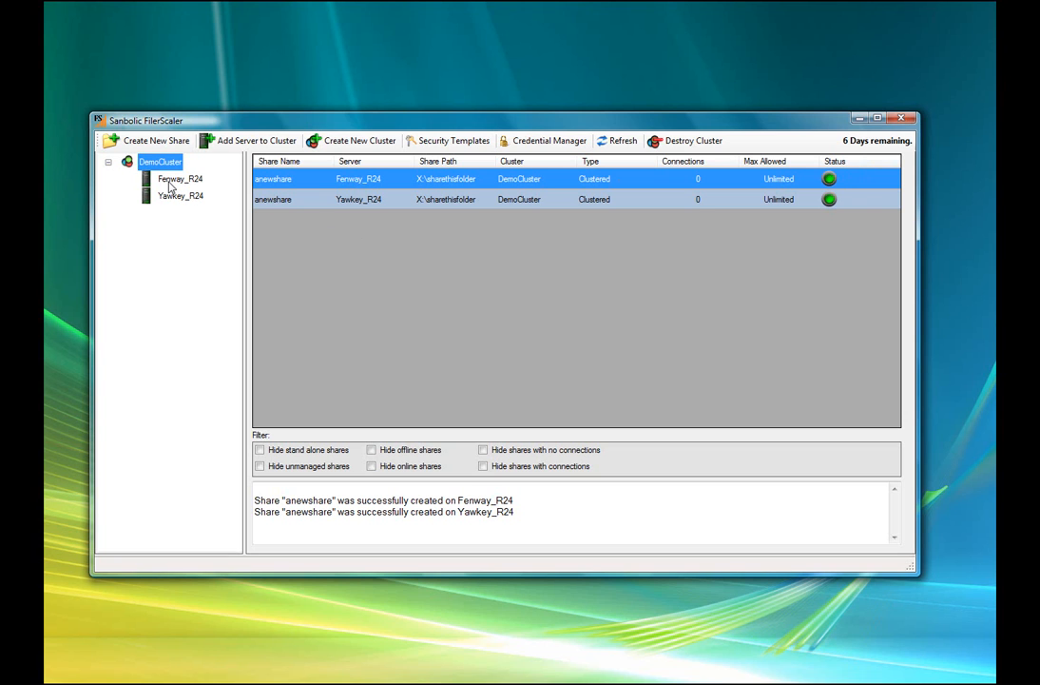
Select Fenway_R24 under DemoCluster to list its clustered and stand-alone shares.
{"action": "left_click", "coordinate": [178, 178]}
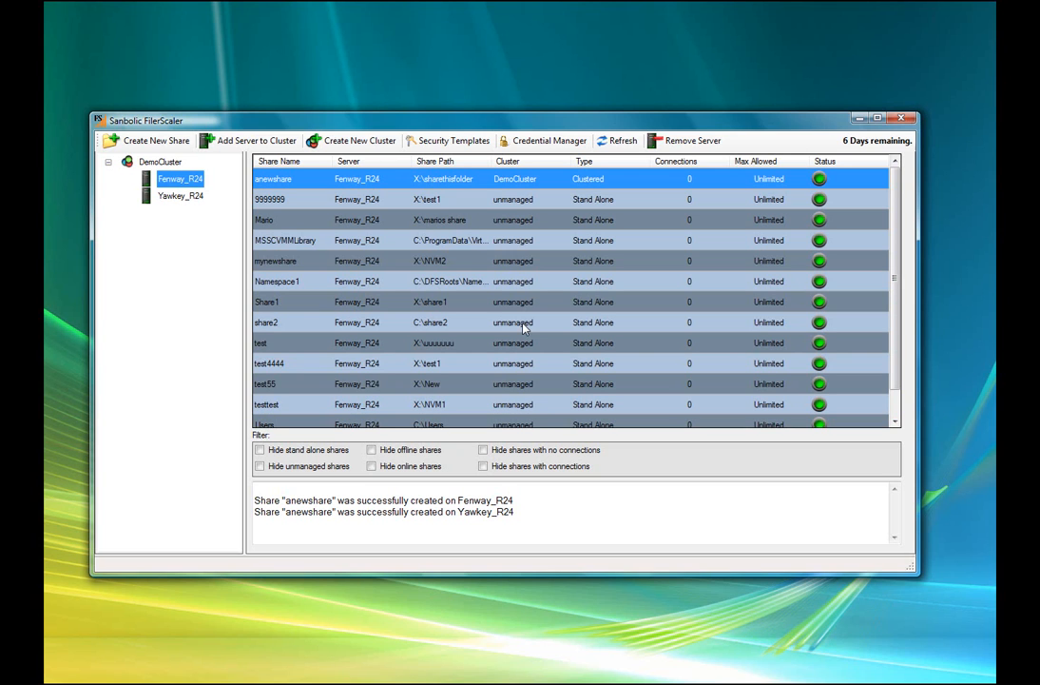
{"action": "mouse_move", "coordinate": [490, 209]}
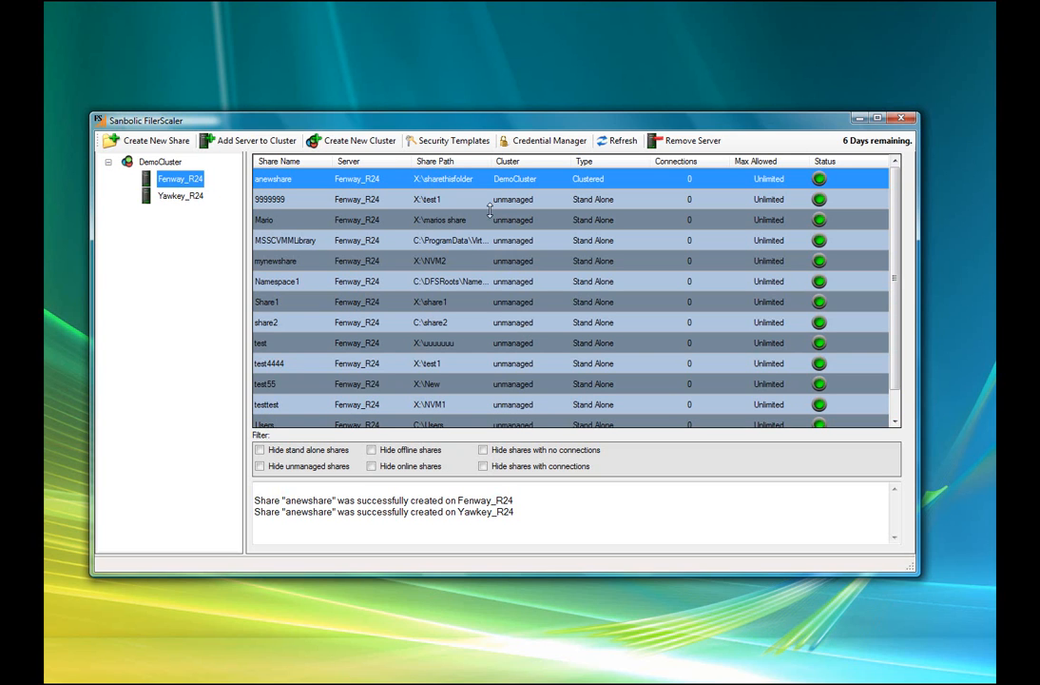
{"action": "mouse_move", "coordinate": [509, 223]}
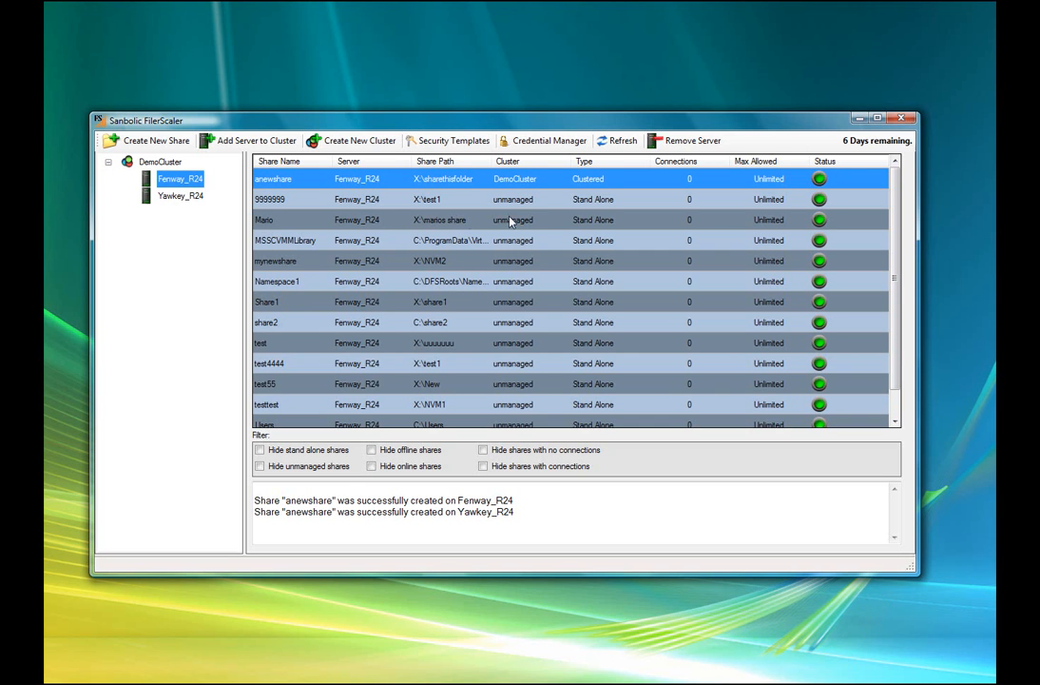
Bring up the context actions for Fenway_R24's stand-alone share mynewshare.
{"action": "right_click", "coordinate": [276, 281]}
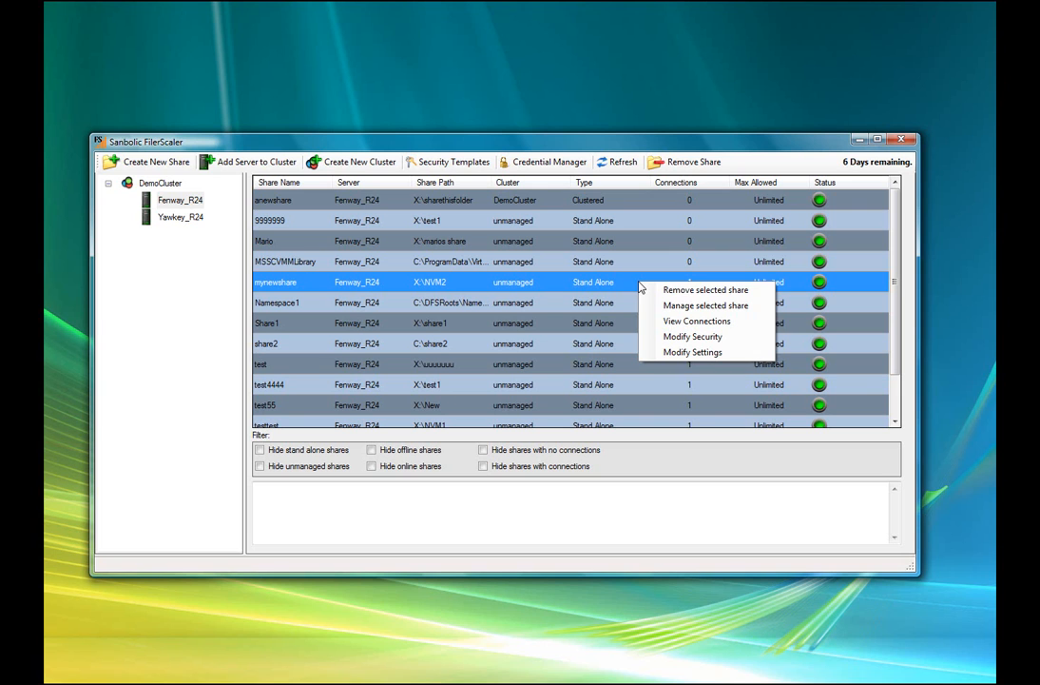
{"action": "mouse_move", "coordinate": [705, 289]}
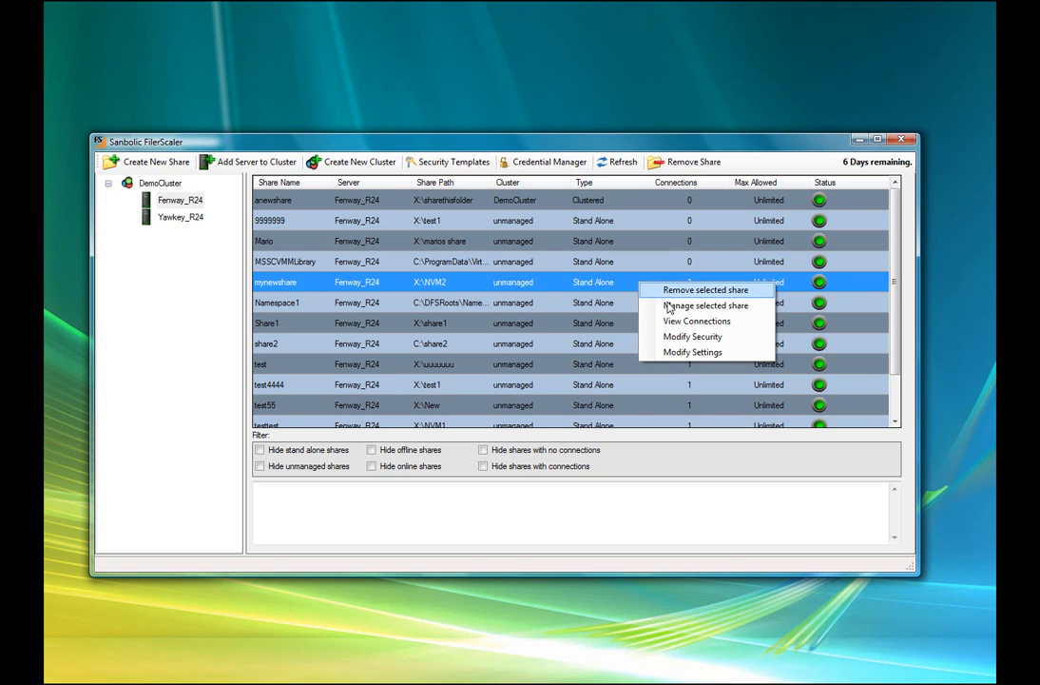
{"action": "mouse_move", "coordinate": [706, 304]}
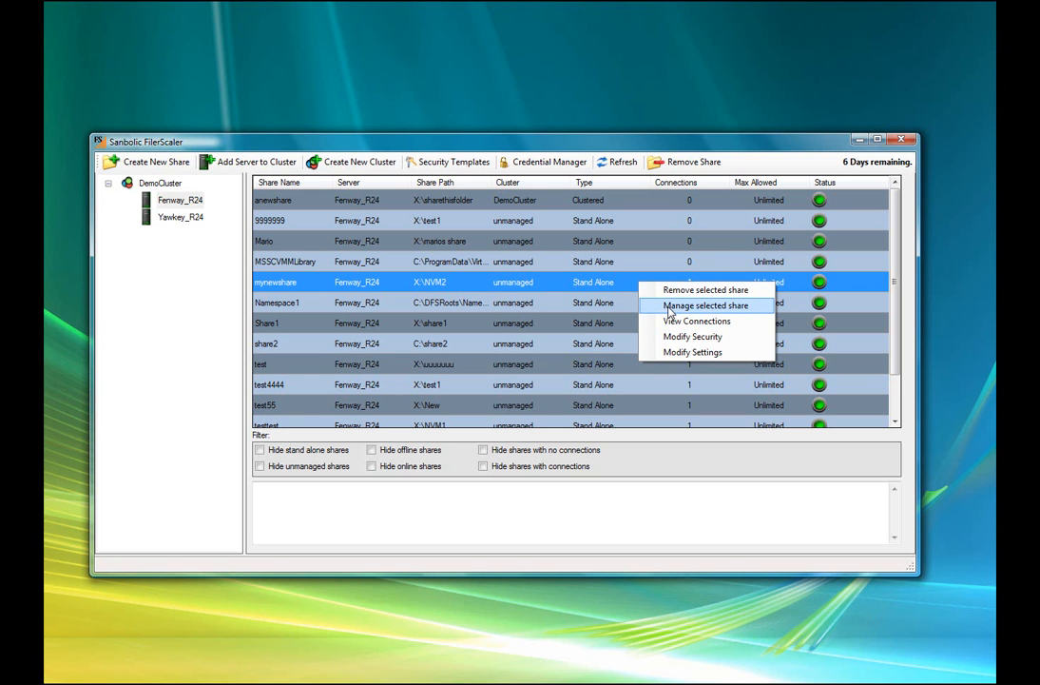
{"action": "mouse_move", "coordinate": [696, 319]}
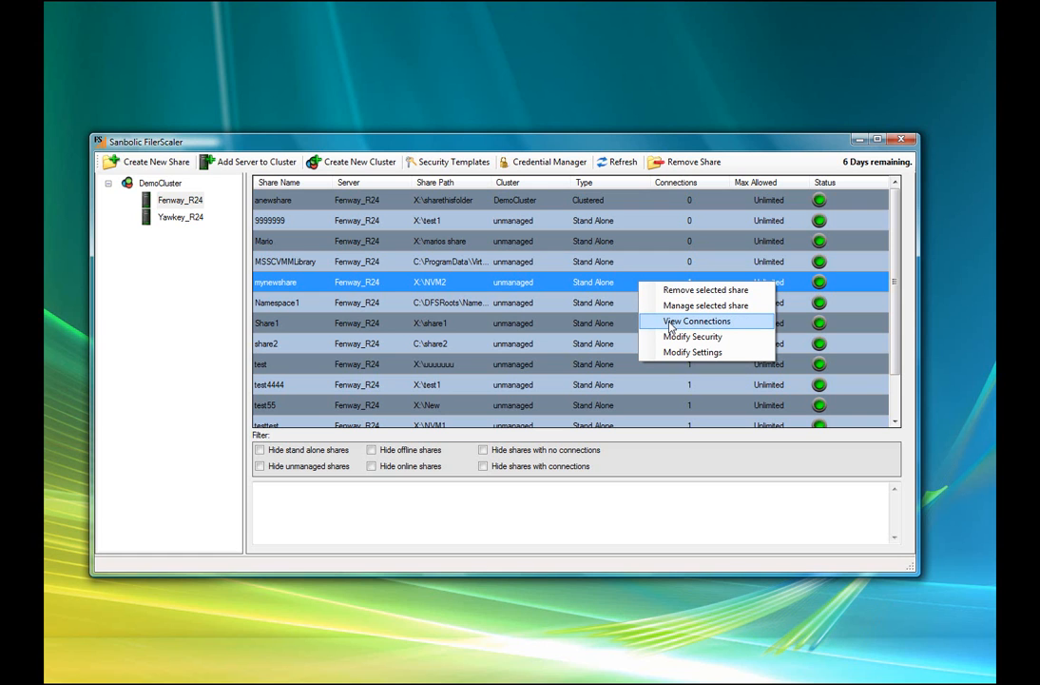
{"action": "mouse_move", "coordinate": [692, 352]}
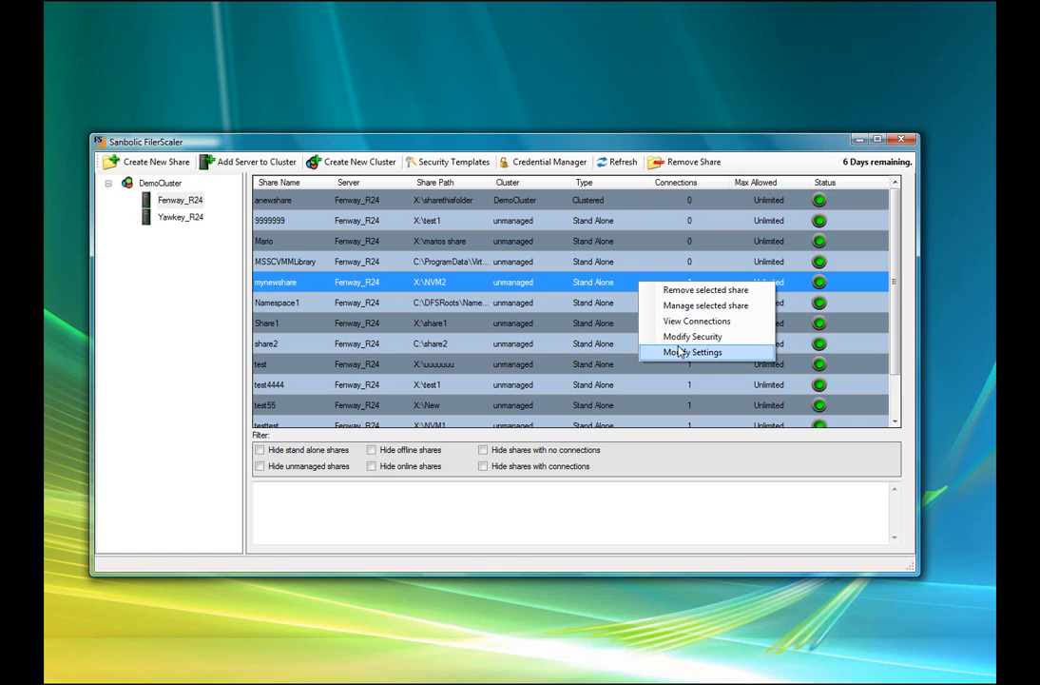
{"action": "mouse_move", "coordinate": [696, 320]}
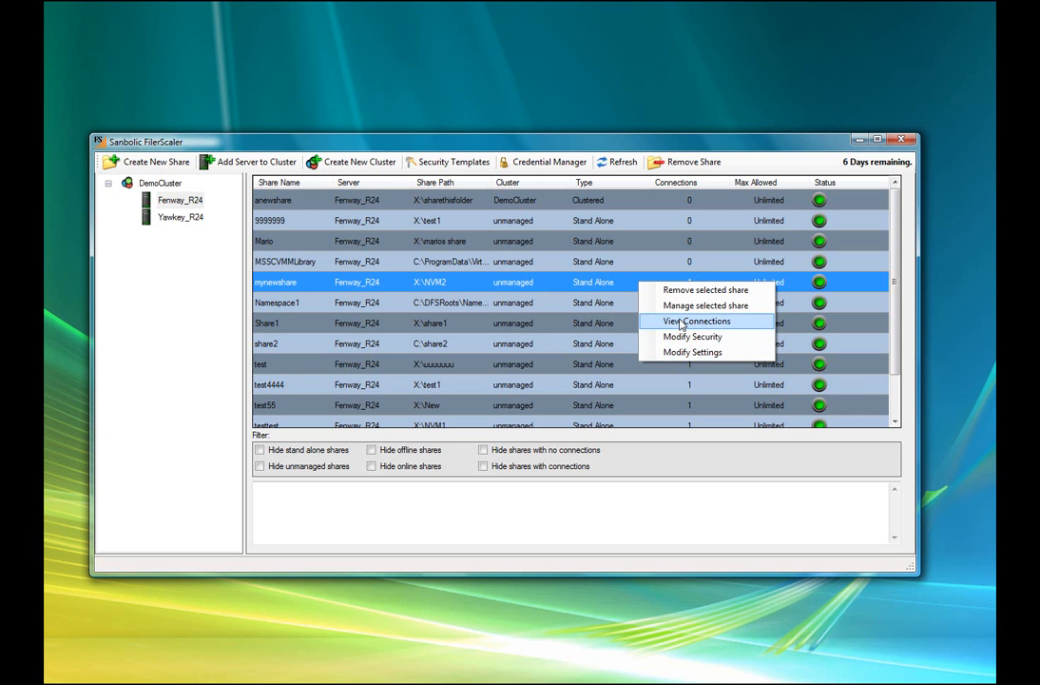
View mynewshare's connections (two administrator sessions) and close the window.
{"action": "left_click", "coordinate": [696, 319]}
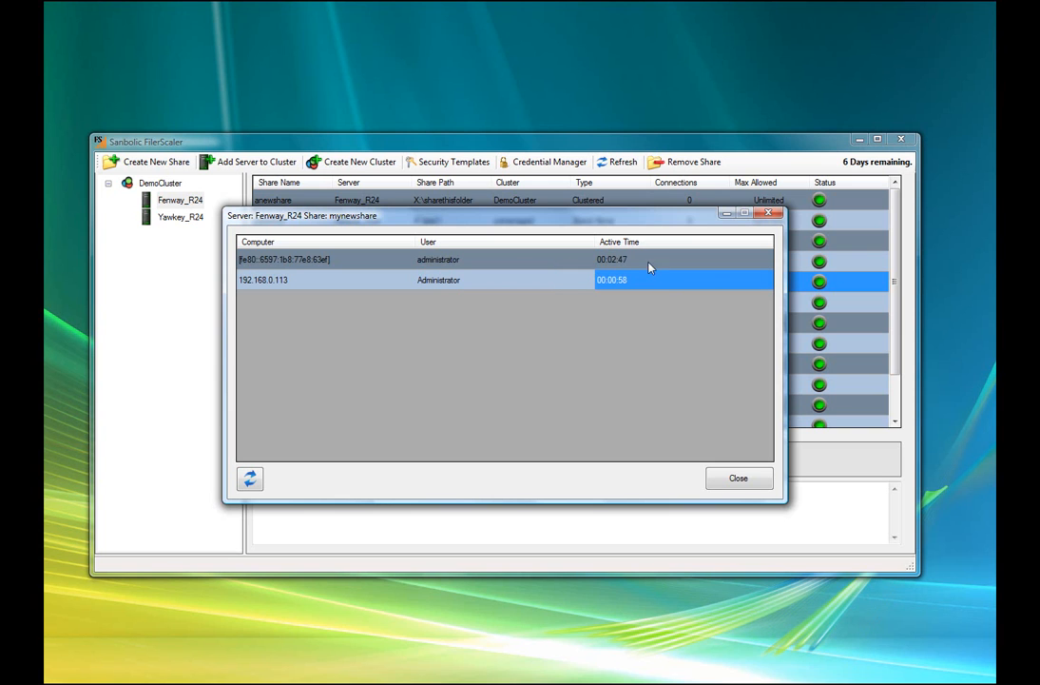
{"action": "left_click", "coordinate": [738, 477]}
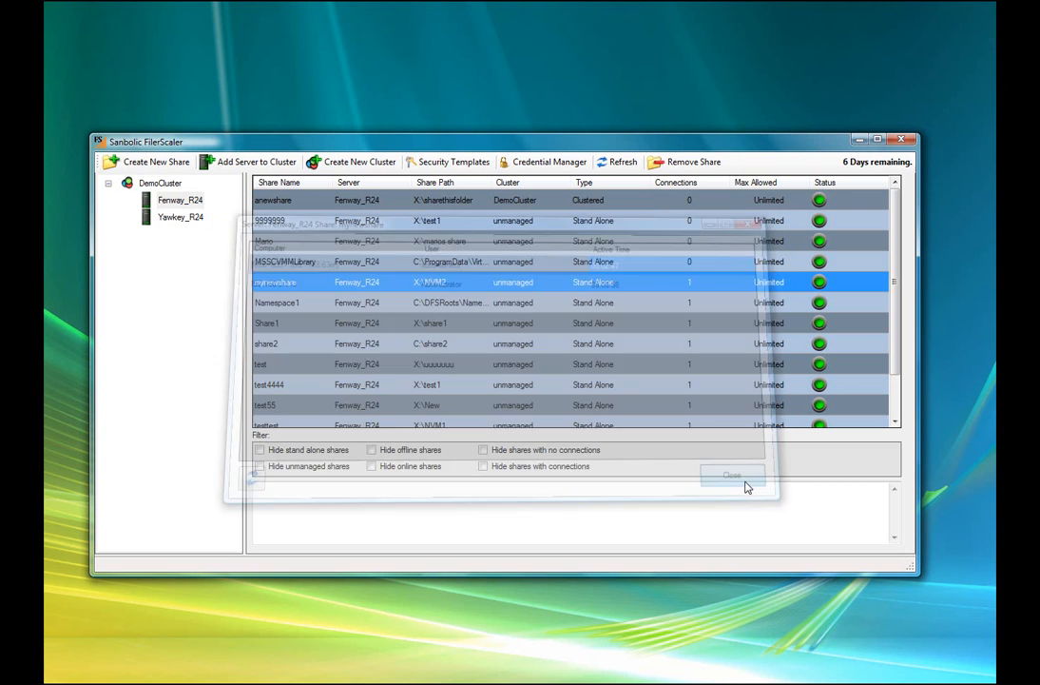
{"action": "left_click", "coordinate": [732, 475]}
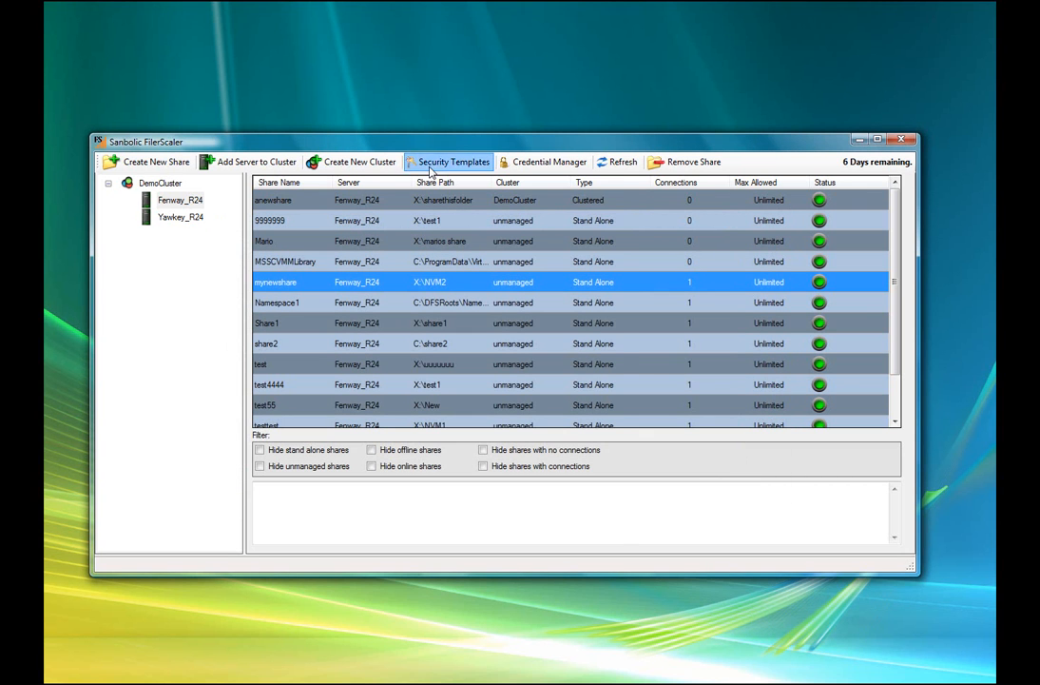
Create a new security template named Marcom and begin adding a user or group.
{"action": "left_click", "coordinate": [453, 161]}
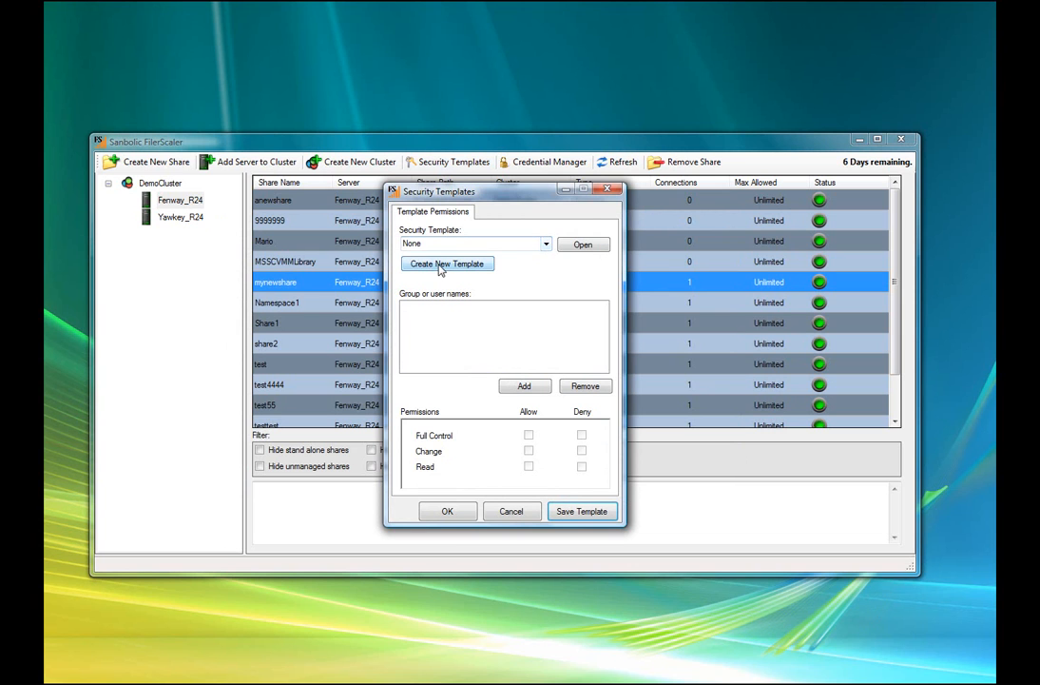
{"action": "left_click", "coordinate": [447, 263]}
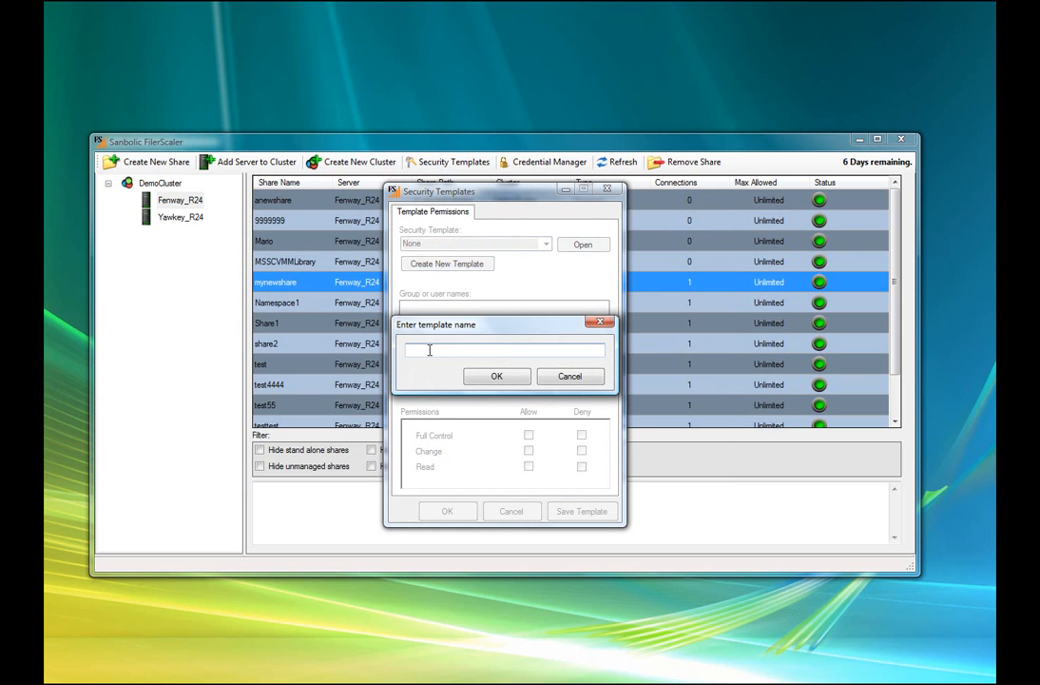
{"action": "type", "text": "Marc"}
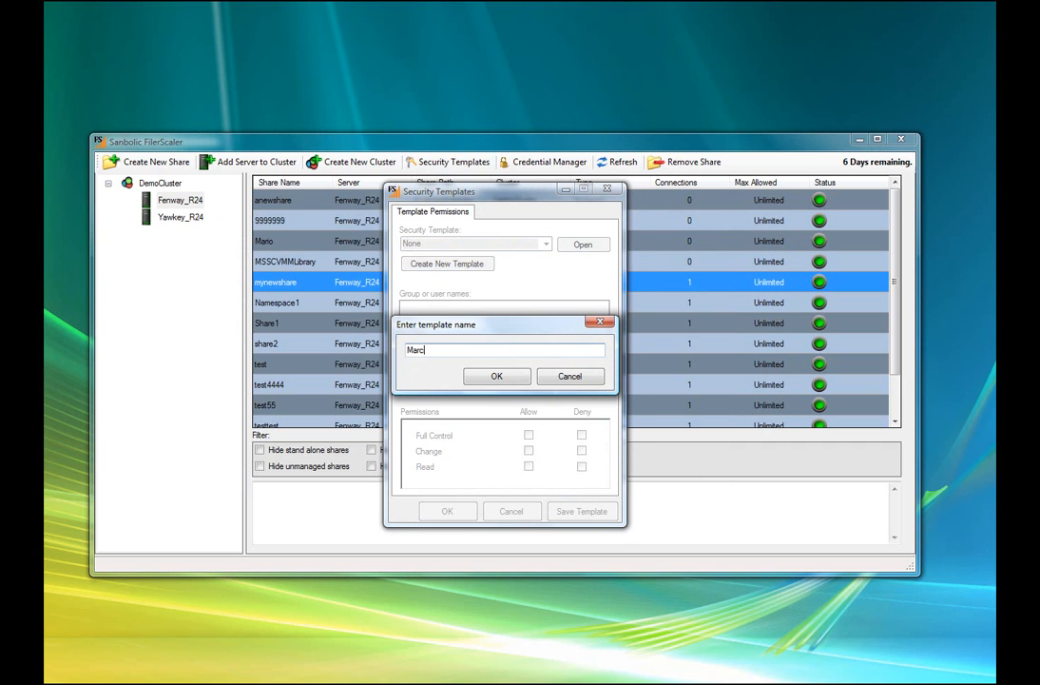
{"action": "left_click", "coordinate": [494, 377]}
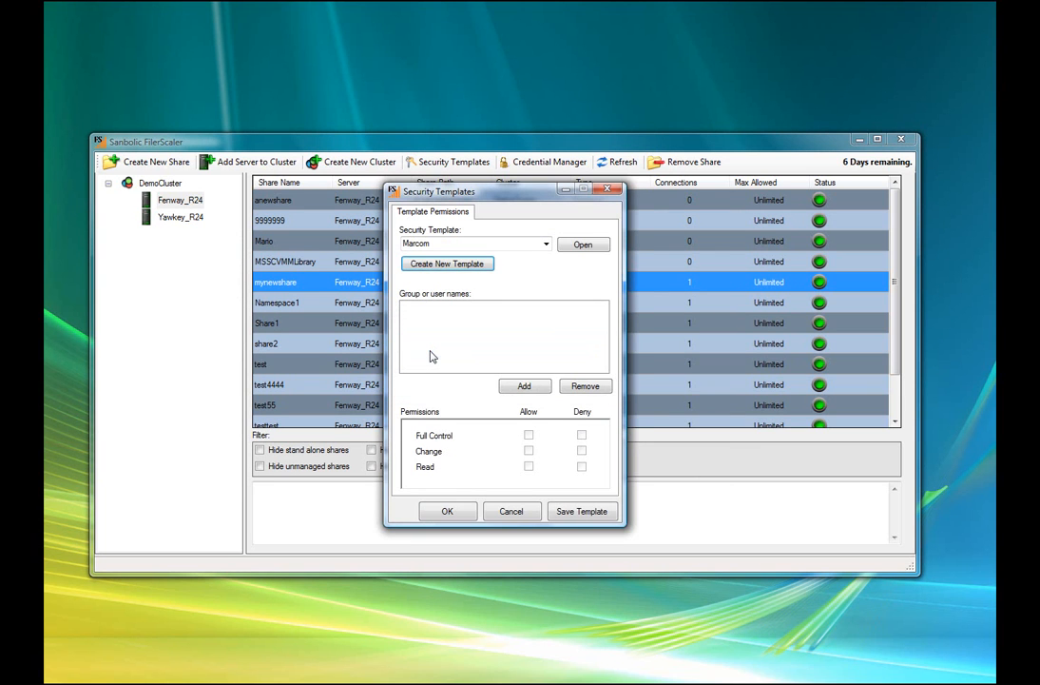
{"action": "left_click", "coordinate": [525, 384]}
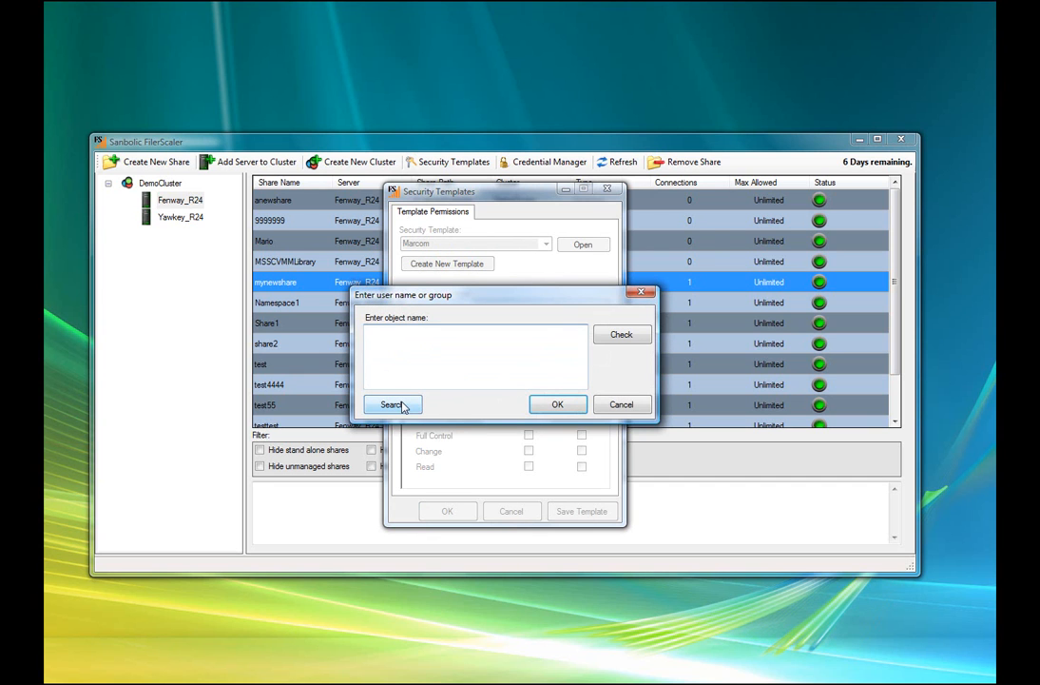
Search greenmonster.local by department, pick Dave and allow him Full Control, Change and Read.
{"action": "left_click", "coordinate": [392, 403]}
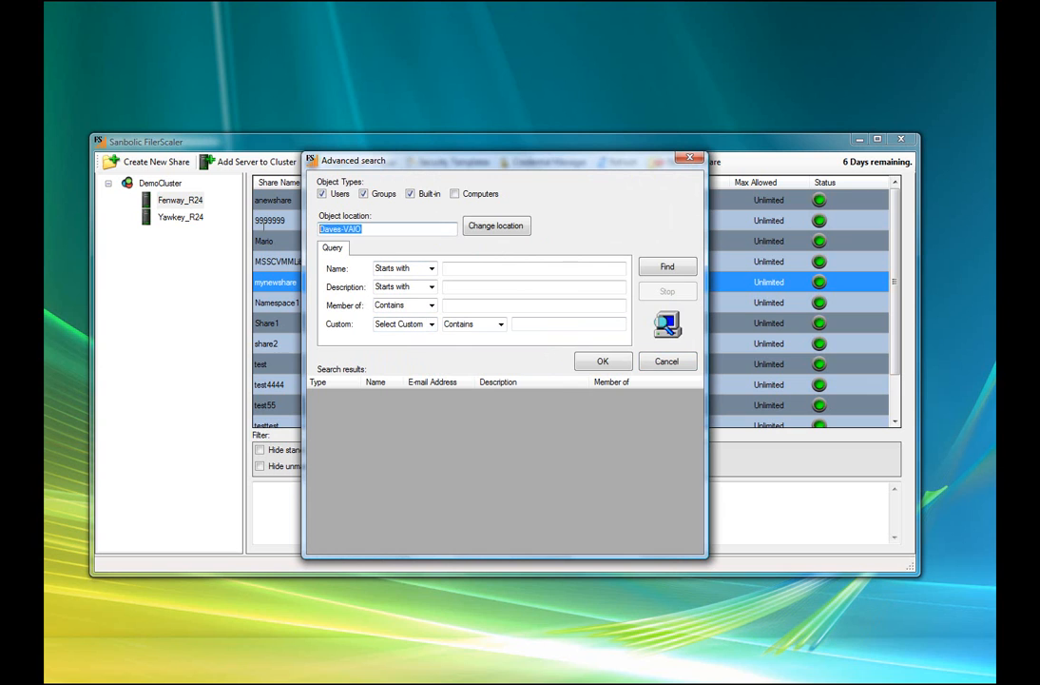
{"action": "type", "text": "greenmonster."}
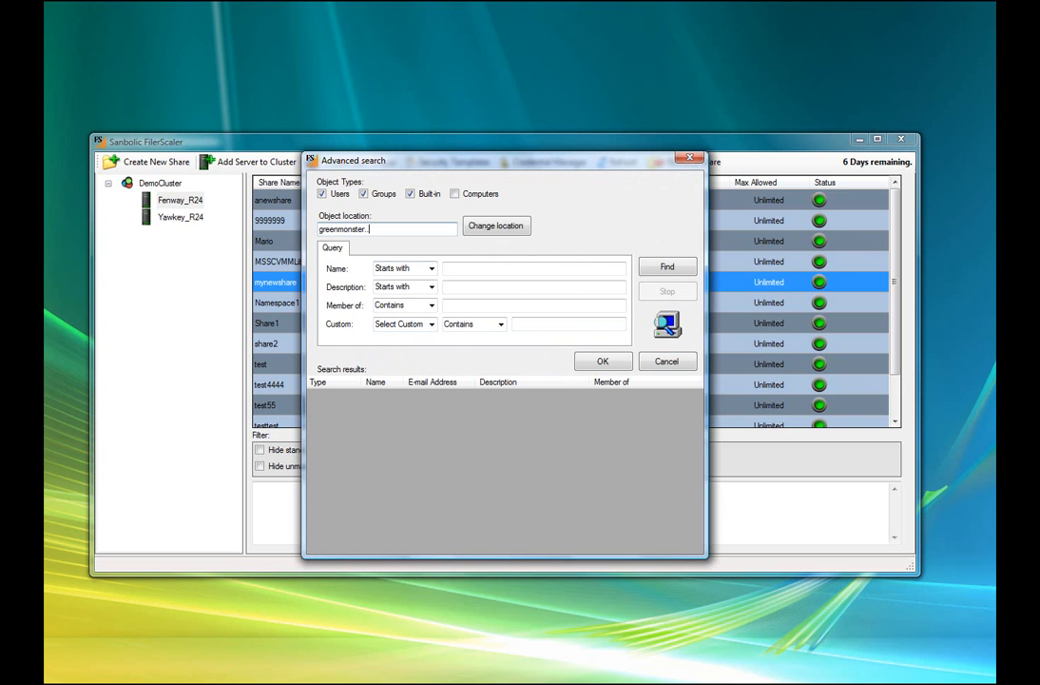
{"action": "type", "text": "local"}
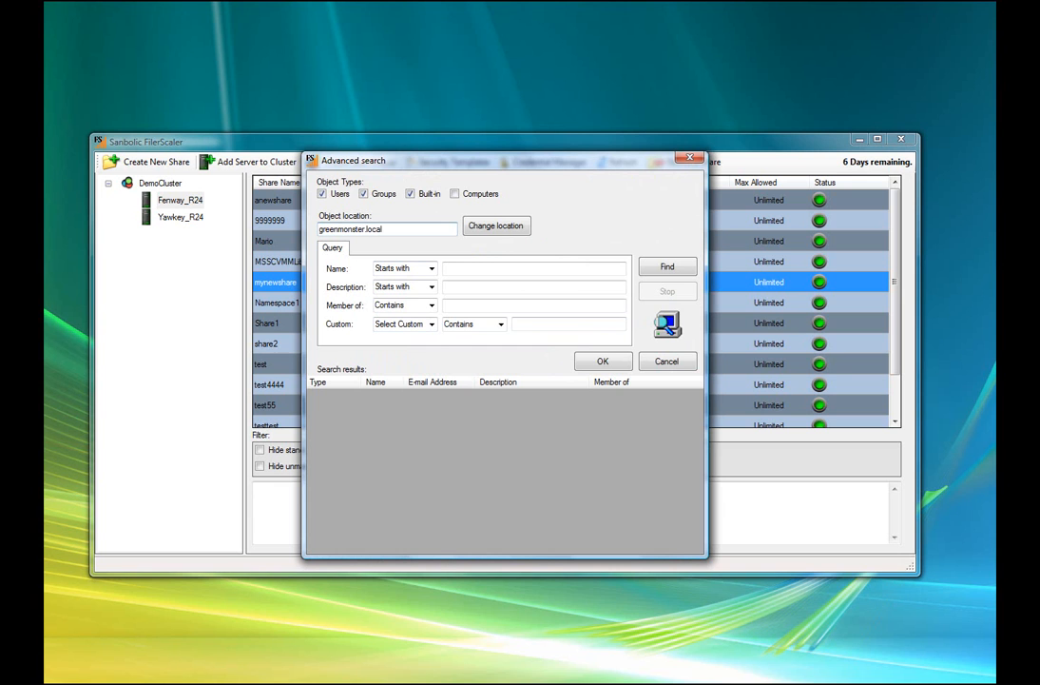
{"action": "left_click", "coordinate": [429, 324]}
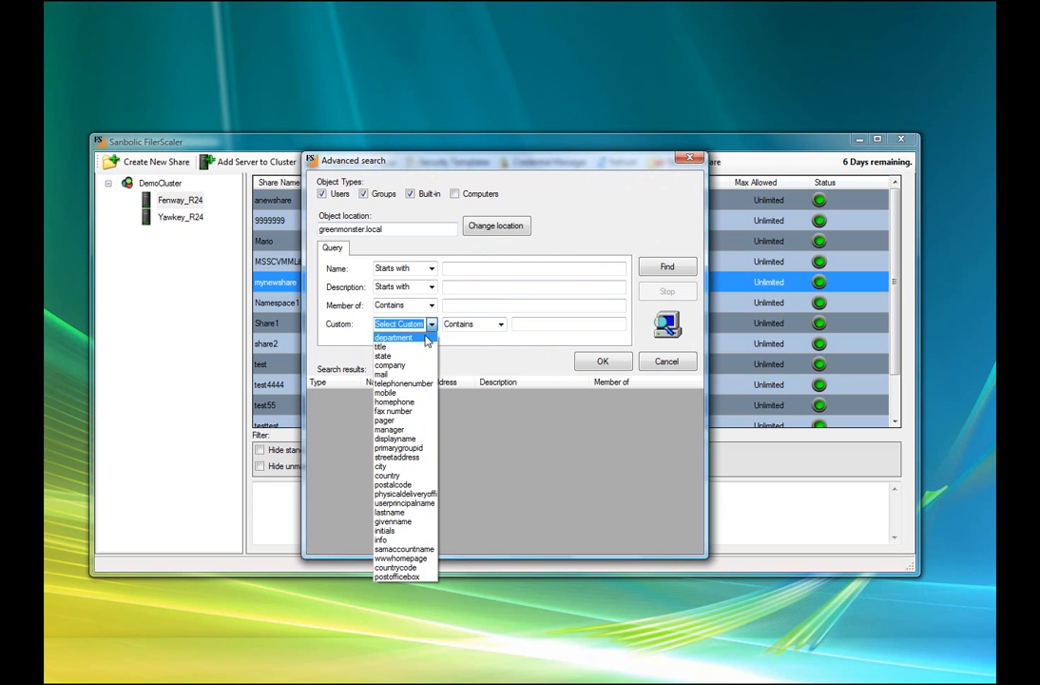
{"action": "left_click", "coordinate": [395, 336]}
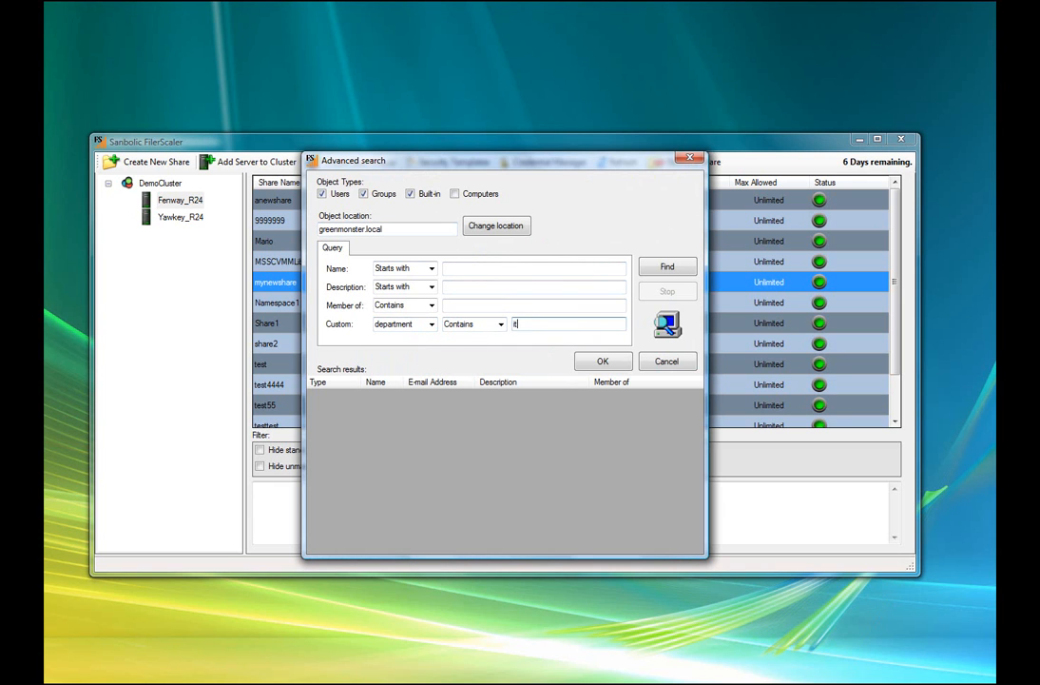
{"action": "left_click", "coordinate": [665, 267]}
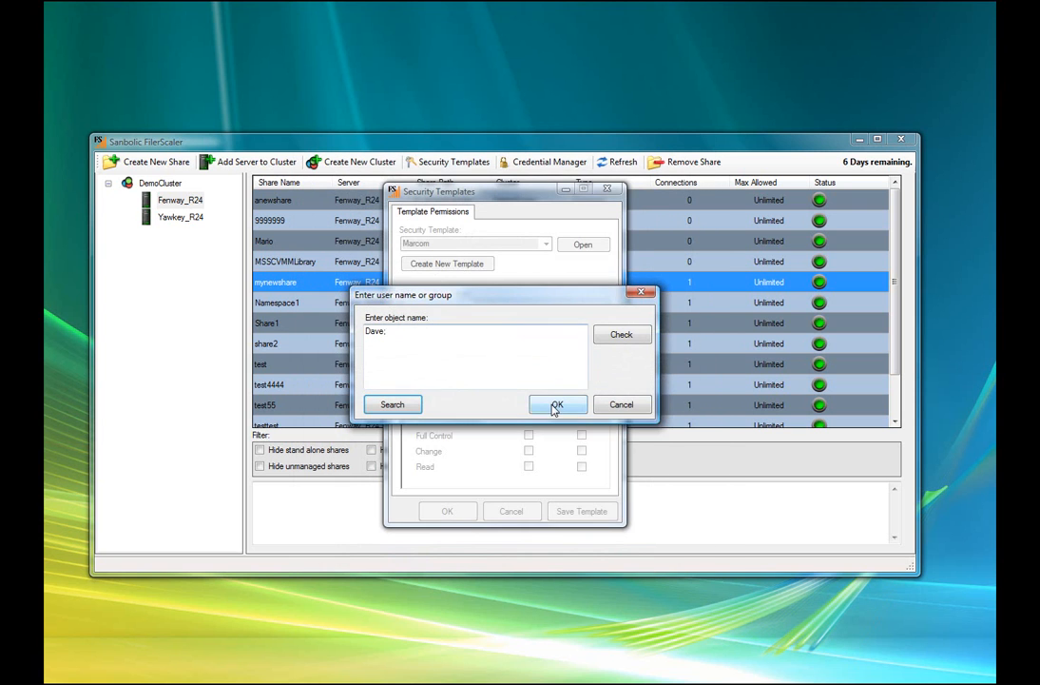
{"action": "left_click", "coordinate": [558, 404]}
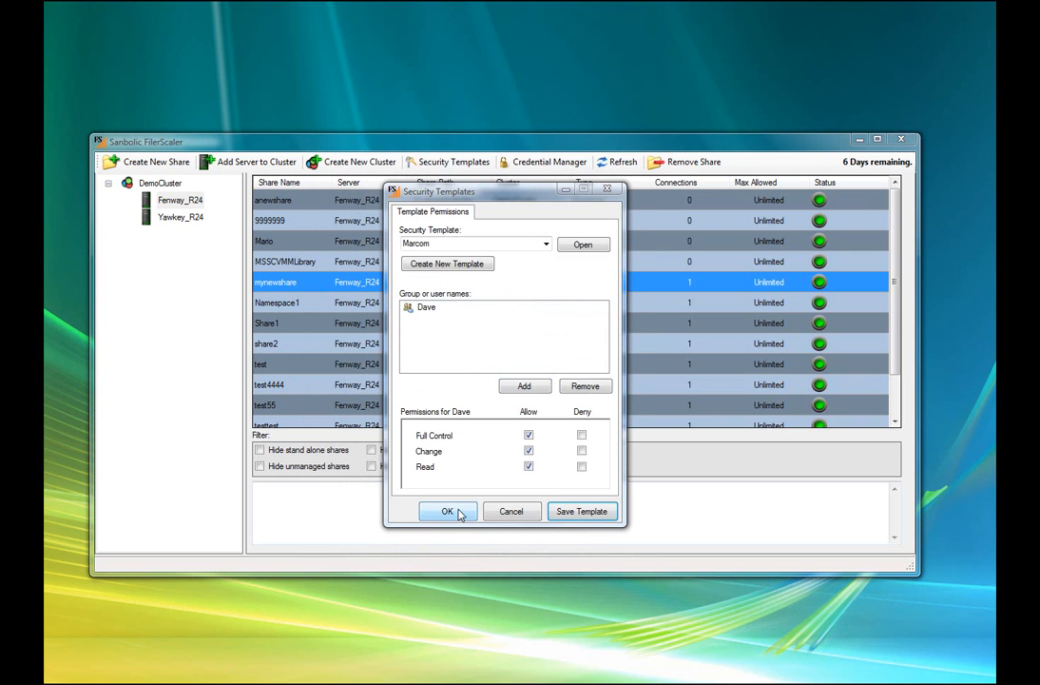
Save the Marcom template and view the stored greenmonster administrator credential in Credential Manager.
{"action": "left_click", "coordinate": [447, 510]}
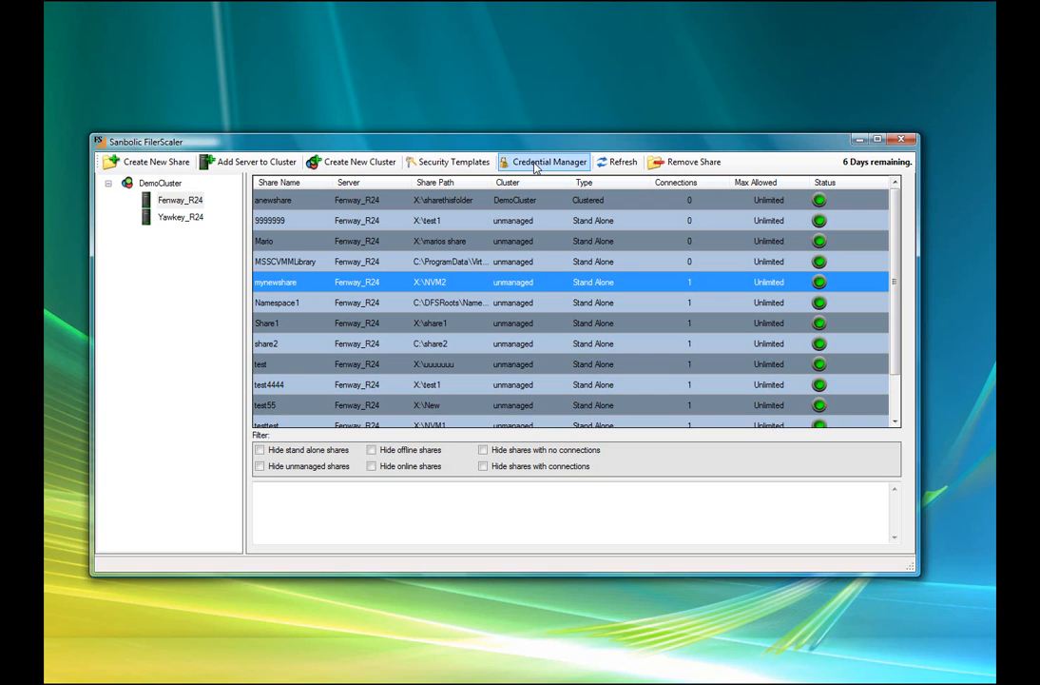
{"action": "left_click", "coordinate": [544, 162]}
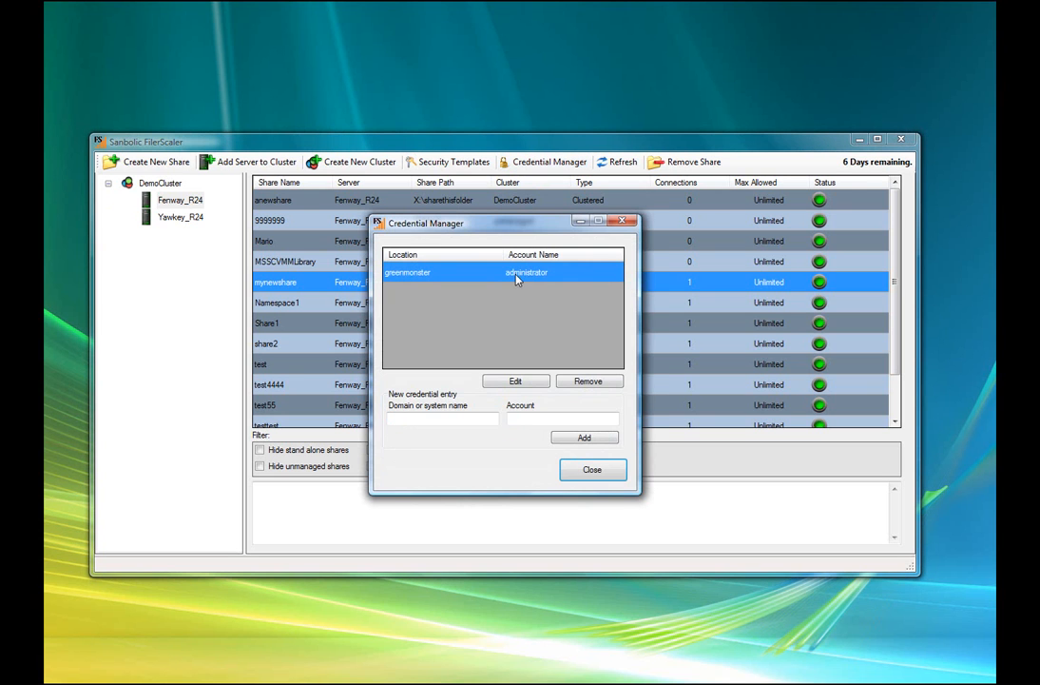
{"action": "left_click", "coordinate": [441, 420]}
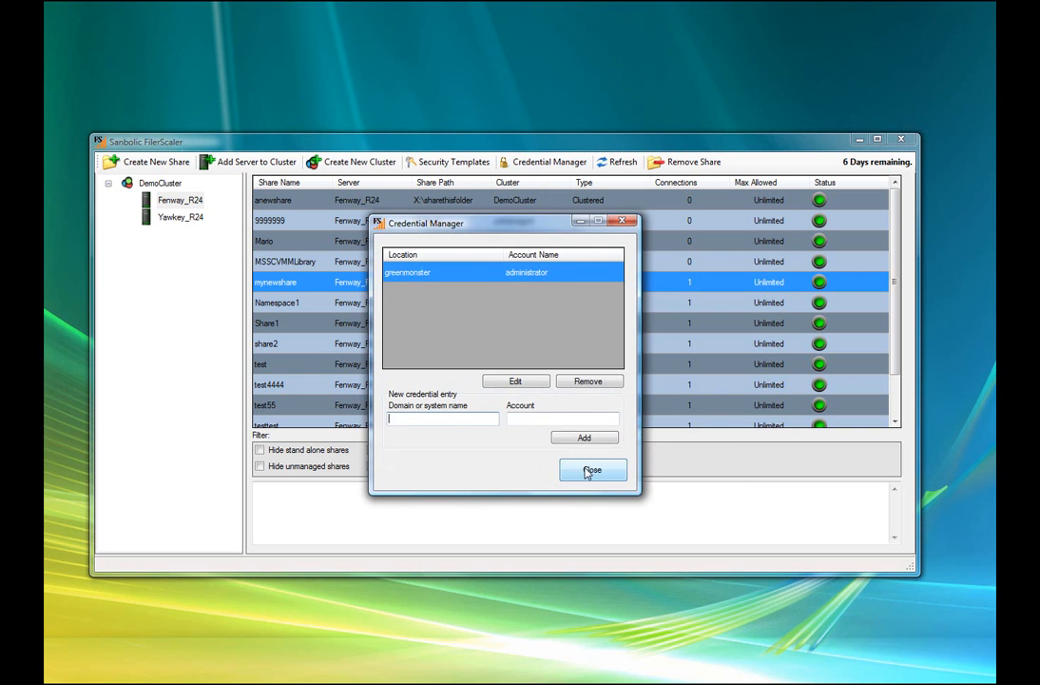
Close Credential Manager, hide stand-alone shares, then show them again.
{"action": "left_click", "coordinate": [593, 470]}
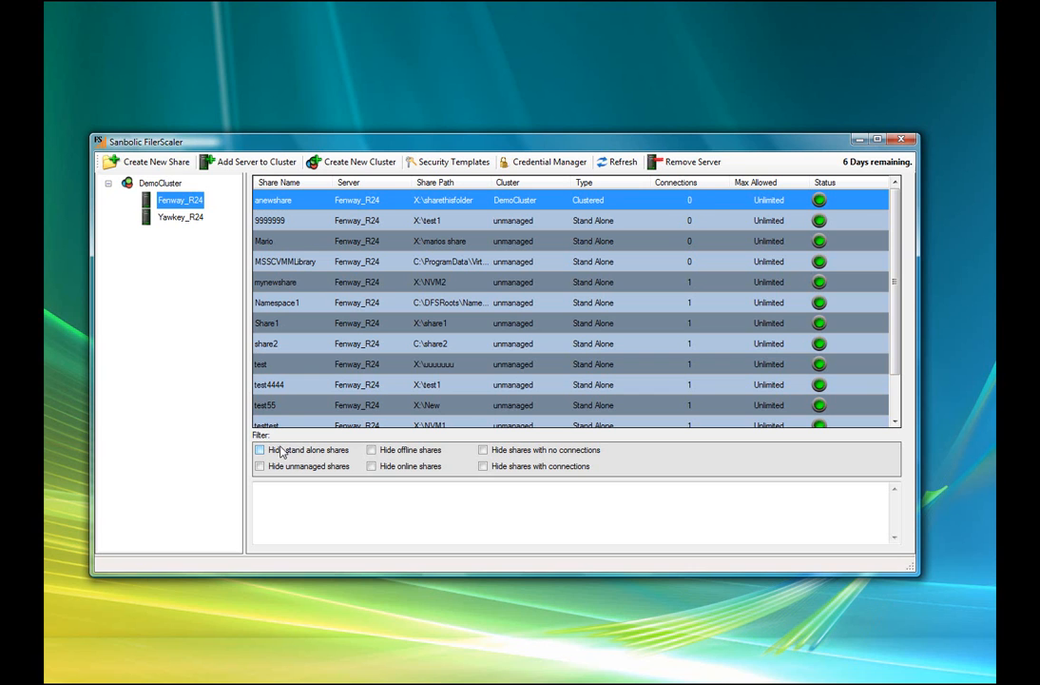
{"action": "left_click", "coordinate": [259, 448]}
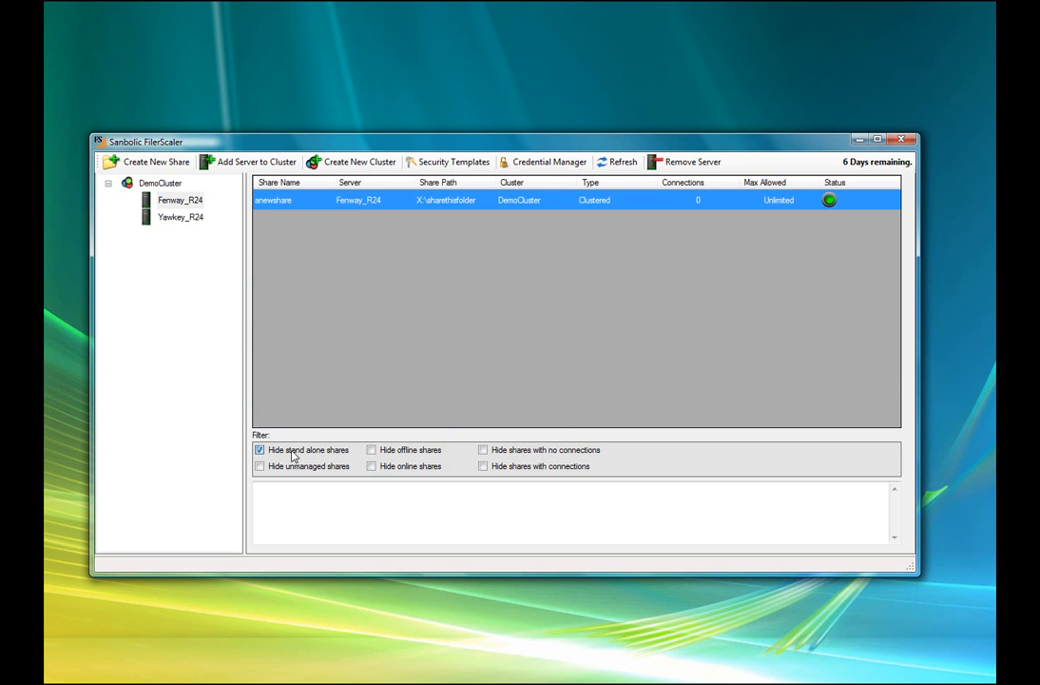
{"action": "left_click", "coordinate": [259, 449]}
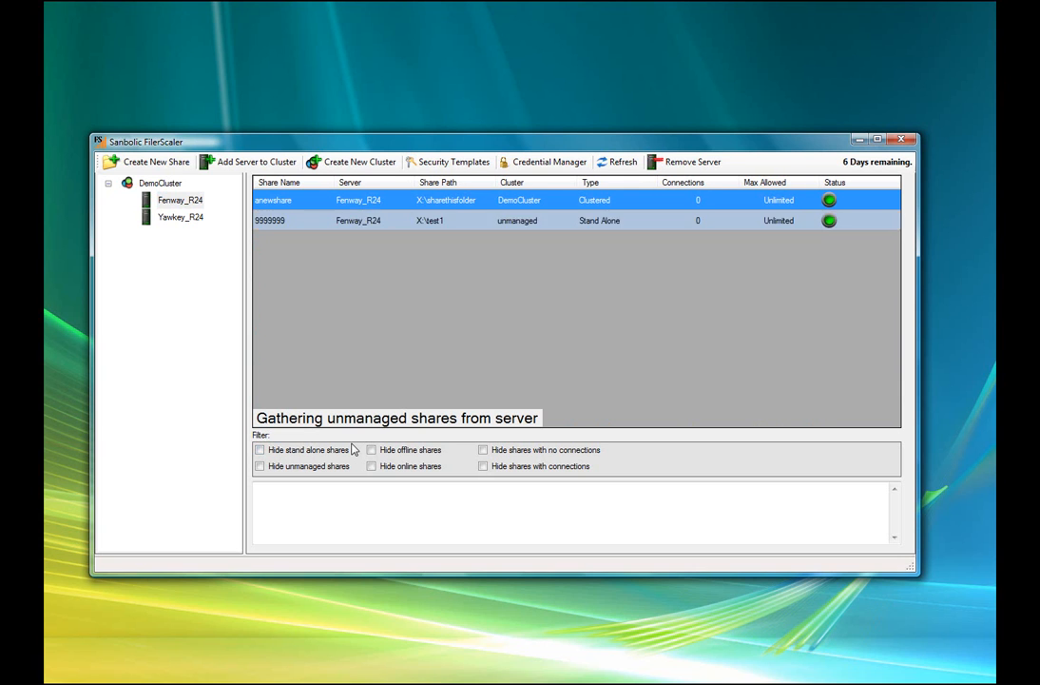